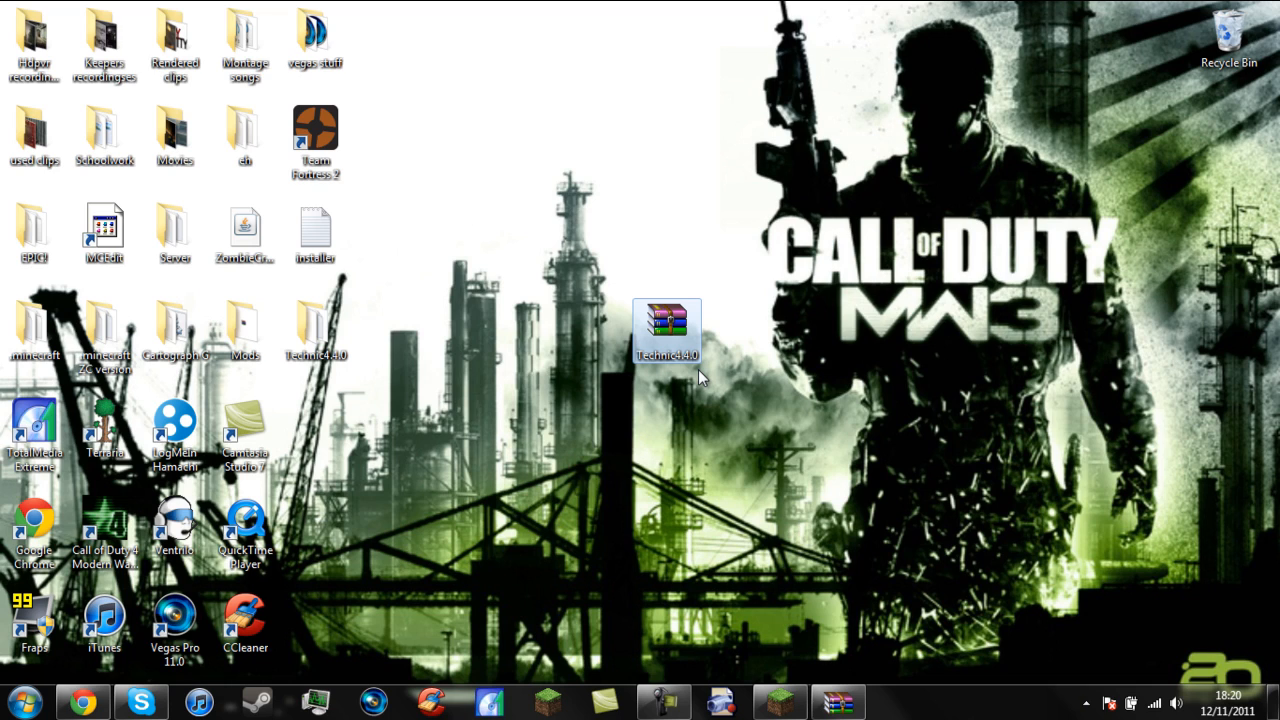
{"action": "mouse_move", "coordinate": [787, 192]}
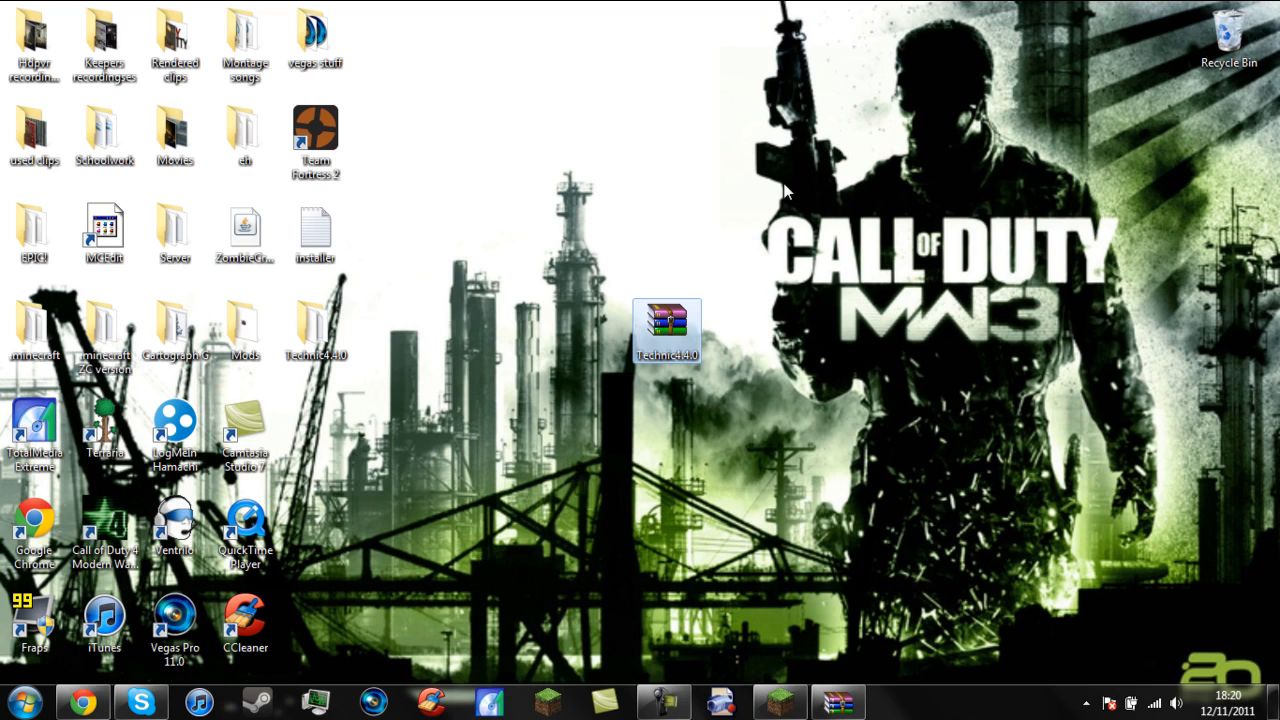
{"action": "left_click_drag", "start_coordinate": [785, 185], "coordinate": [575, 420]}
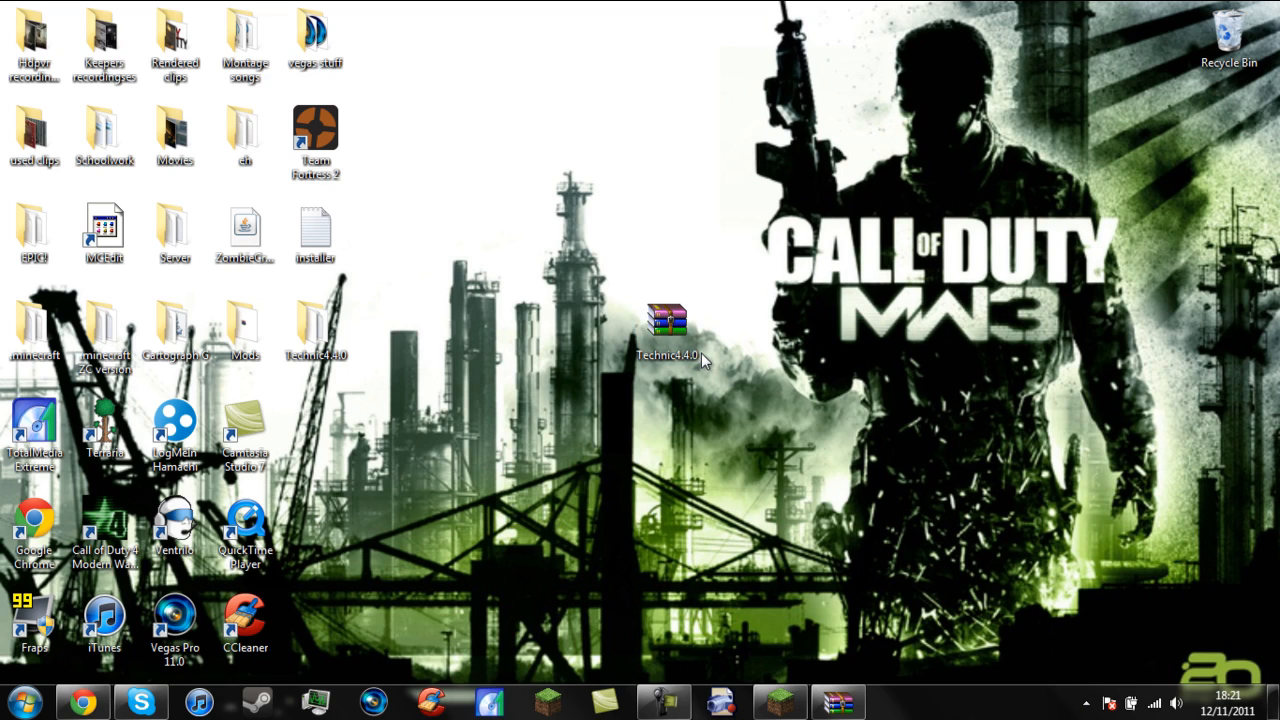
{"action": "left_click", "coordinate": [669, 318]}
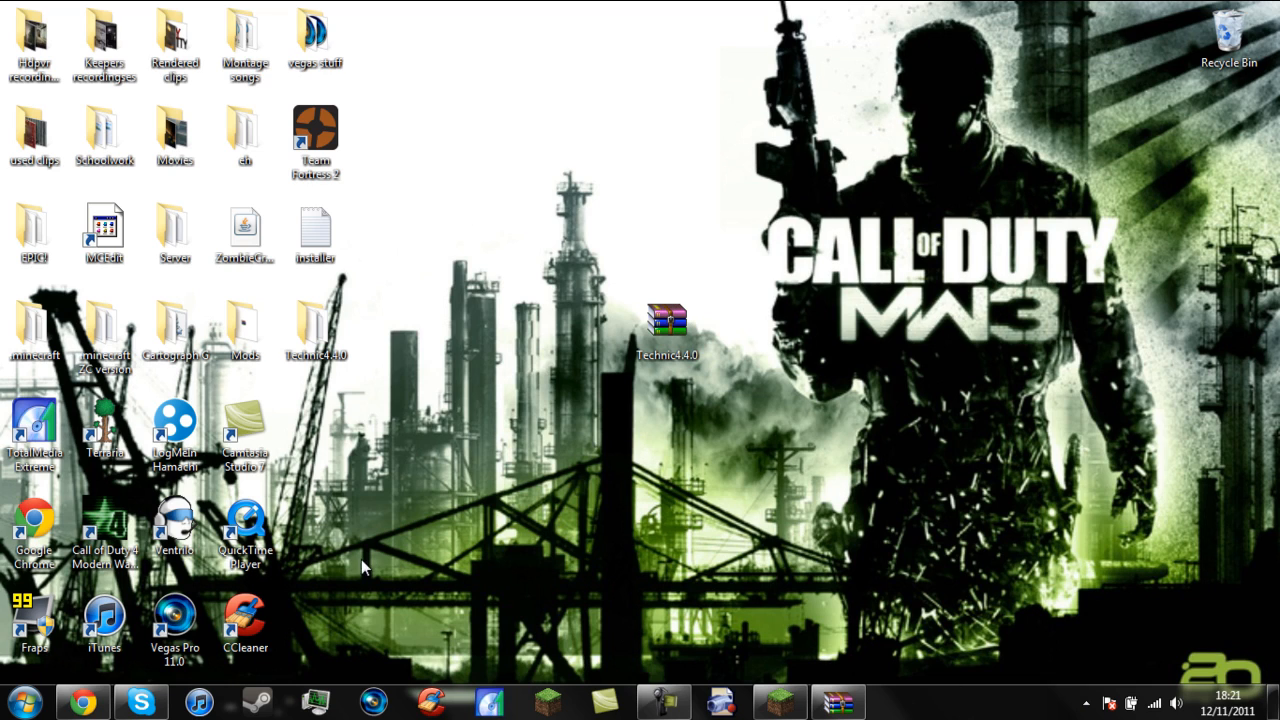
{"action": "right_click", "coordinate": [97, 692]}
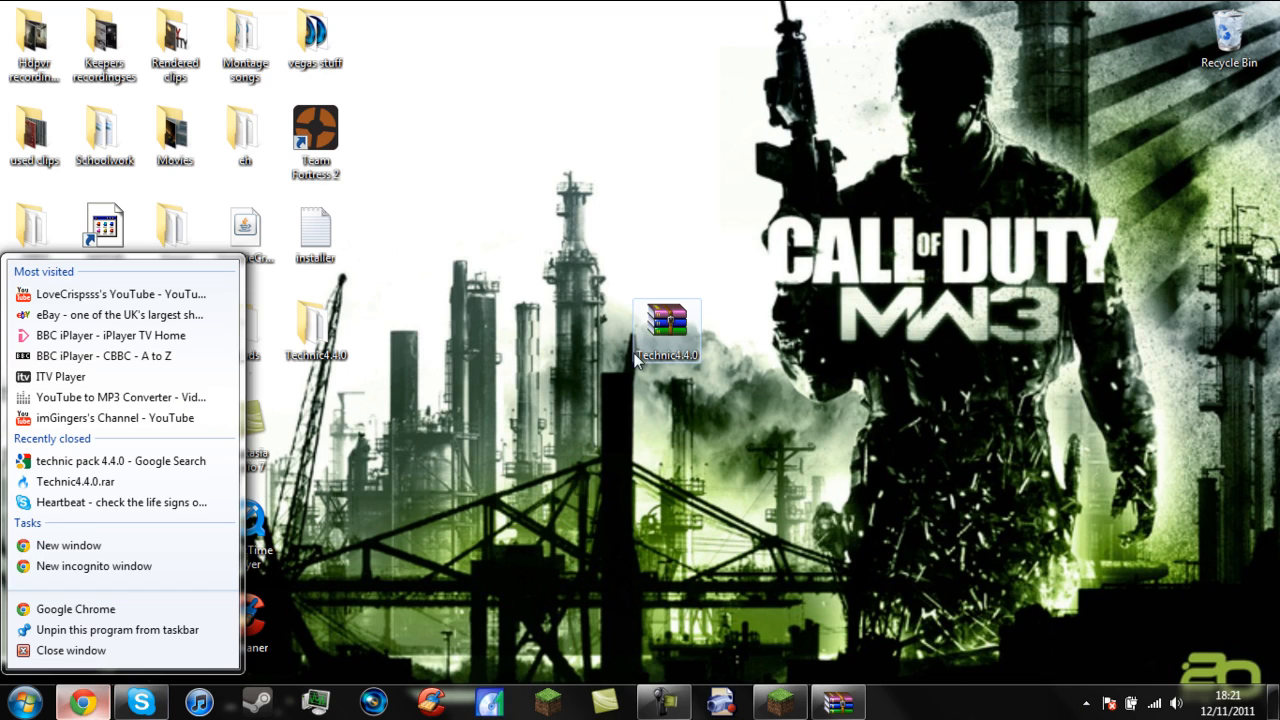
{"action": "mouse_move", "coordinate": [68, 545]}
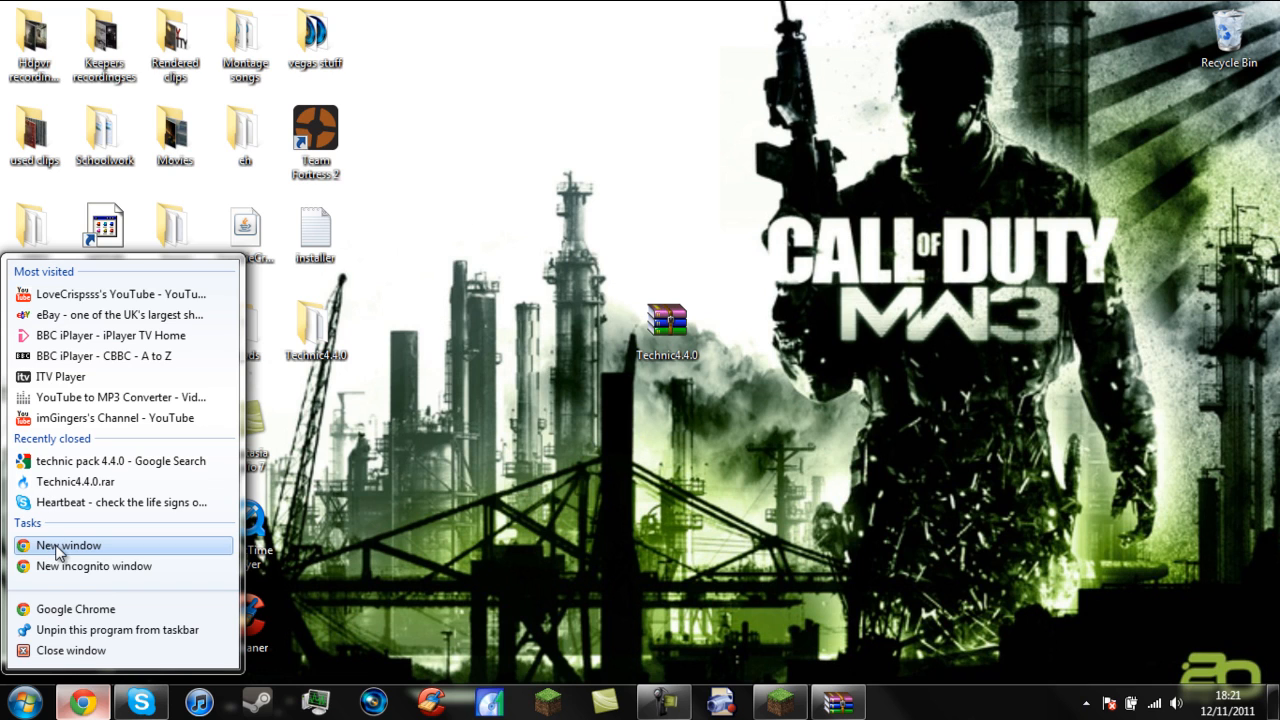
{"action": "left_click", "coordinate": [68, 545]}
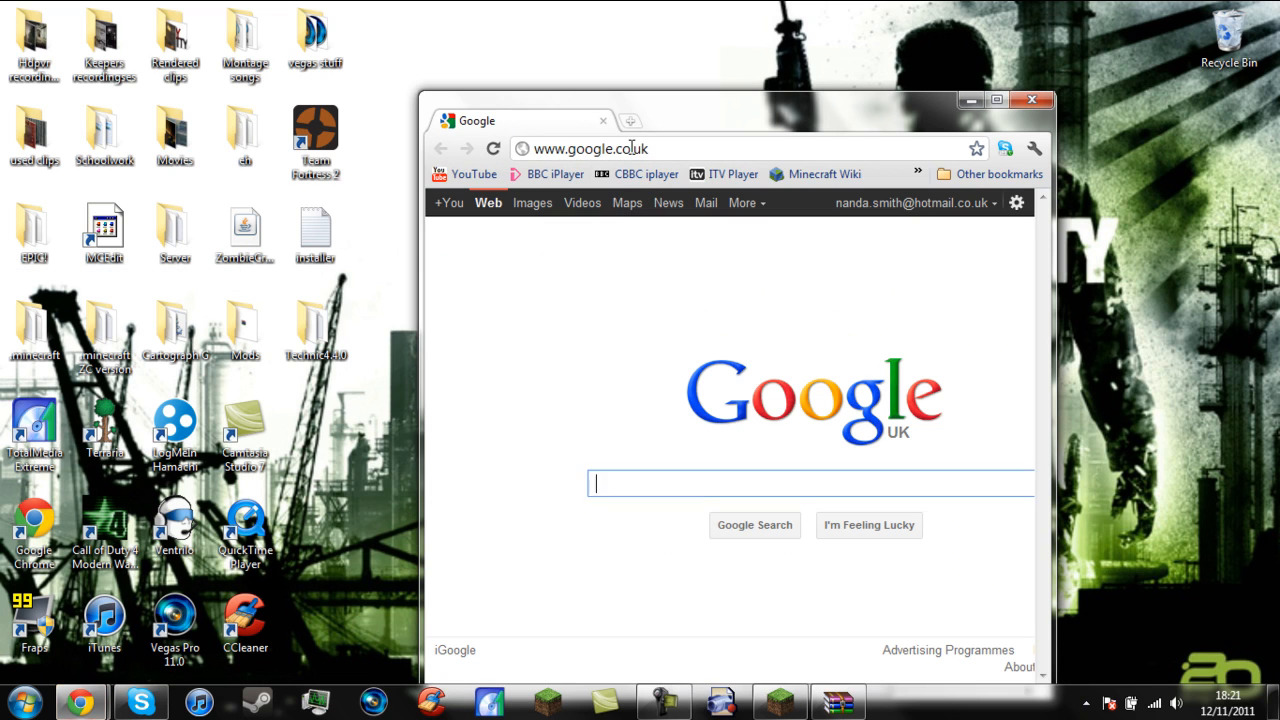
{"action": "left_click", "coordinate": [996, 99]}
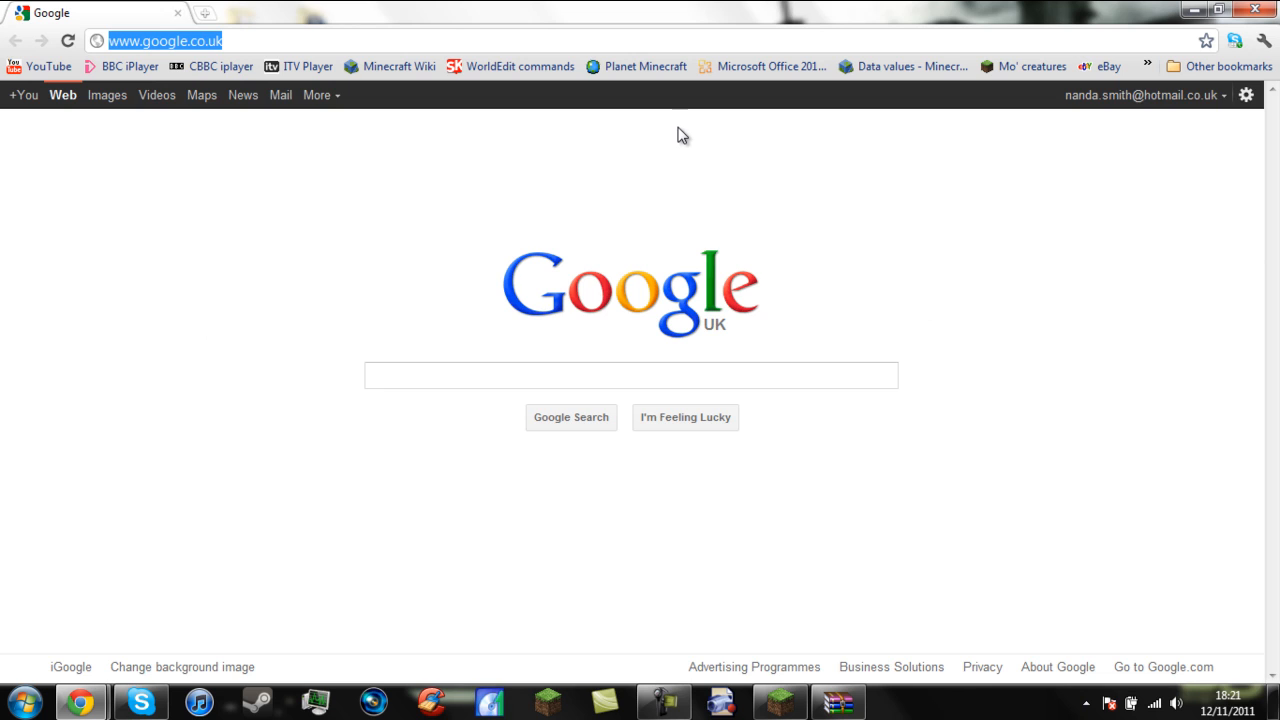
{"action": "type", "text": "http://www.mediafire.com/?jglelxeeq2j2emg"}
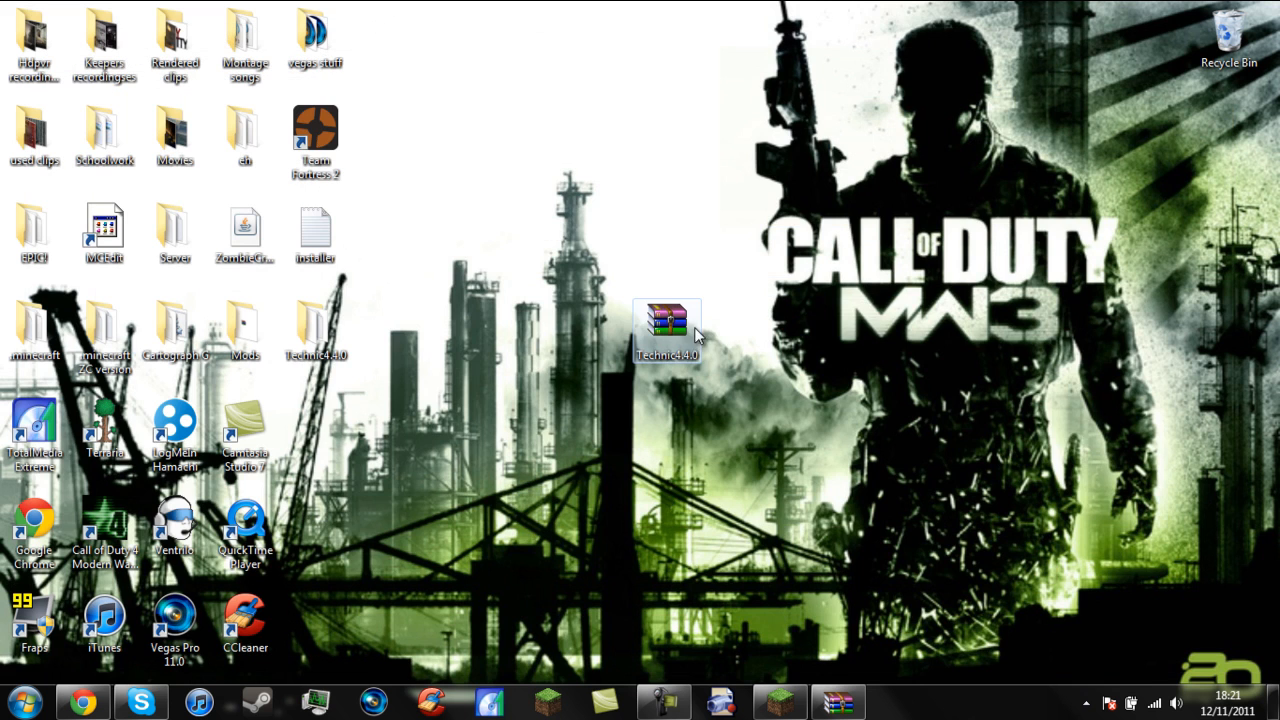
{"action": "left_click", "coordinate": [672, 320]}
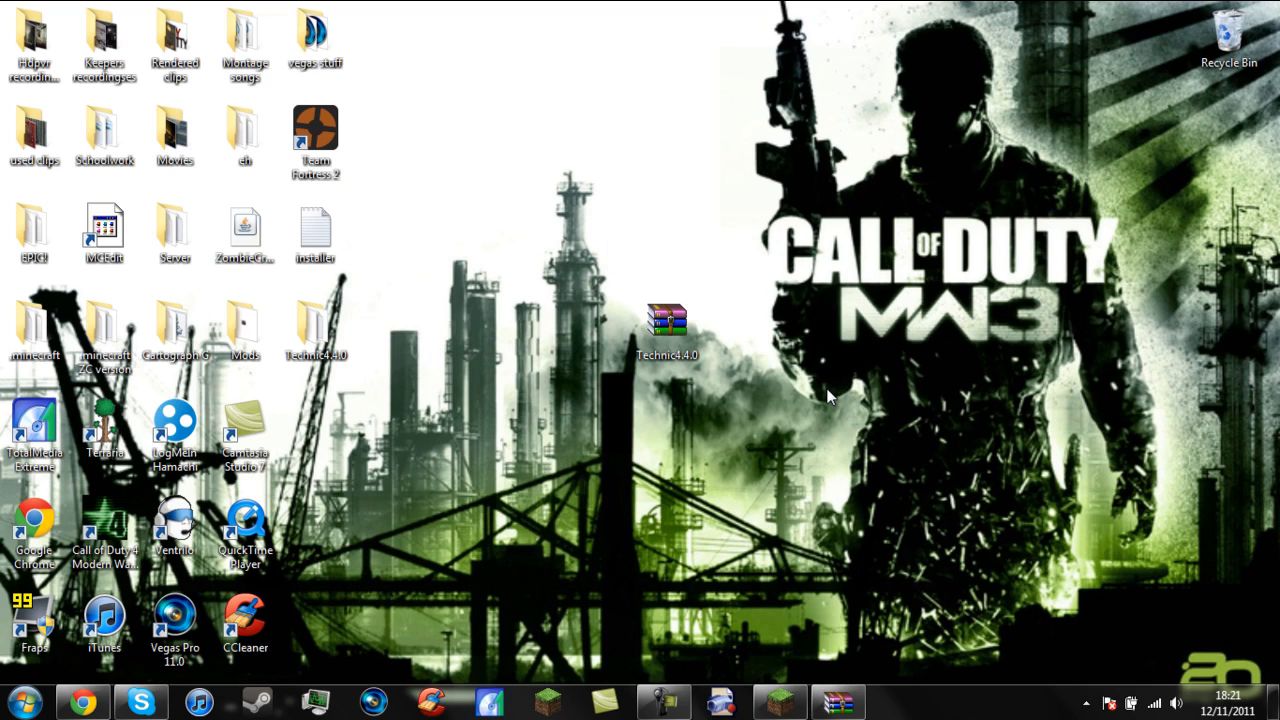
{"action": "mouse_move", "coordinate": [816, 615]}
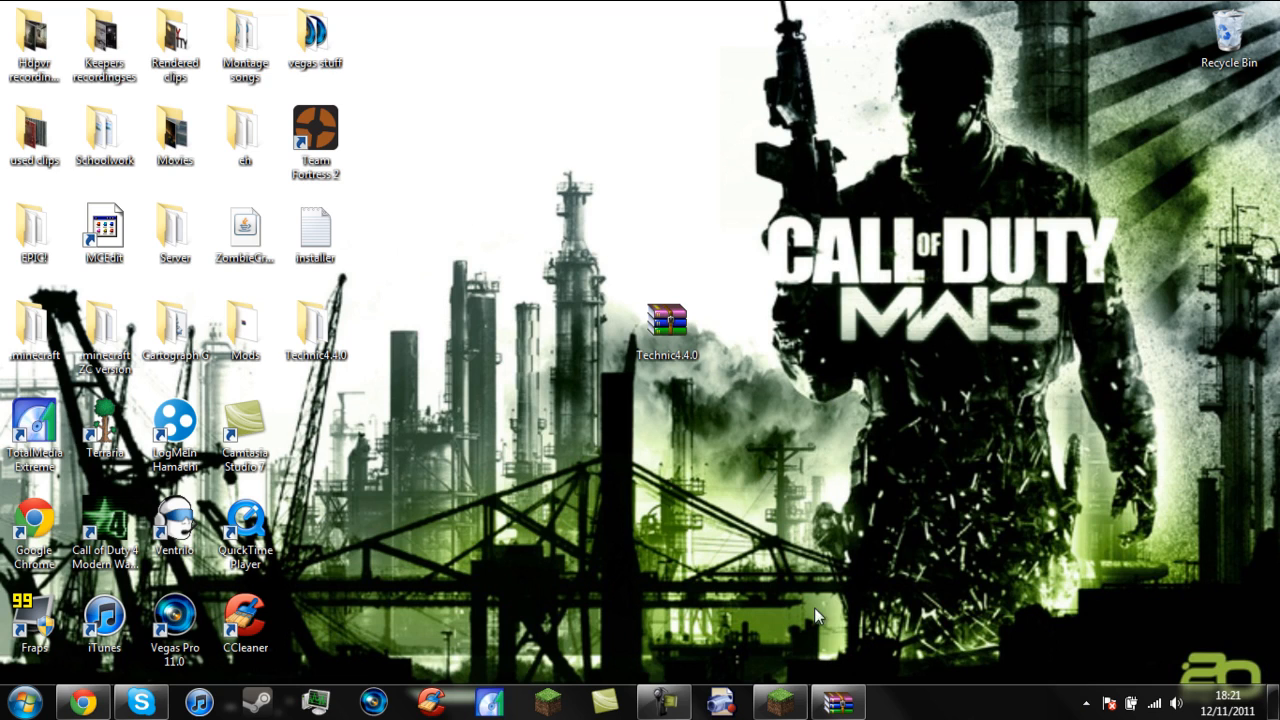
{"action": "mouse_move", "coordinate": [675, 328]}
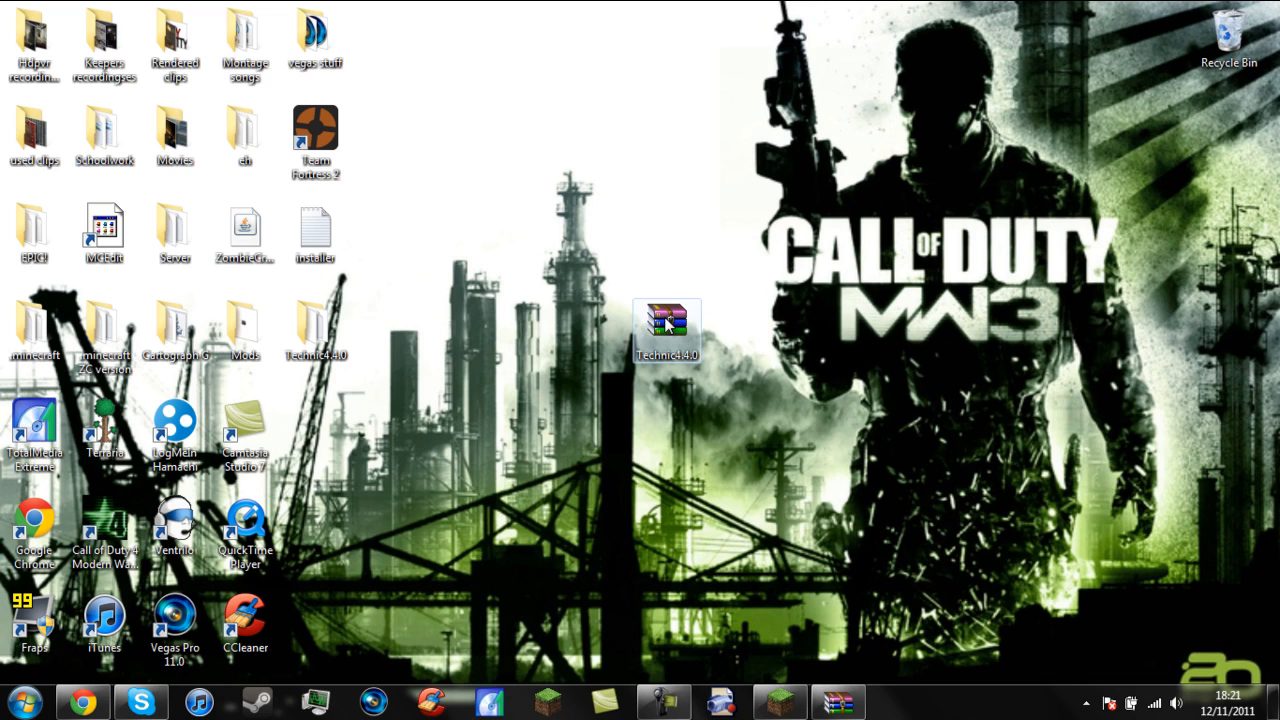
{"action": "mouse_move", "coordinate": [673, 322]}
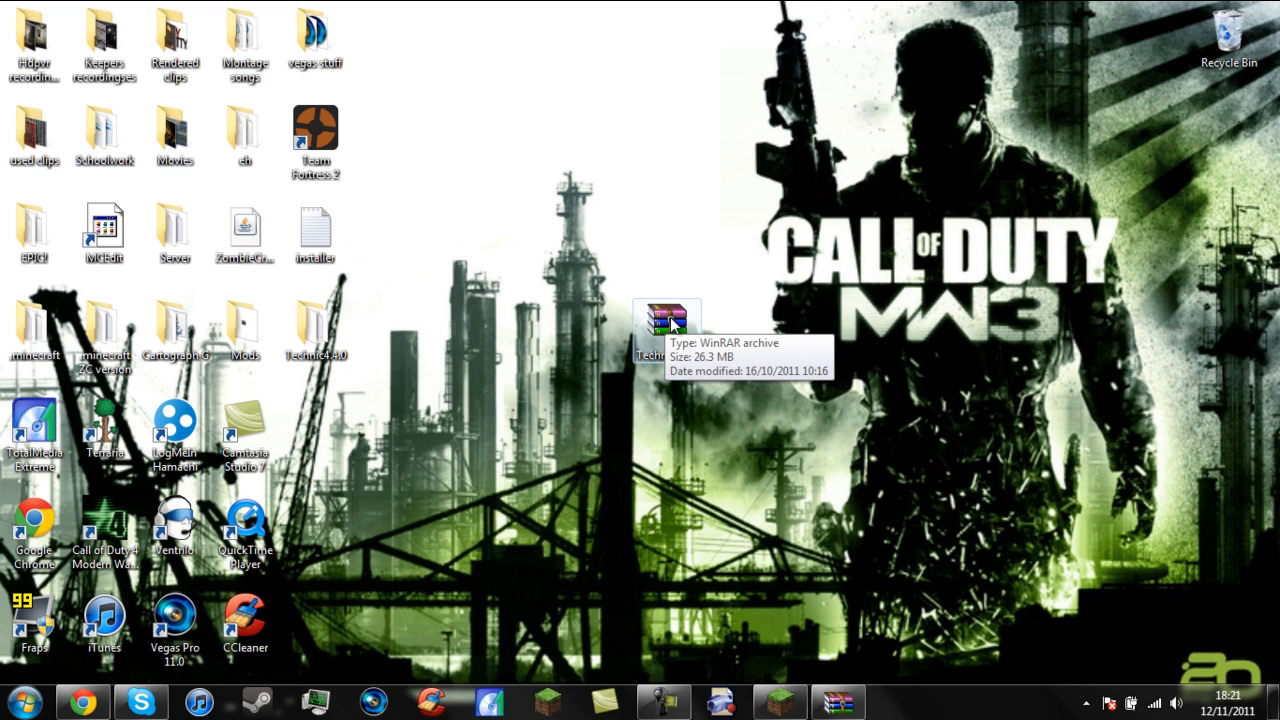
Extract Technic4.4.0.rar into the desktop Technic4.4.0 folder without replacing existing files
{"action": "double_click", "coordinate": [662, 327]}
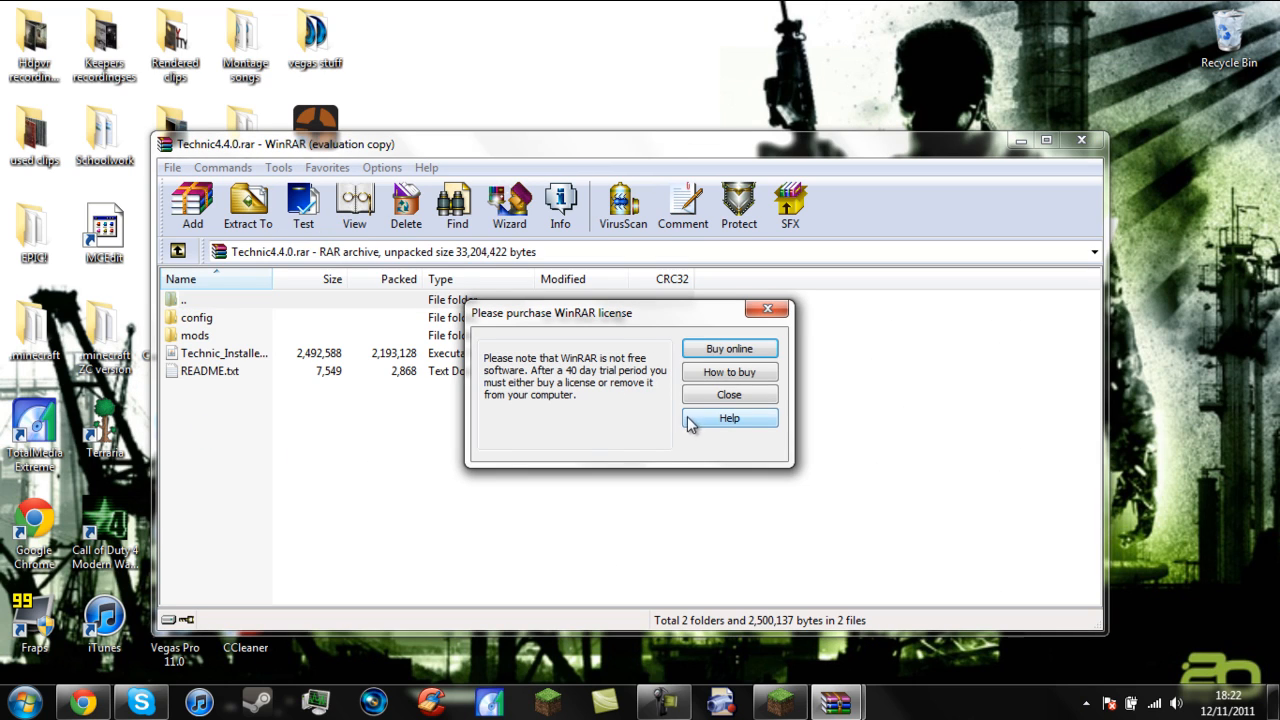
{"action": "left_click", "coordinate": [729, 394]}
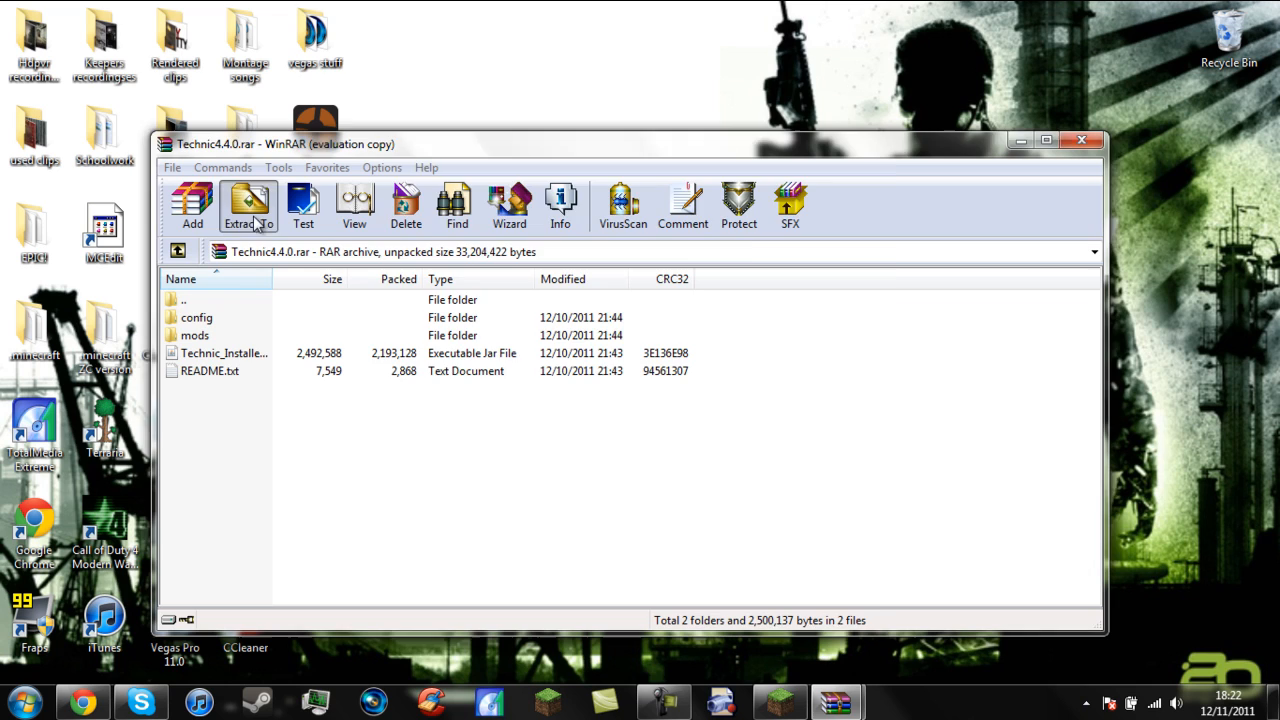
{"action": "left_click", "coordinate": [247, 207]}
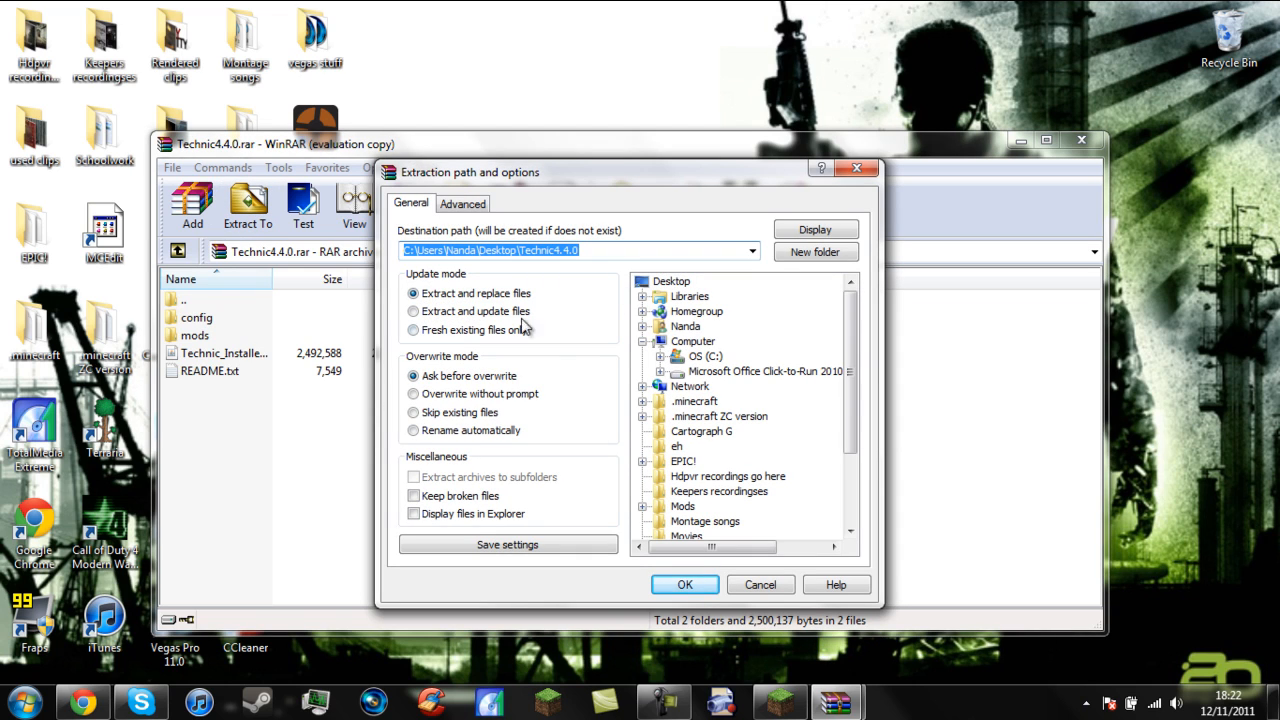
{"action": "mouse_move", "coordinate": [760, 605]}
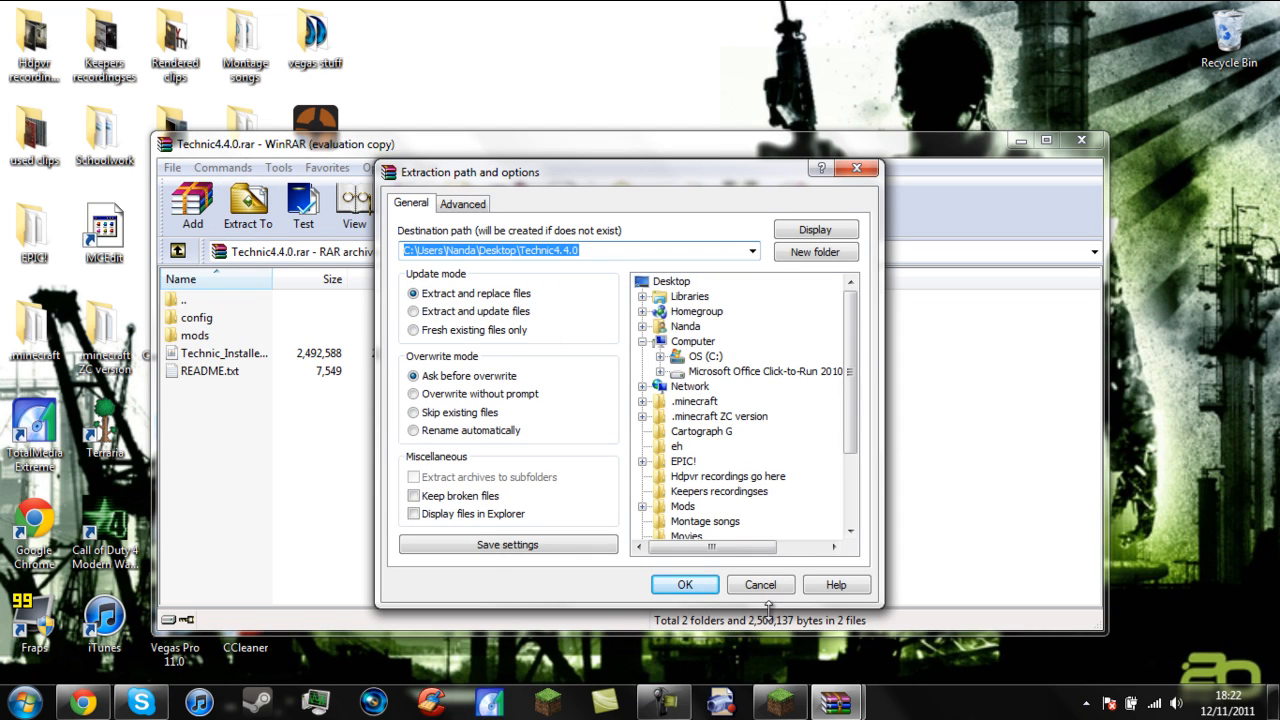
{"action": "mouse_move", "coordinate": [748, 590]}
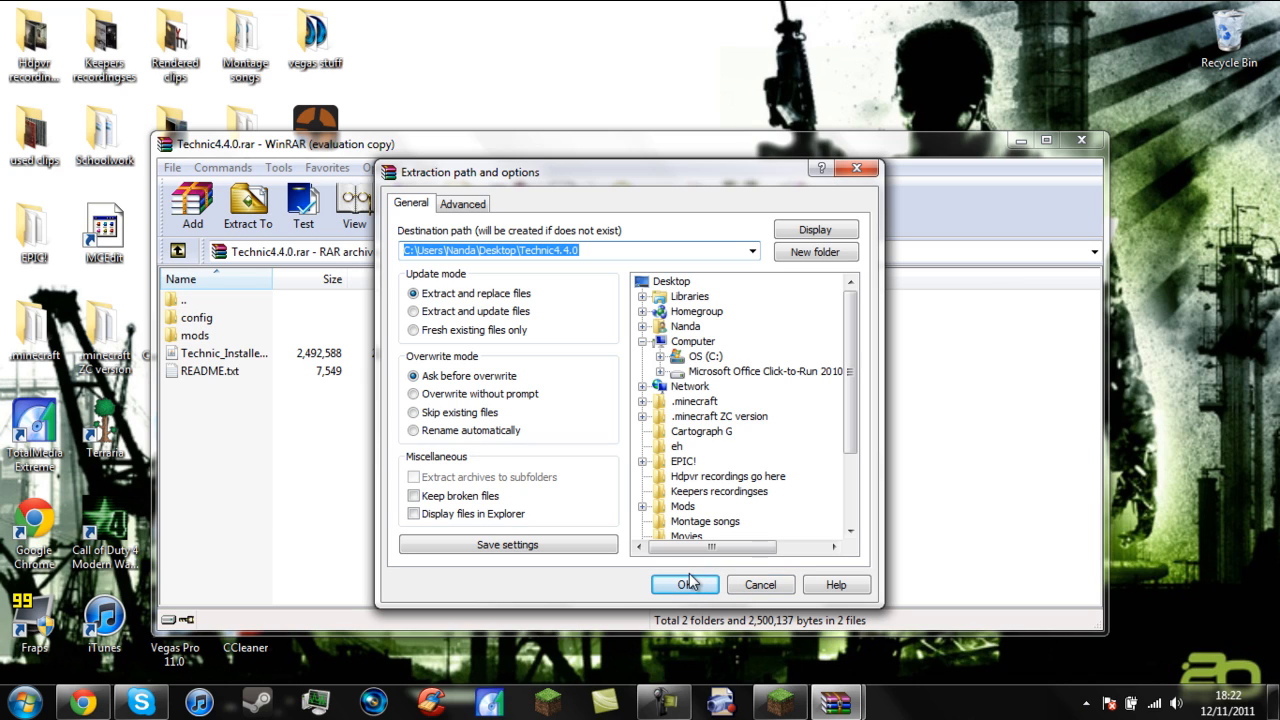
{"action": "left_click", "coordinate": [685, 584]}
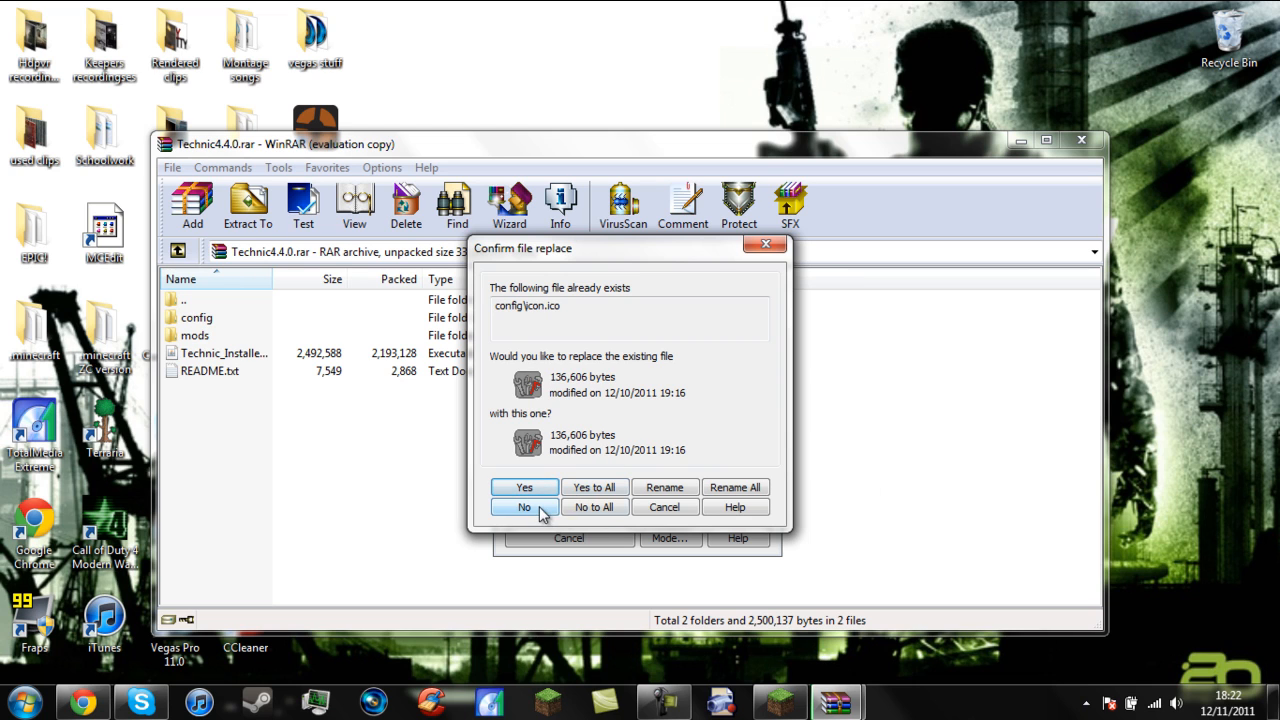
{"action": "left_click", "coordinate": [523, 487]}
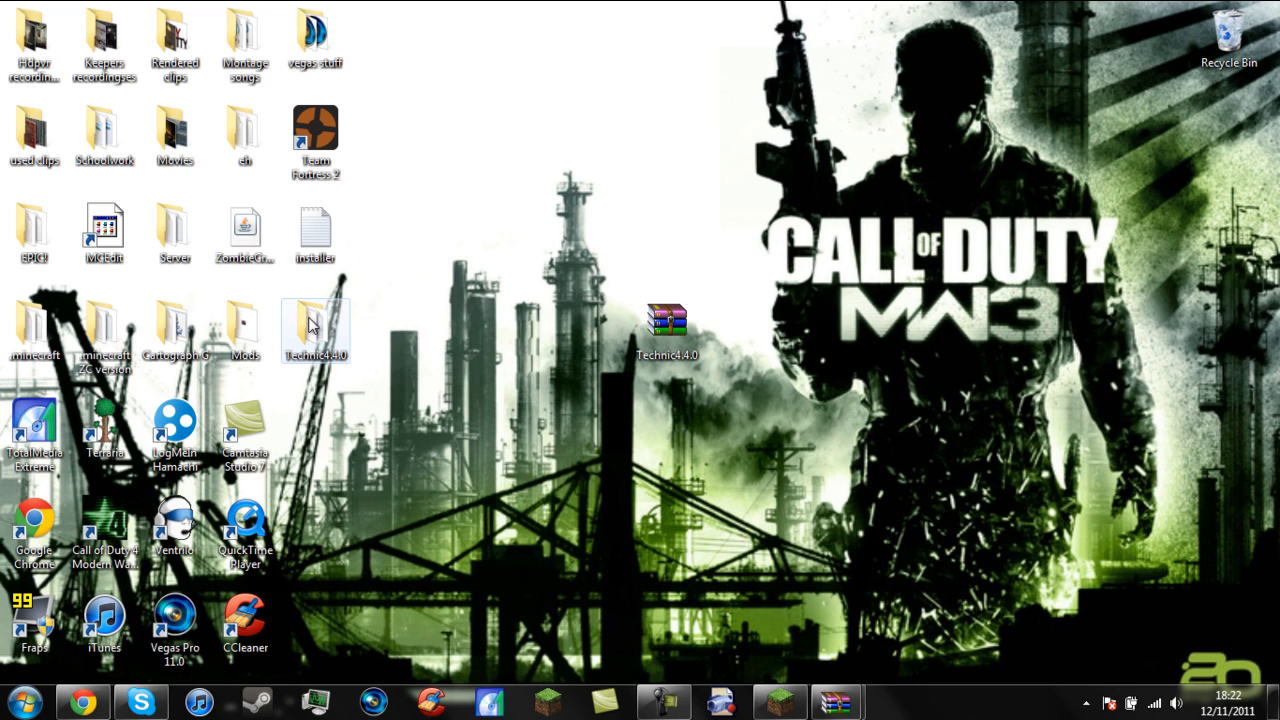
Open the desktop Technic4.4.0 folder and select the Technic_Installer file
{"action": "double_click", "coordinate": [315, 320]}
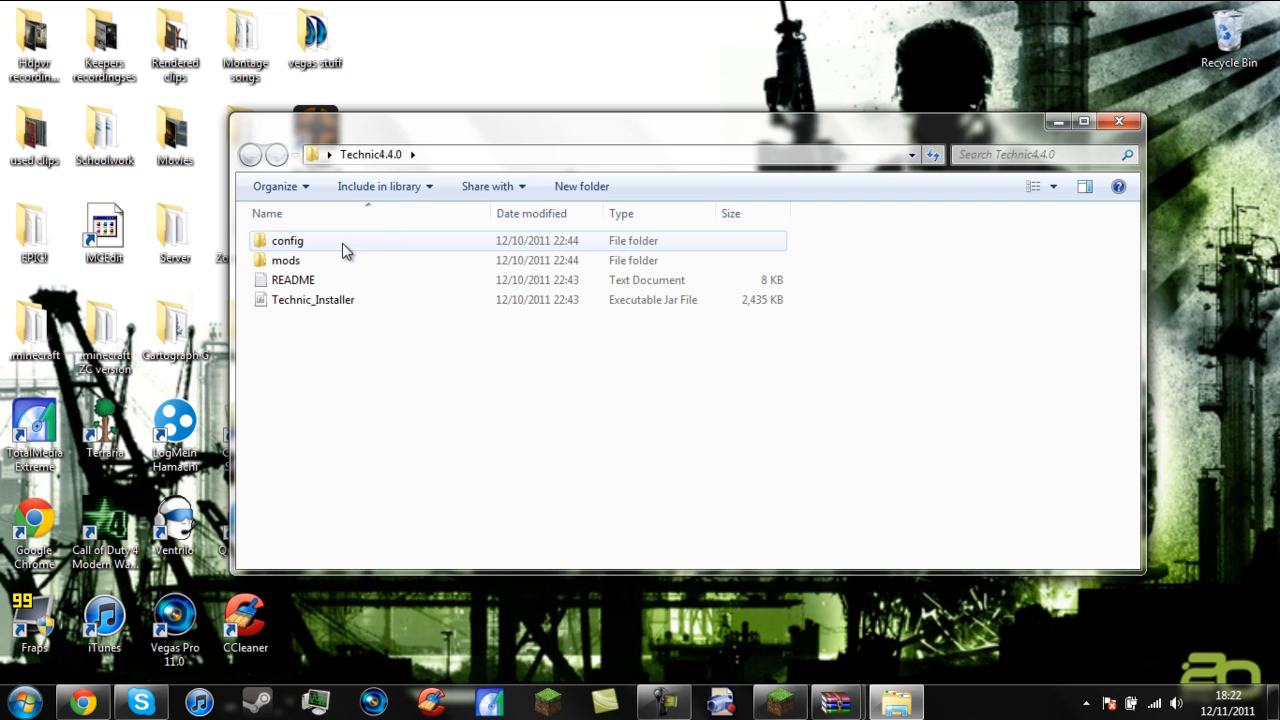
{"action": "left_click", "coordinate": [288, 260]}
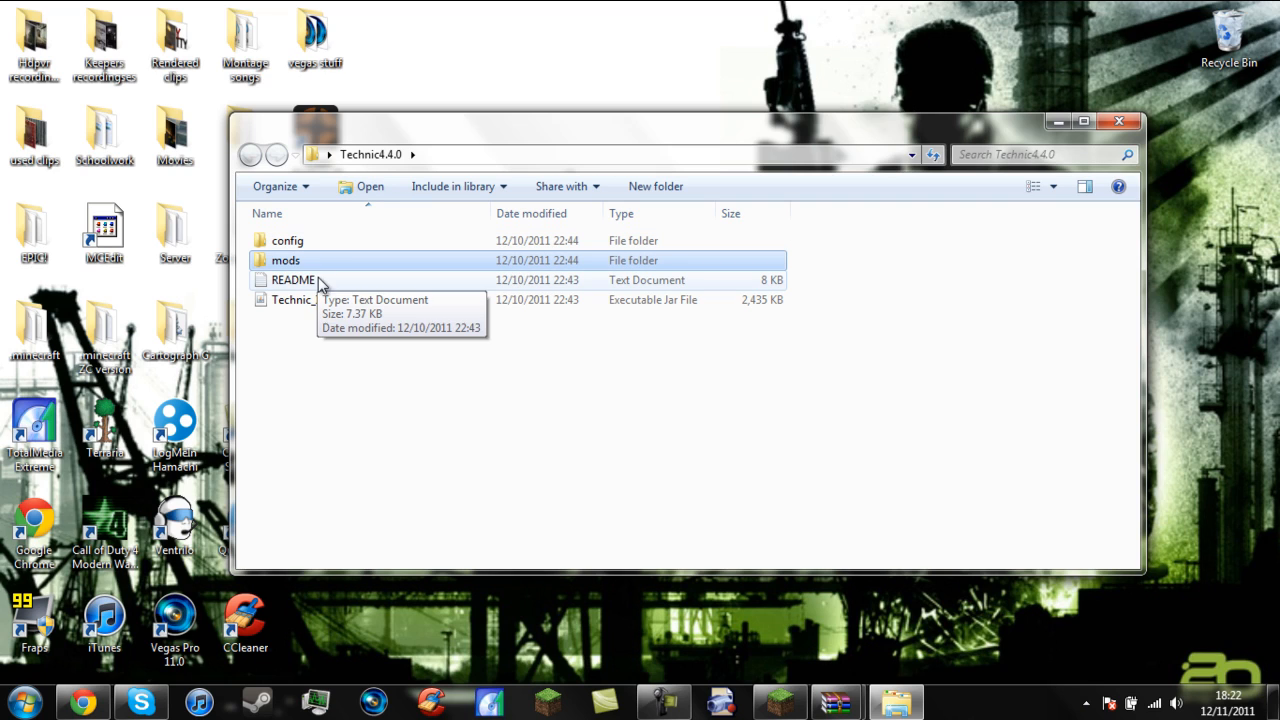
{"action": "left_click", "coordinate": [313, 300]}
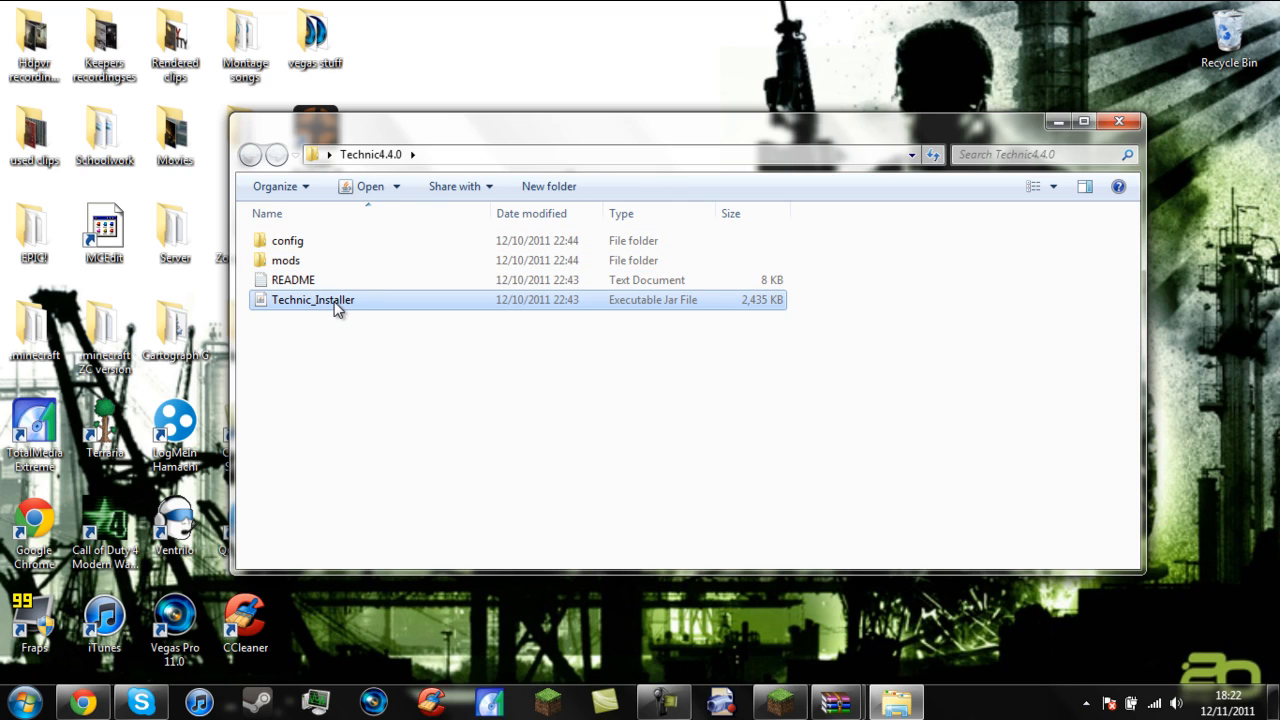
{"action": "mouse_move", "coordinate": [320, 218]}
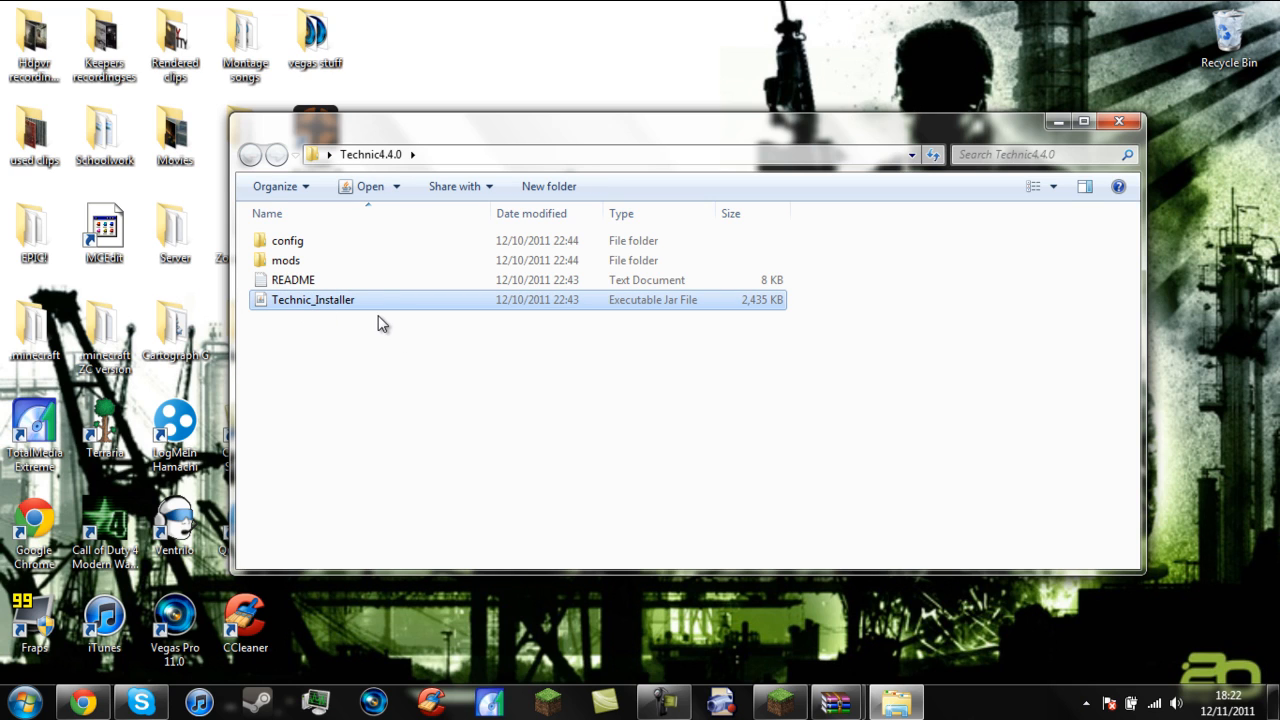
Launch Technic_Installer.jar to bring up the Technic V4 RC1 warning screen
{"action": "double_click", "coordinate": [313, 299]}
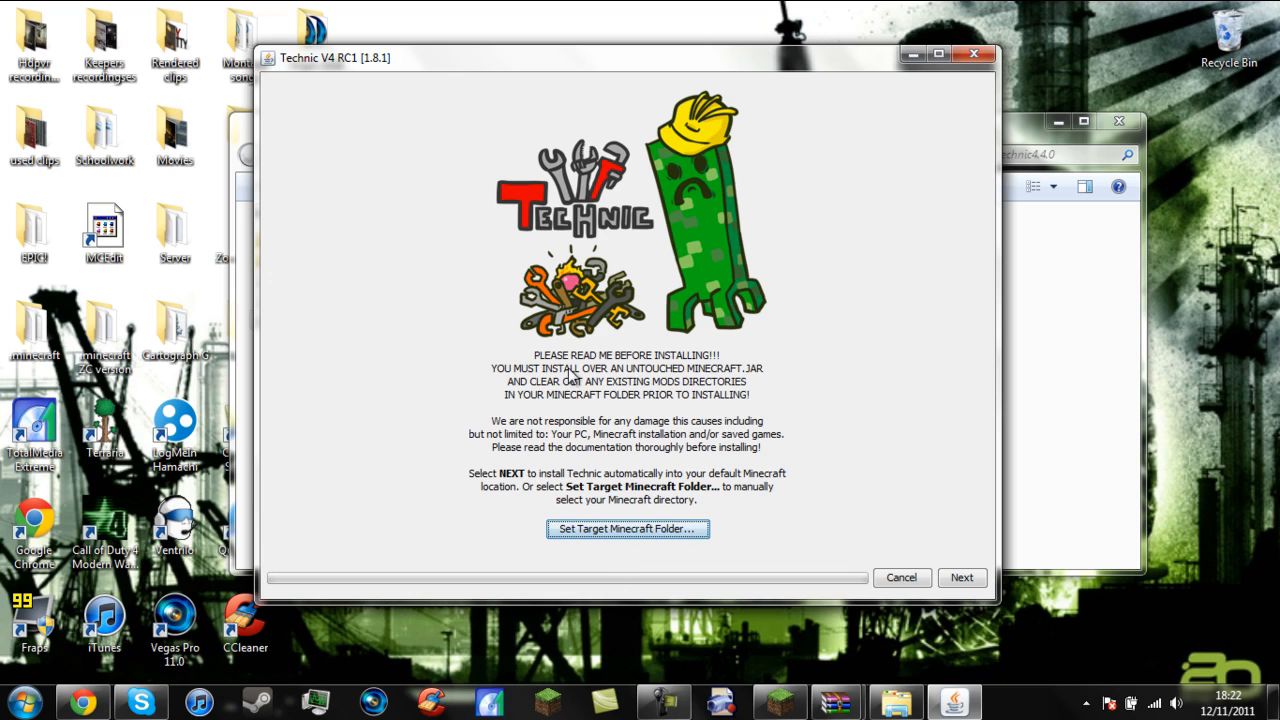
{"action": "mouse_move", "coordinate": [706, 464]}
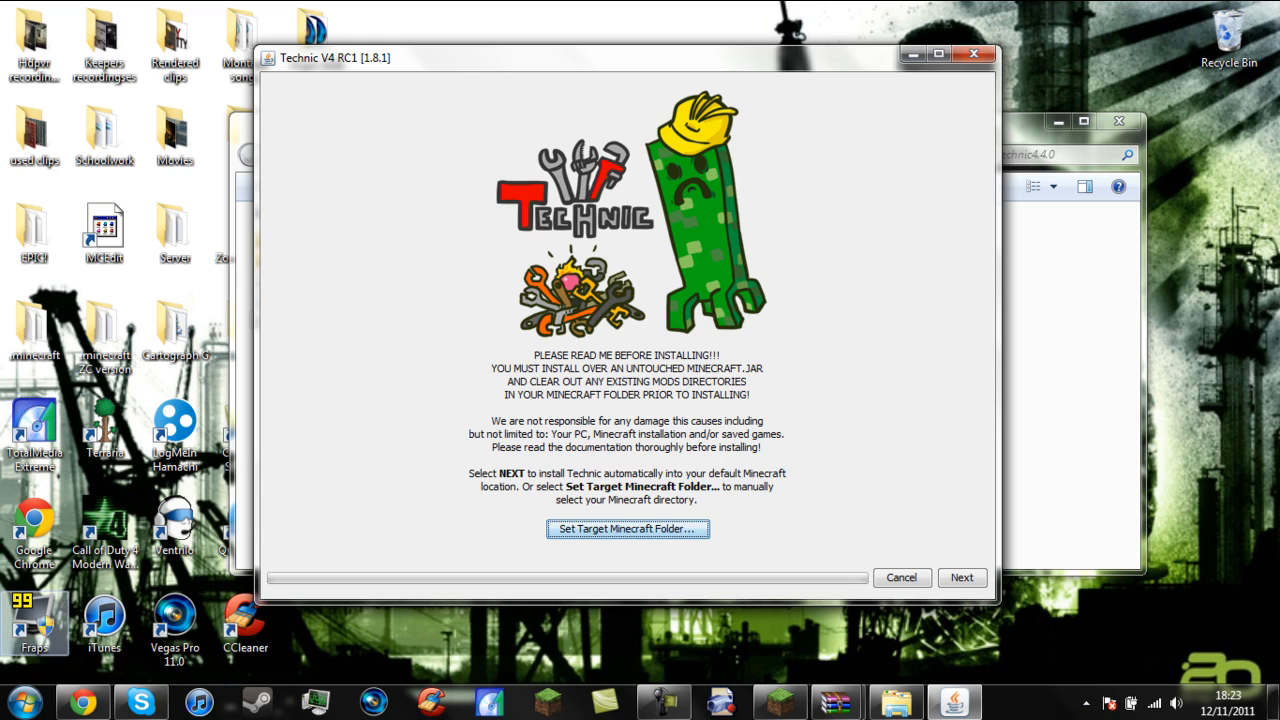
Search %appdata, inspect the default .minecraft folder contents, then go back to Roaming
{"action": "left_click", "coordinate": [22, 695]}
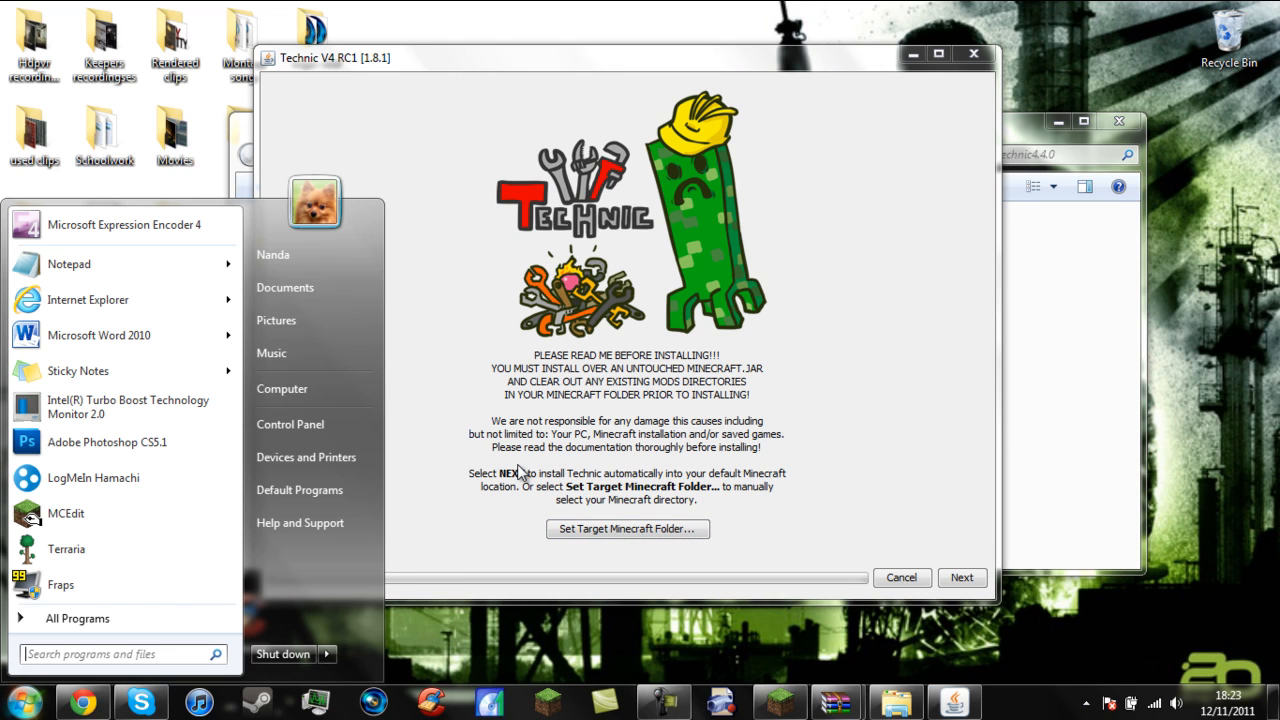
{"action": "type", "text": "%app"}
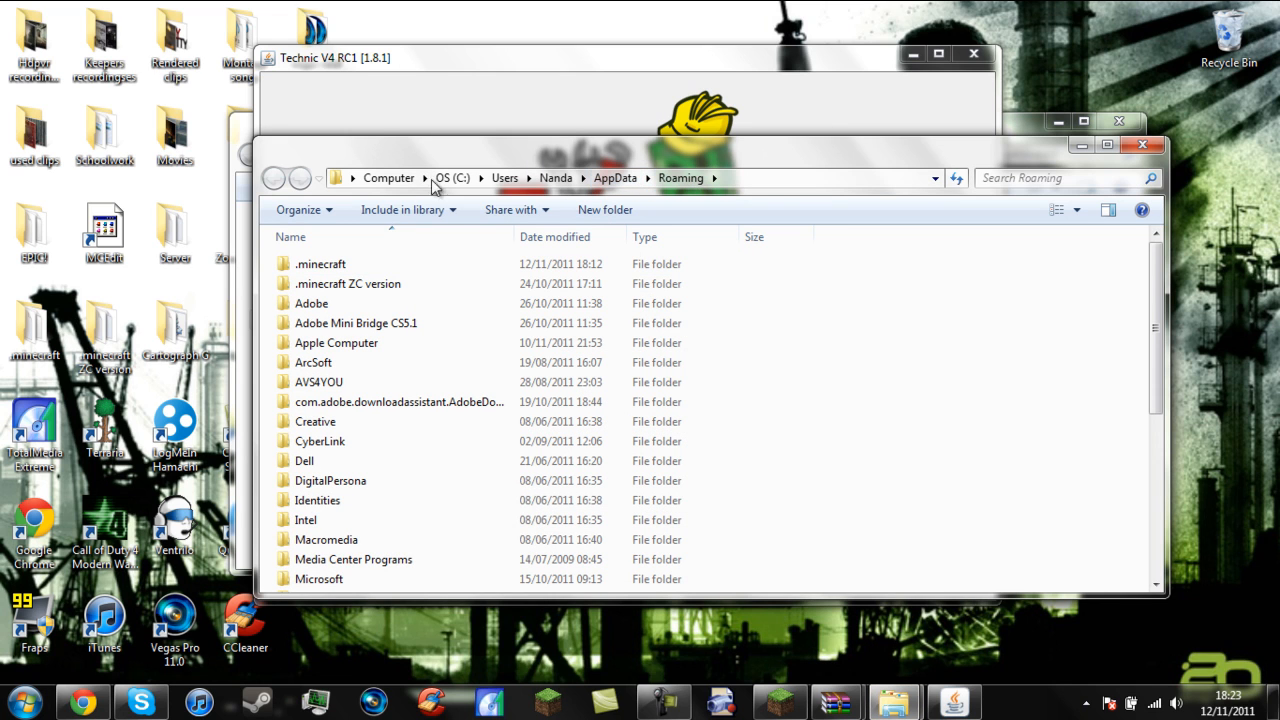
{"action": "left_click", "coordinate": [320, 264]}
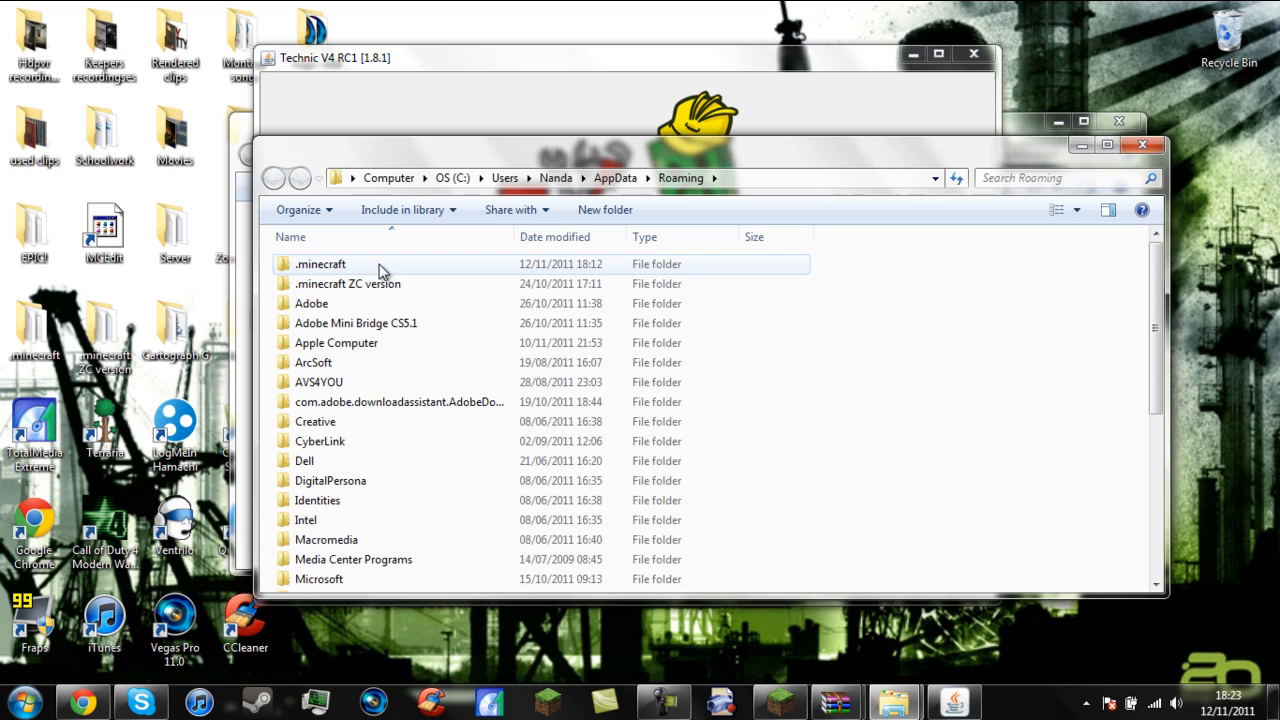
{"action": "double_click", "coordinate": [320, 264]}
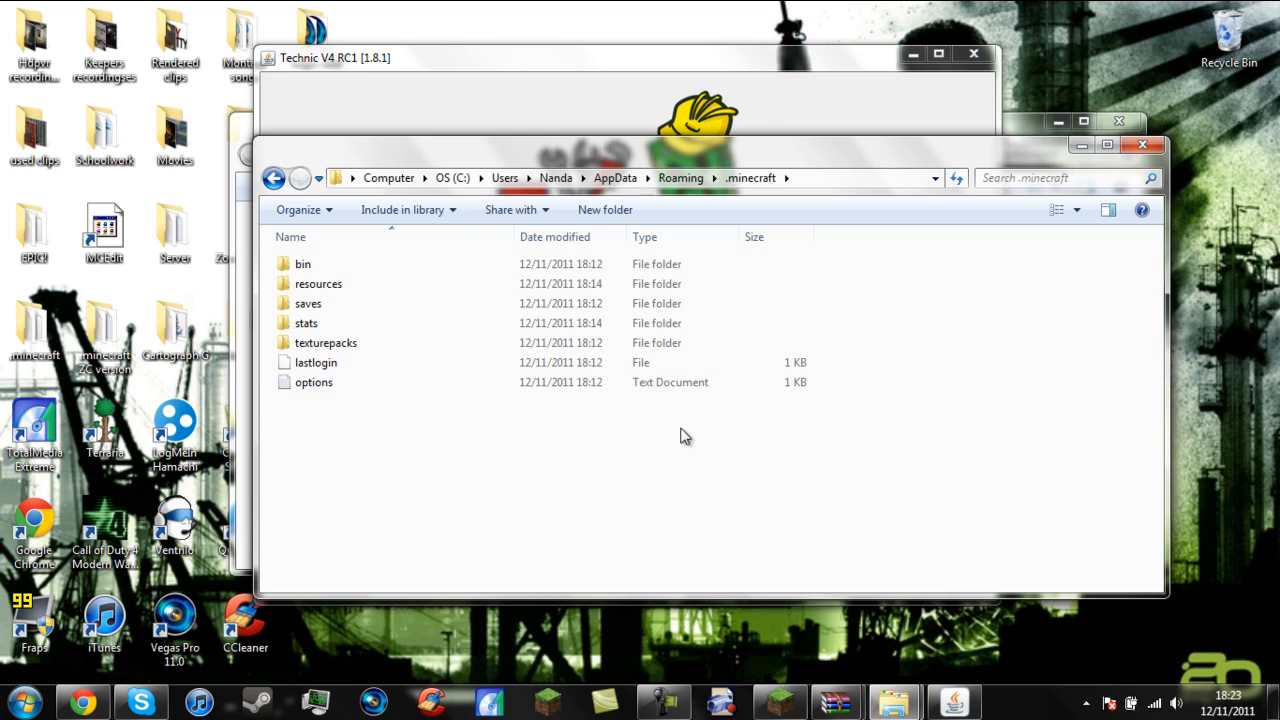
{"action": "mouse_move", "coordinate": [340, 322]}
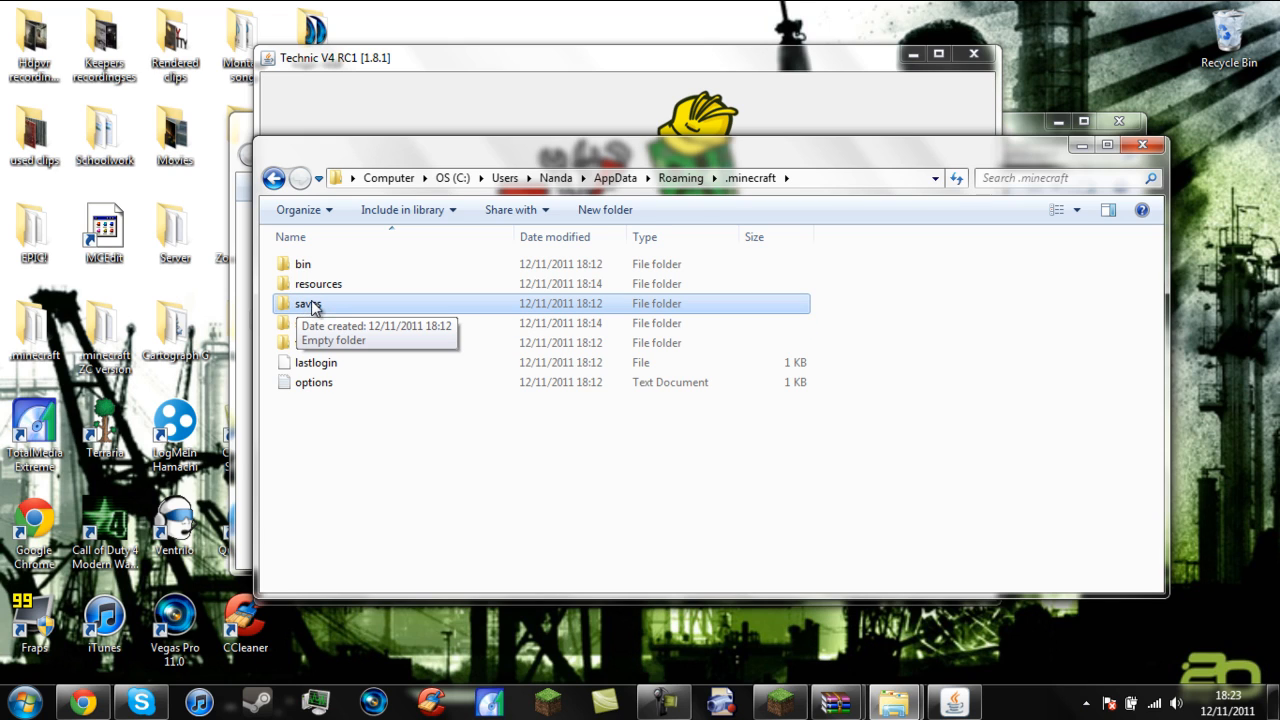
{"action": "left_click_drag", "start_coordinate": [307, 303], "coordinate": [420, 610]}
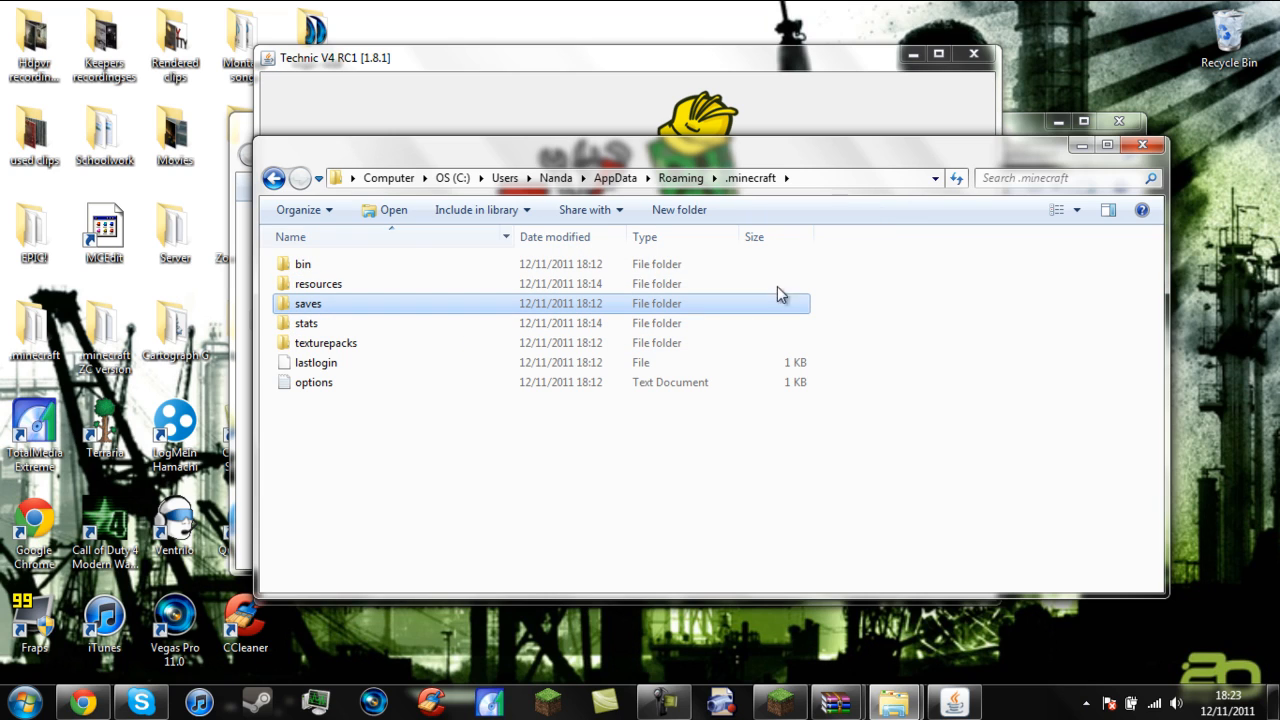
{"action": "mouse_move", "coordinate": [286, 178]}
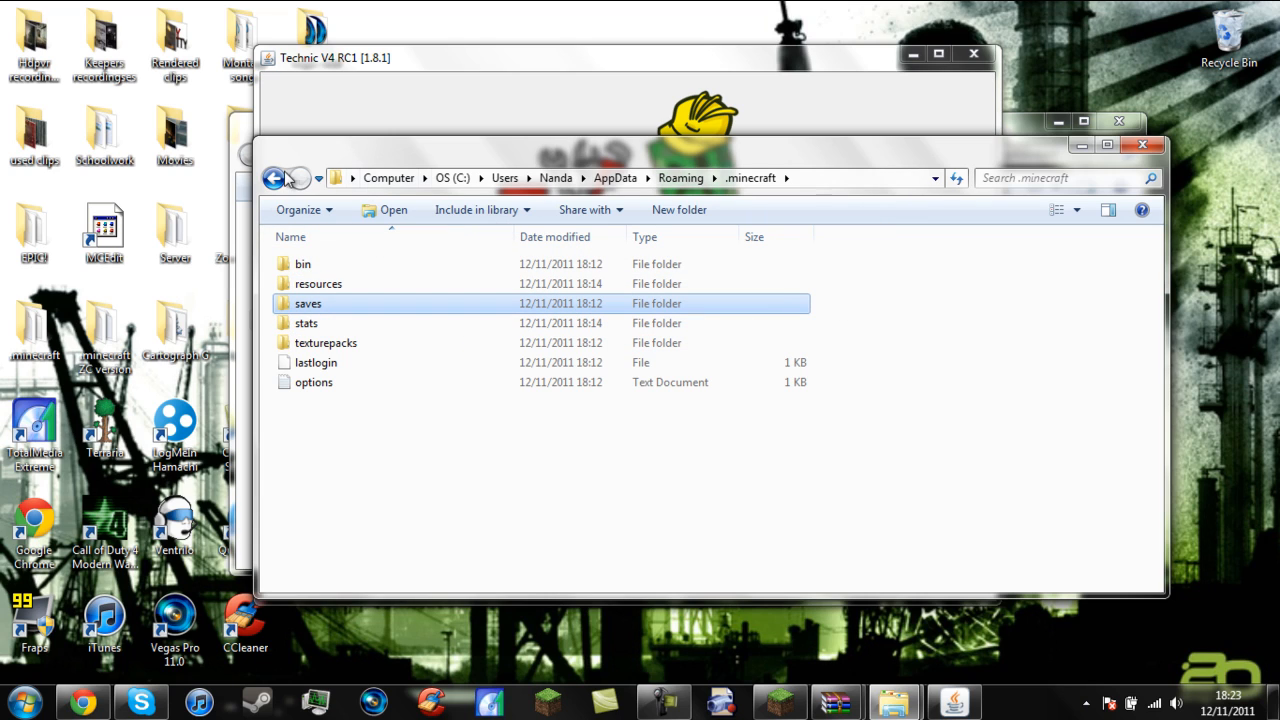
{"action": "mouse_move", "coordinate": [299, 184]}
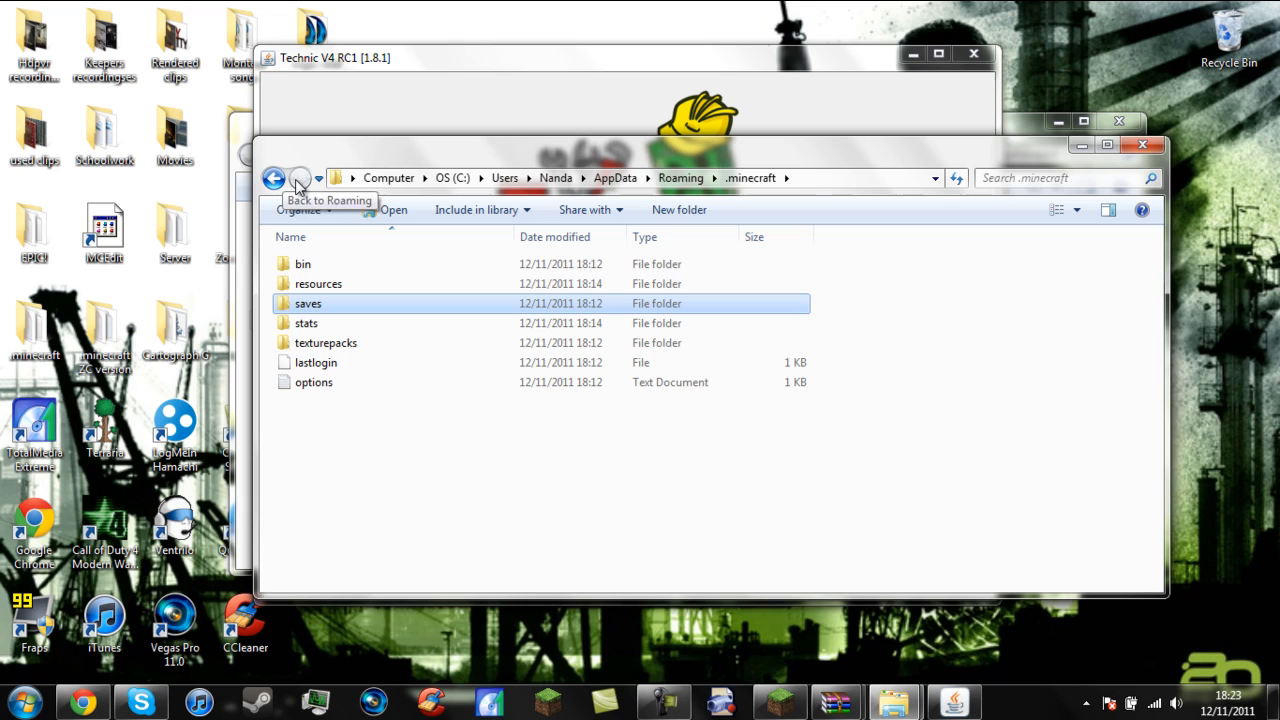
{"action": "left_click", "coordinate": [278, 178]}
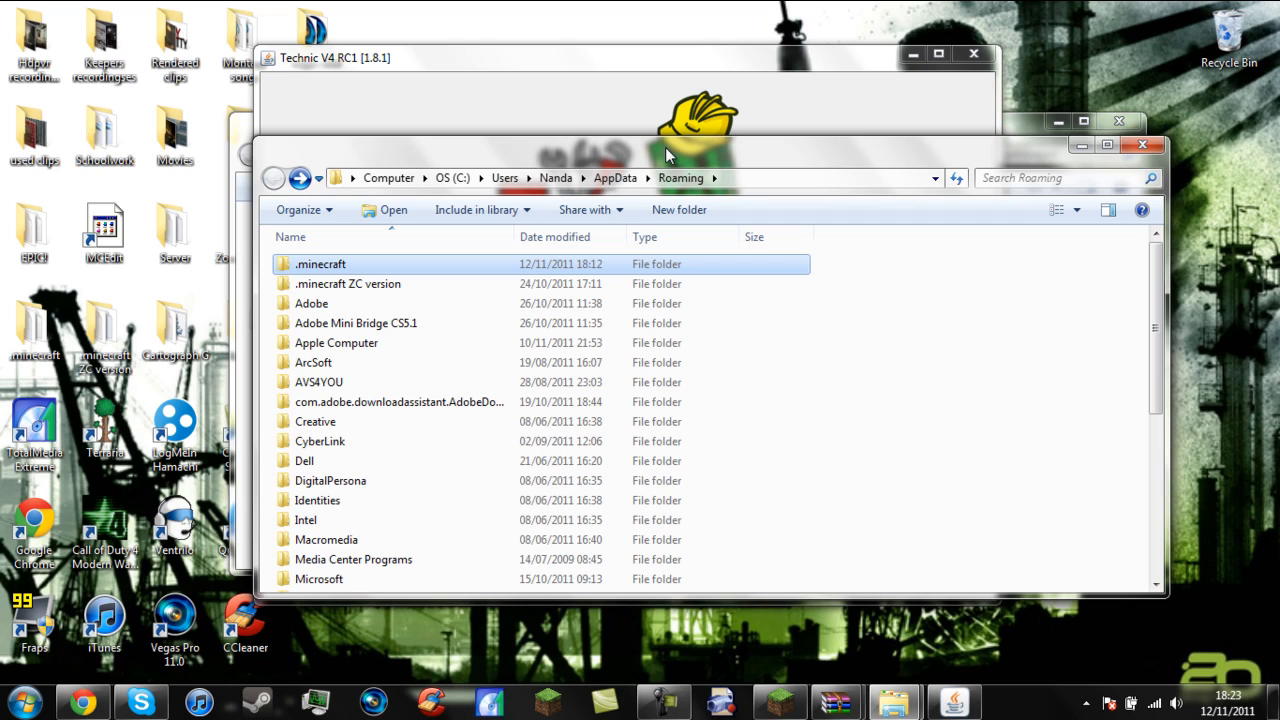
{"action": "mouse_move", "coordinate": [1100, 147]}
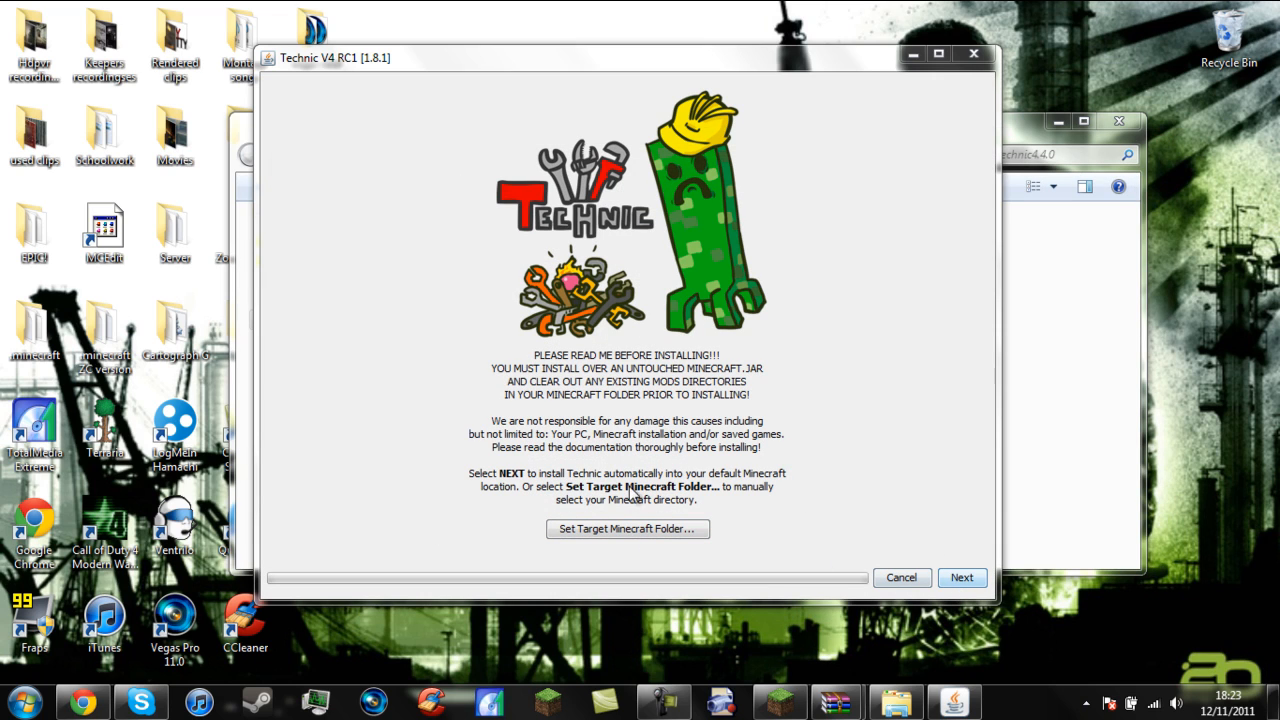
{"action": "mouse_move", "coordinate": [650, 493]}
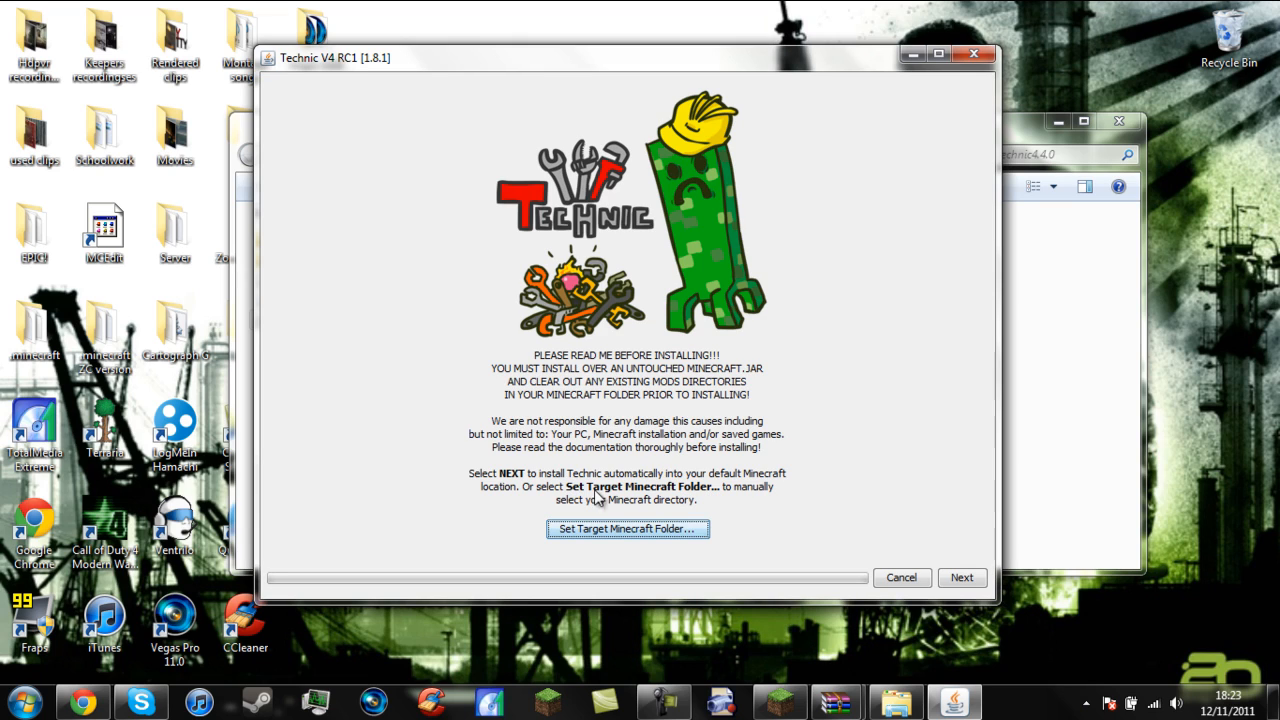
{"action": "mouse_move", "coordinate": [962, 577]}
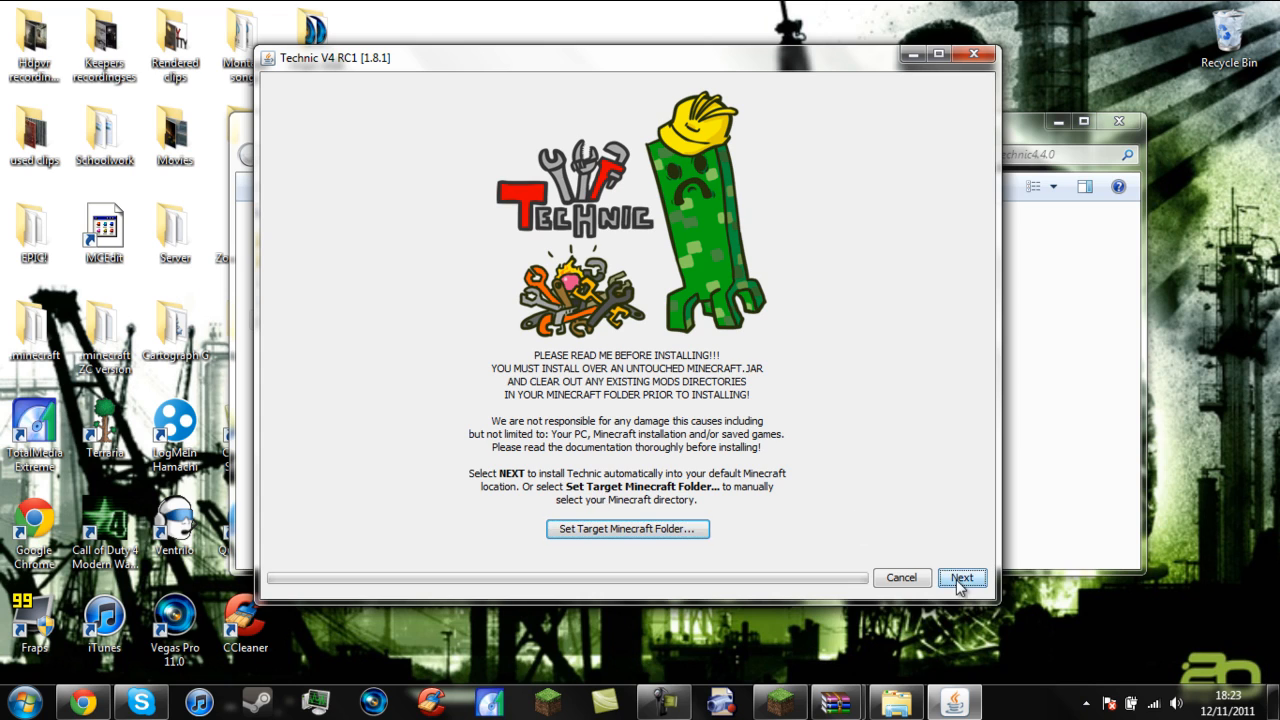
In the optional mods list, untick Millenaire and Nature Overhaul
{"action": "left_click", "coordinate": [962, 577]}
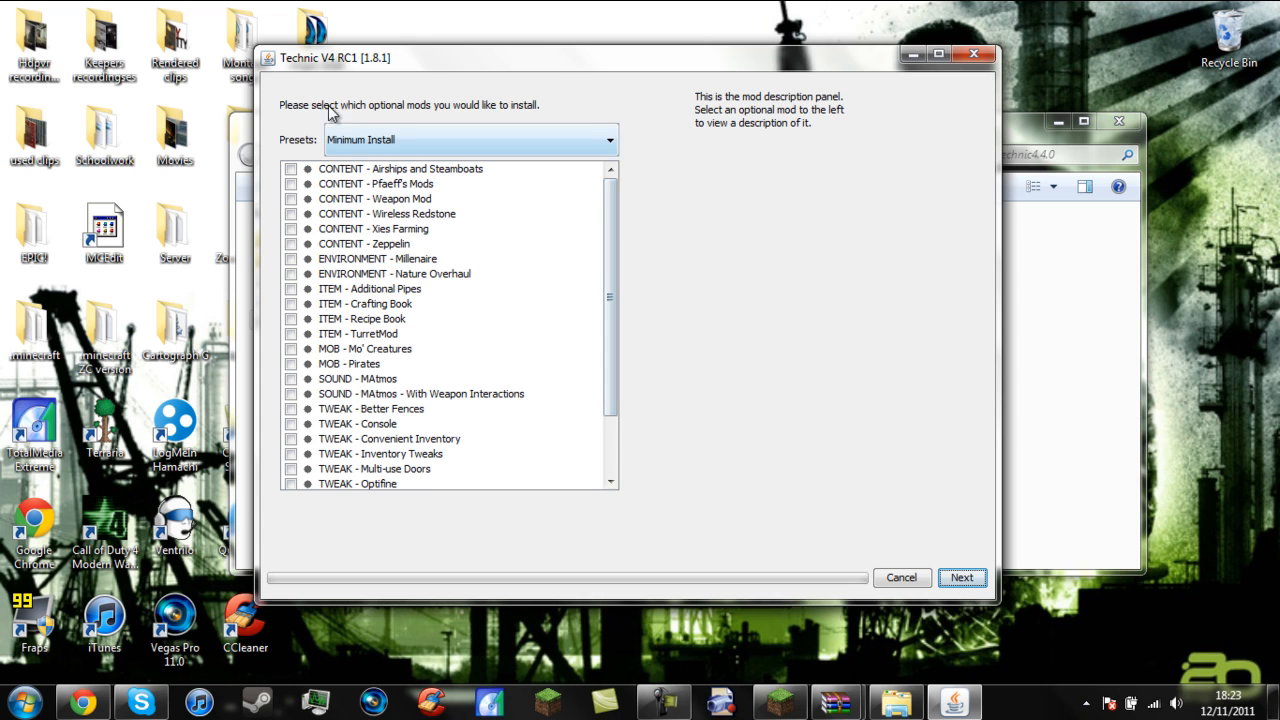
{"action": "scroll", "scroll_direction": "down", "scroll_amount": 3}
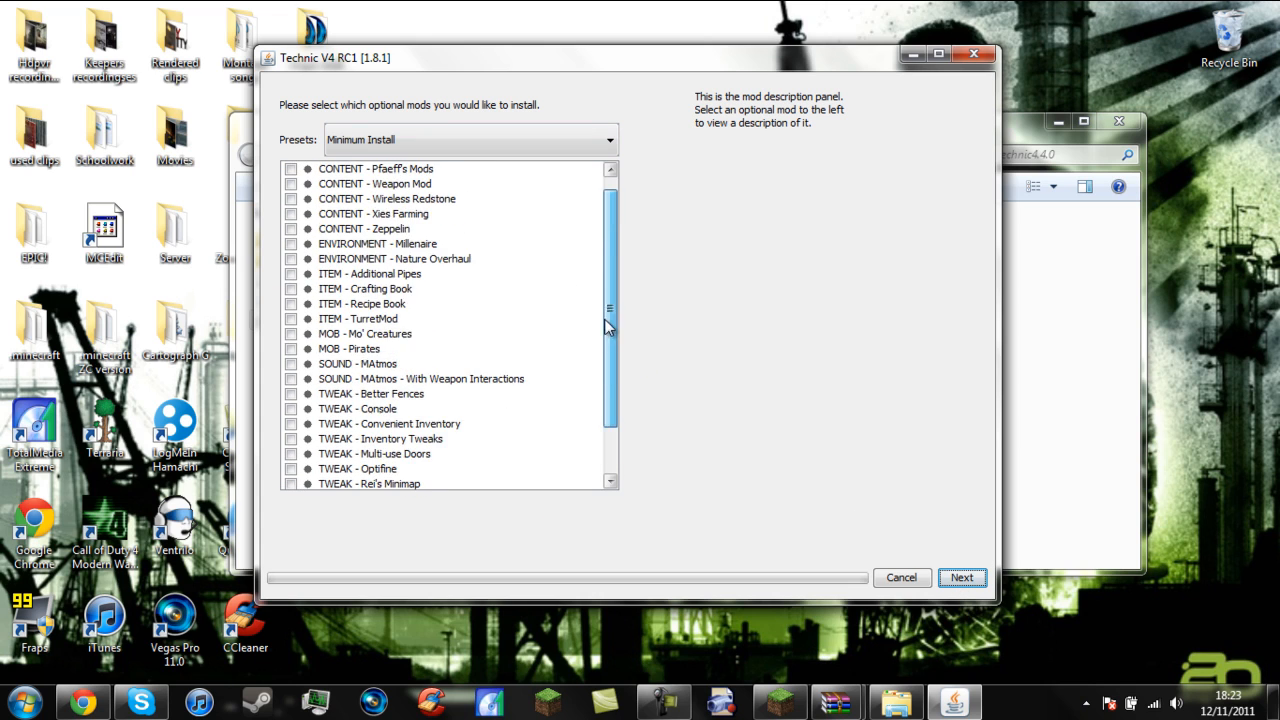
{"action": "scroll", "scroll_direction": "down", "scroll_amount": 3}
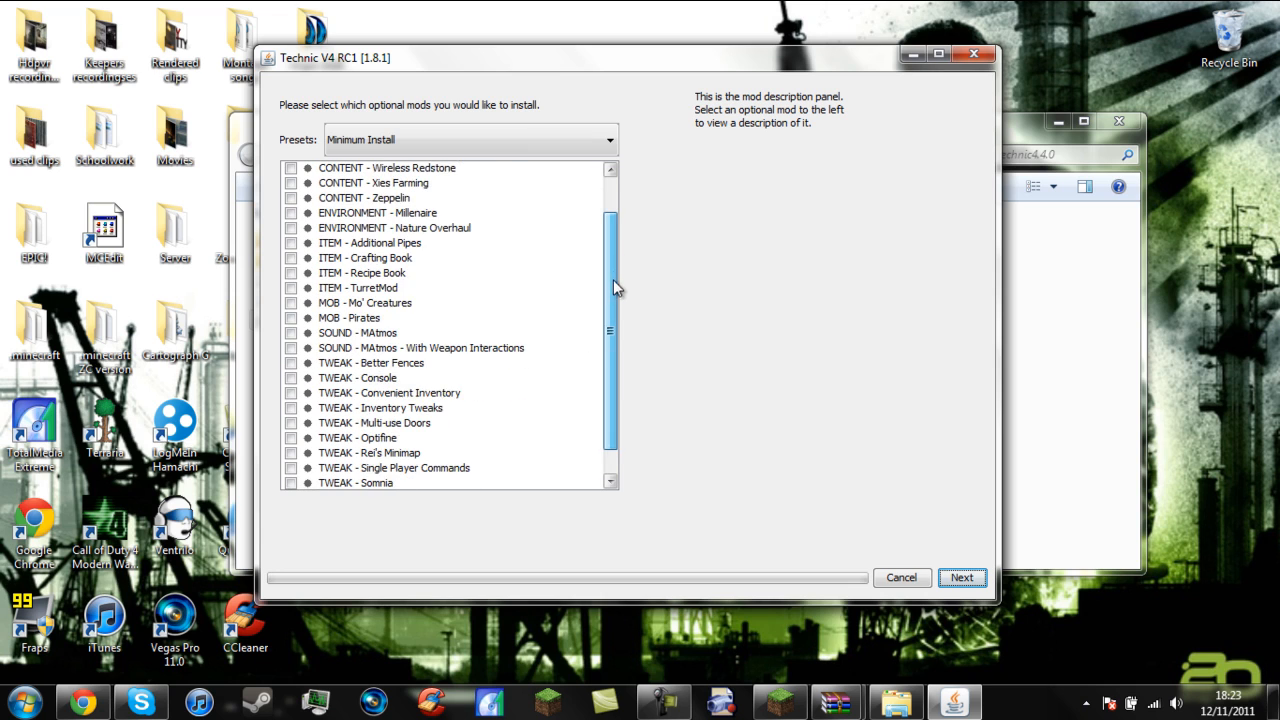
{"action": "scroll", "scroll_direction": "down", "scroll_amount": 3}
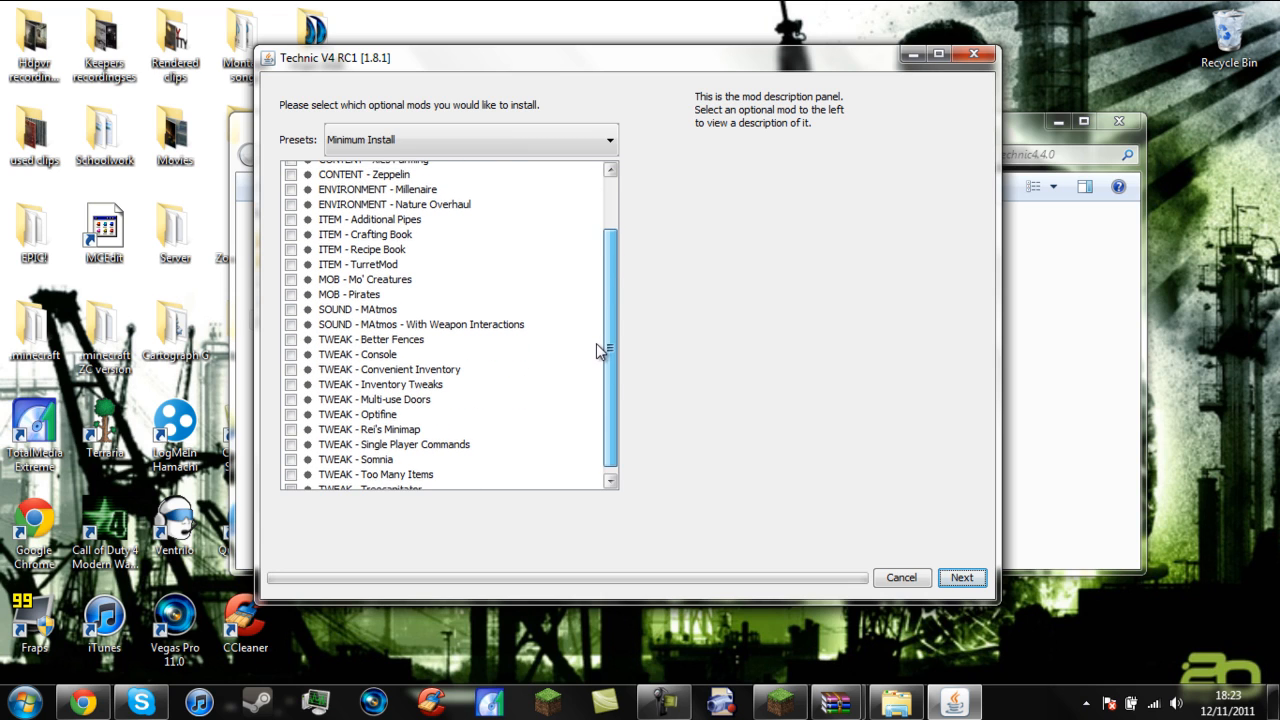
{"action": "scroll", "scroll_direction": "down", "scroll_amount": 3}
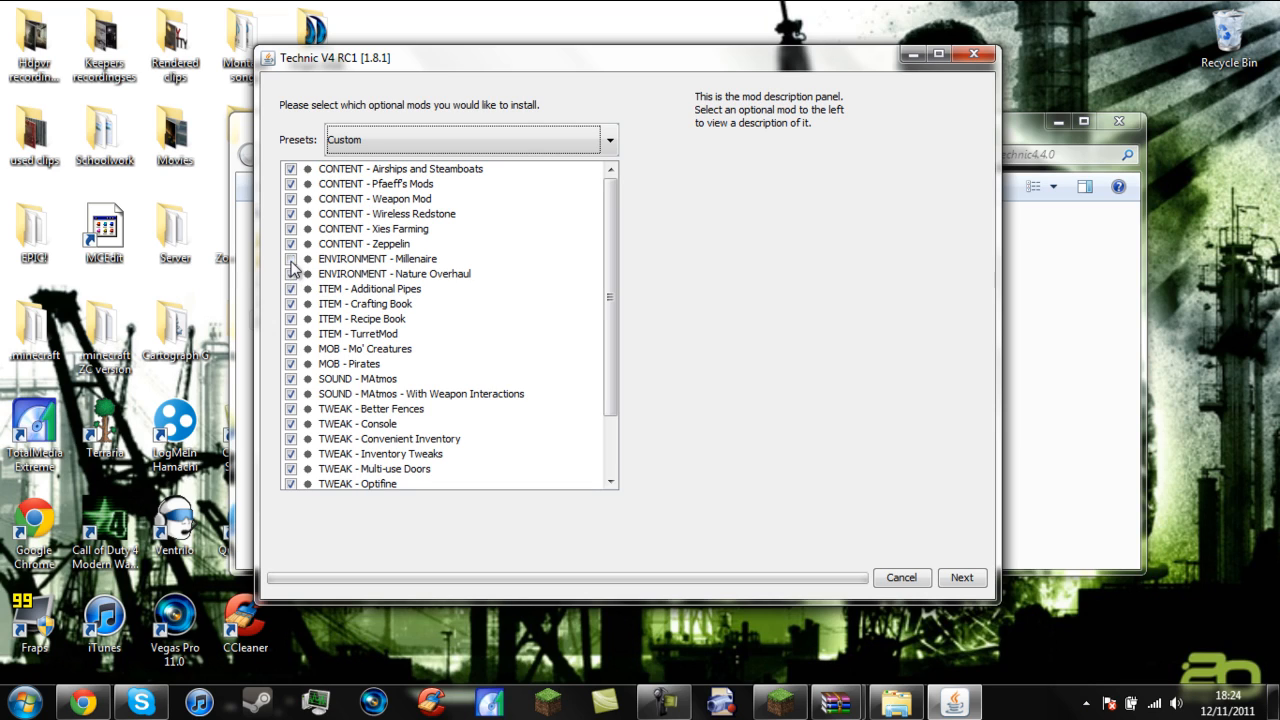
{"action": "left_click", "coordinate": [291, 258]}
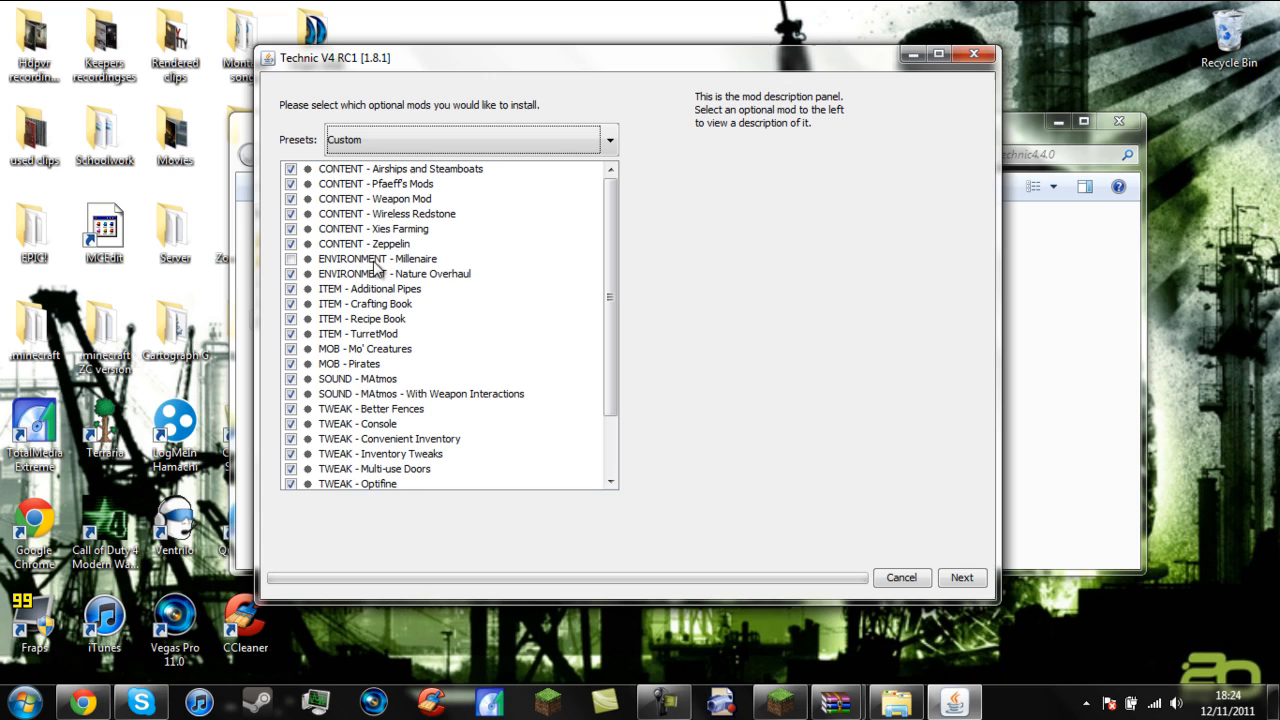
{"action": "left_click", "coordinate": [294, 273]}
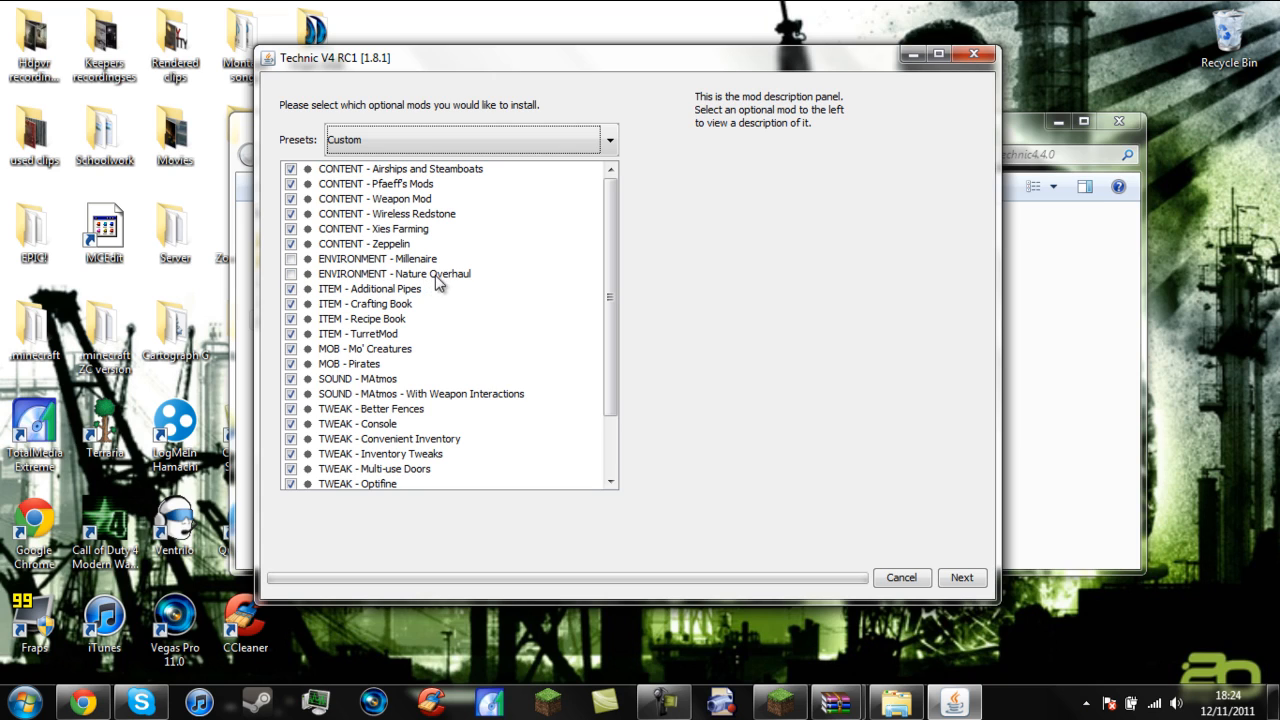
{"action": "mouse_move", "coordinate": [464, 278]}
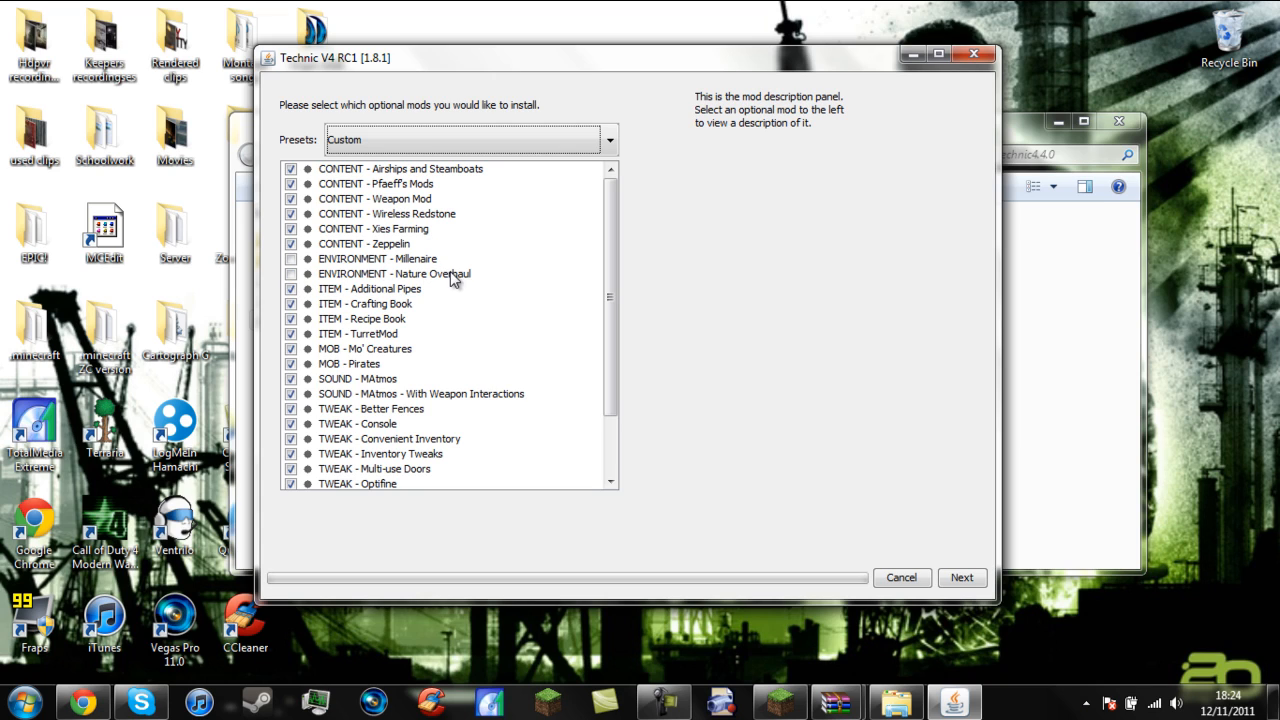
Review Optifine and Treecapitator, keep Millenaire excluded, and start installing
{"action": "scroll", "scroll_direction": "down", "scroll_amount": 3}
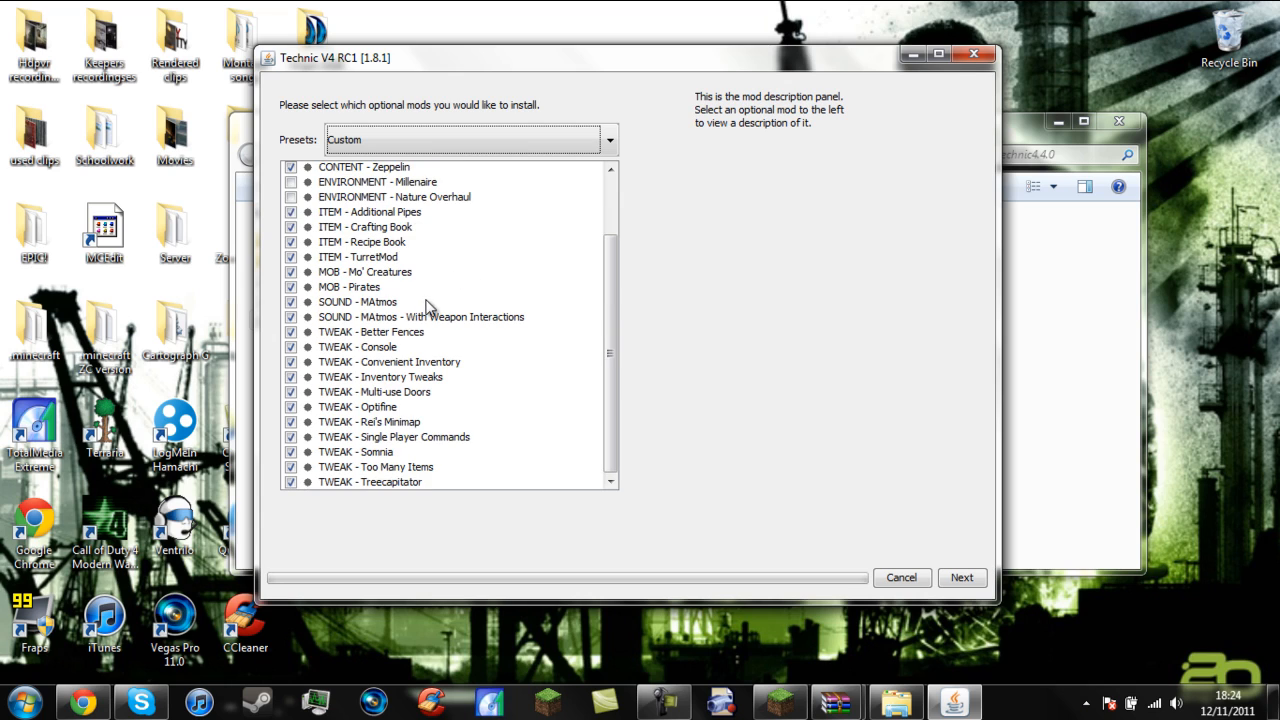
{"action": "mouse_move", "coordinate": [293, 377]}
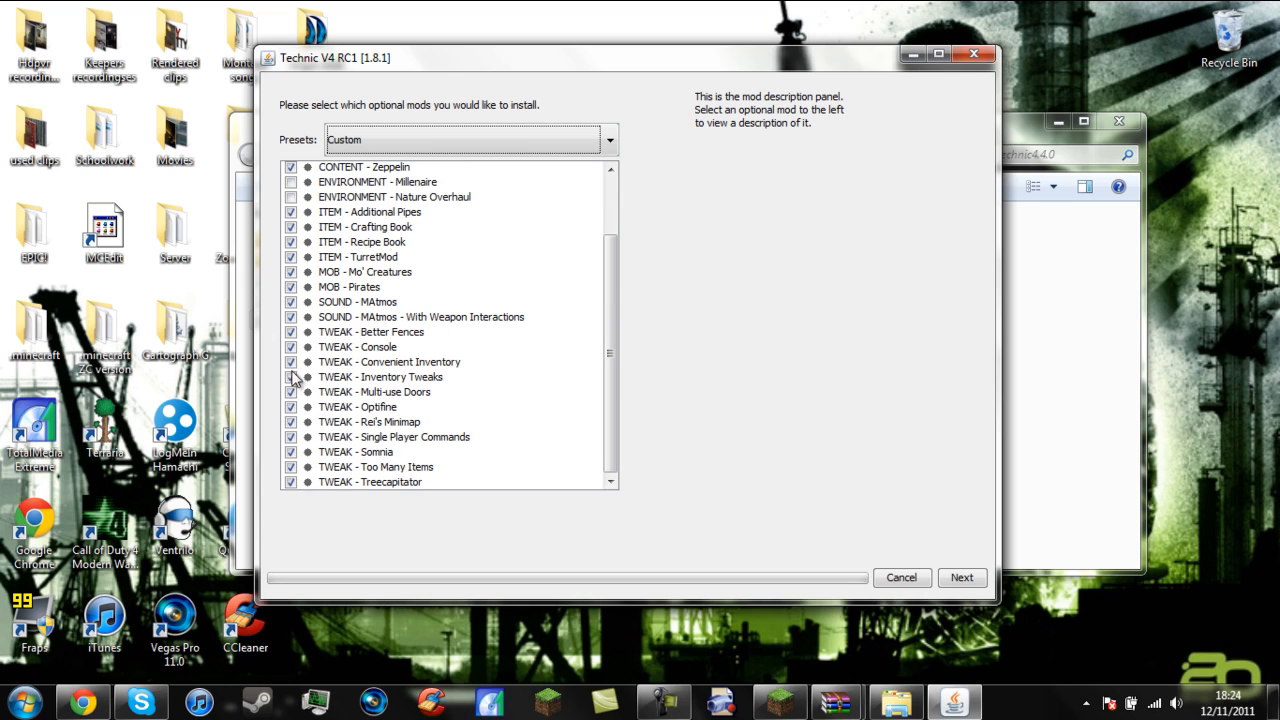
{"action": "left_click", "coordinate": [357, 407]}
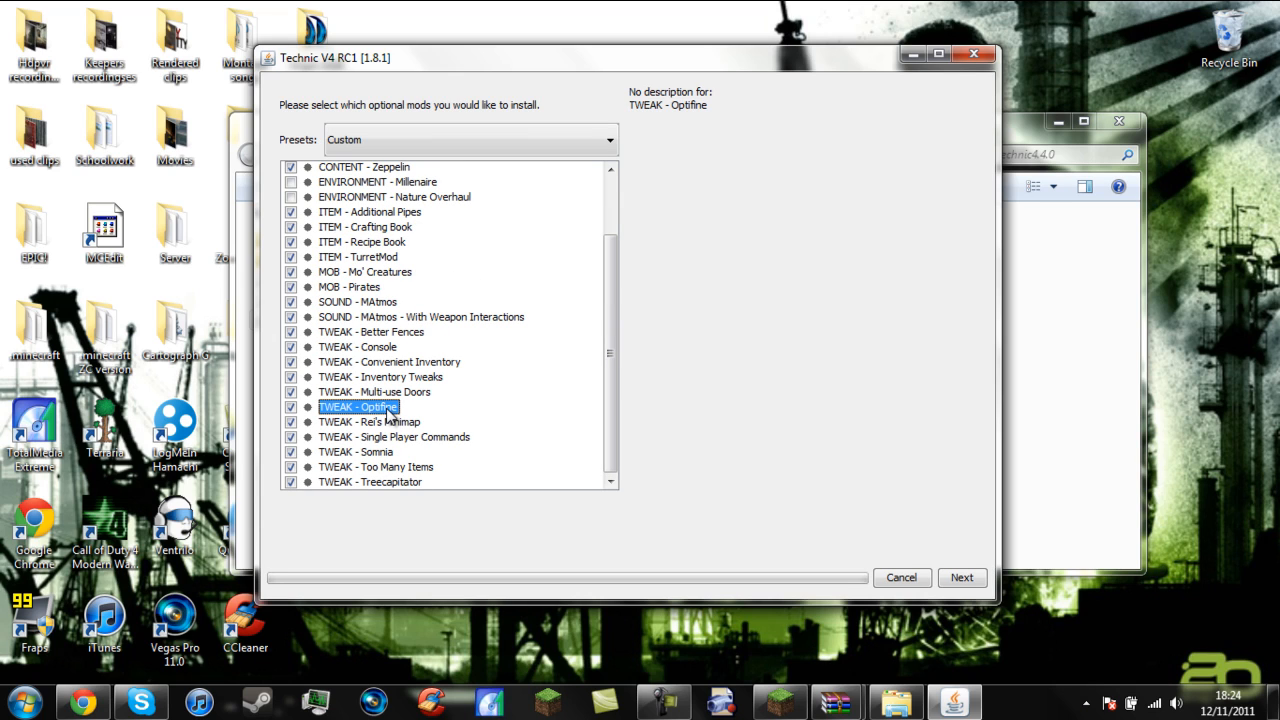
{"action": "mouse_move", "coordinate": [415, 420]}
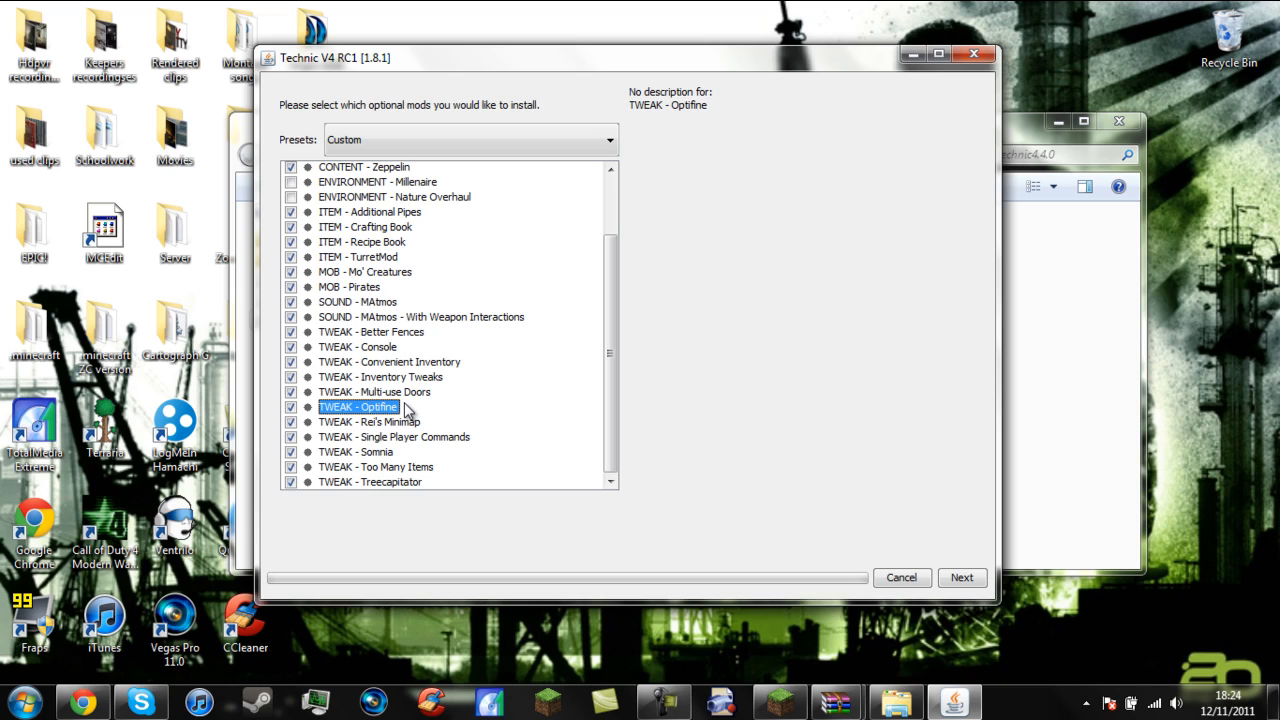
{"action": "mouse_move", "coordinate": [419, 495]}
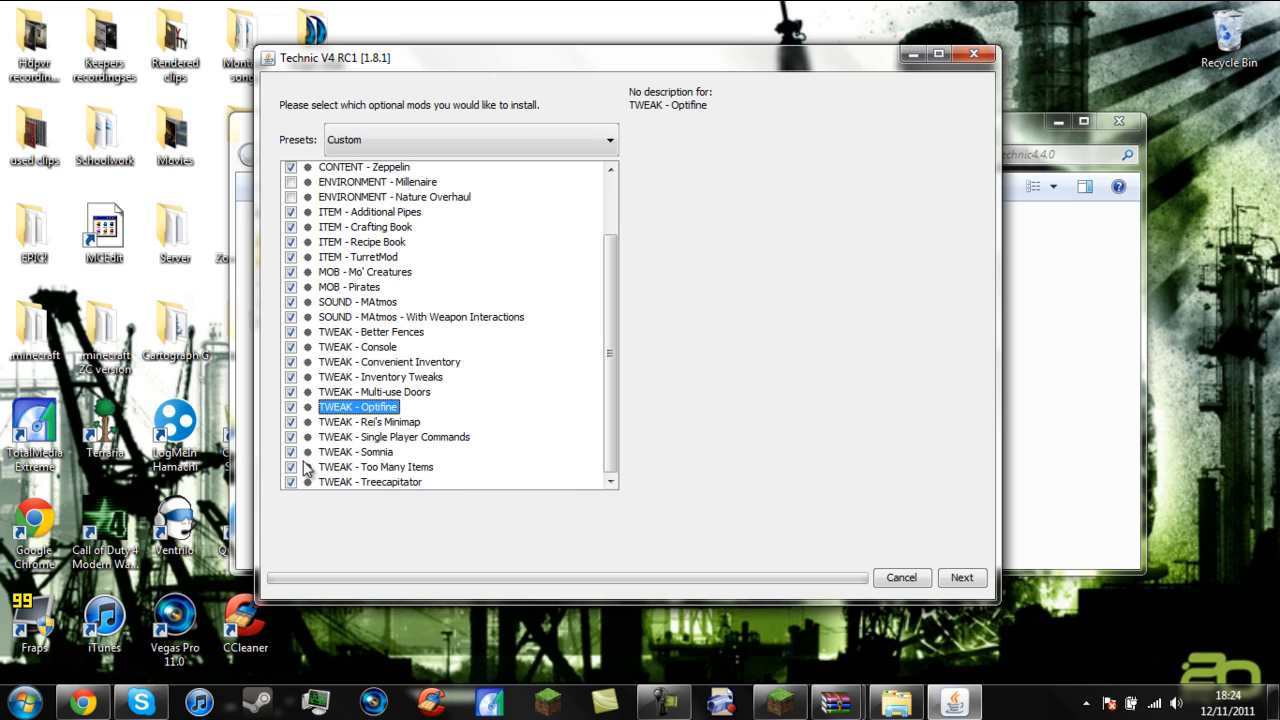
{"action": "mouse_move", "coordinate": [487, 380]}
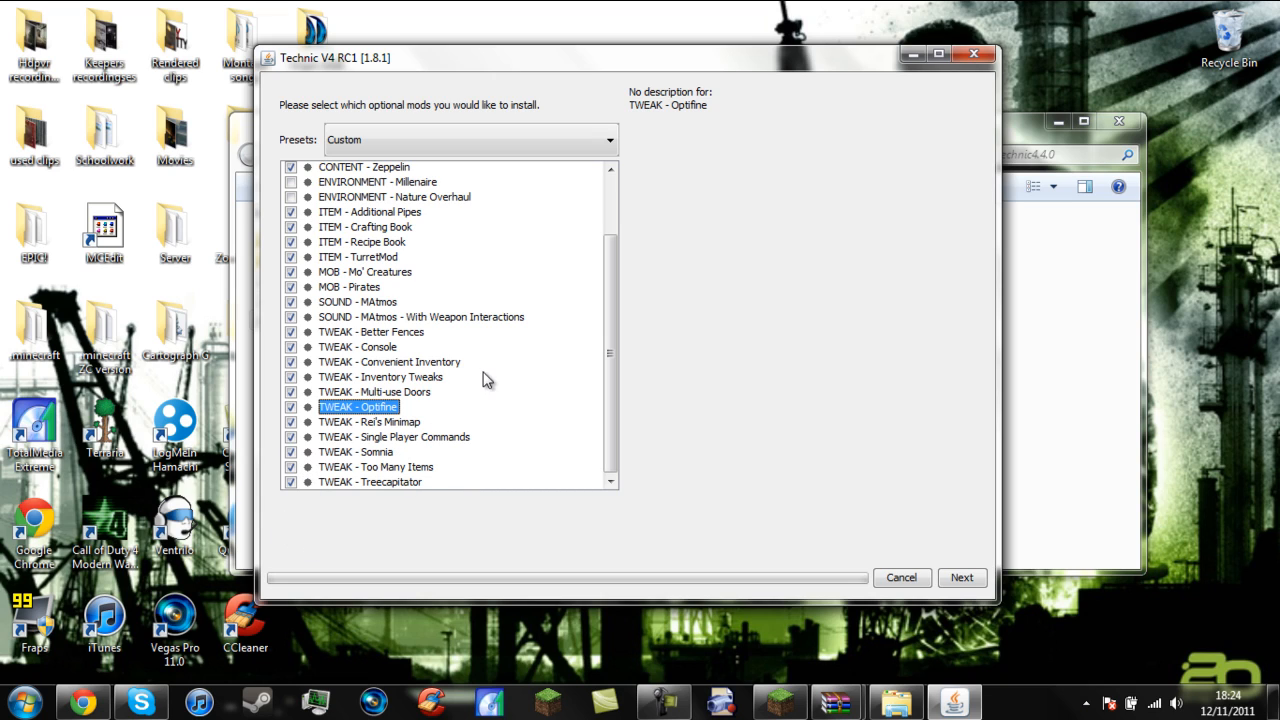
{"action": "mouse_move", "coordinate": [405, 308]}
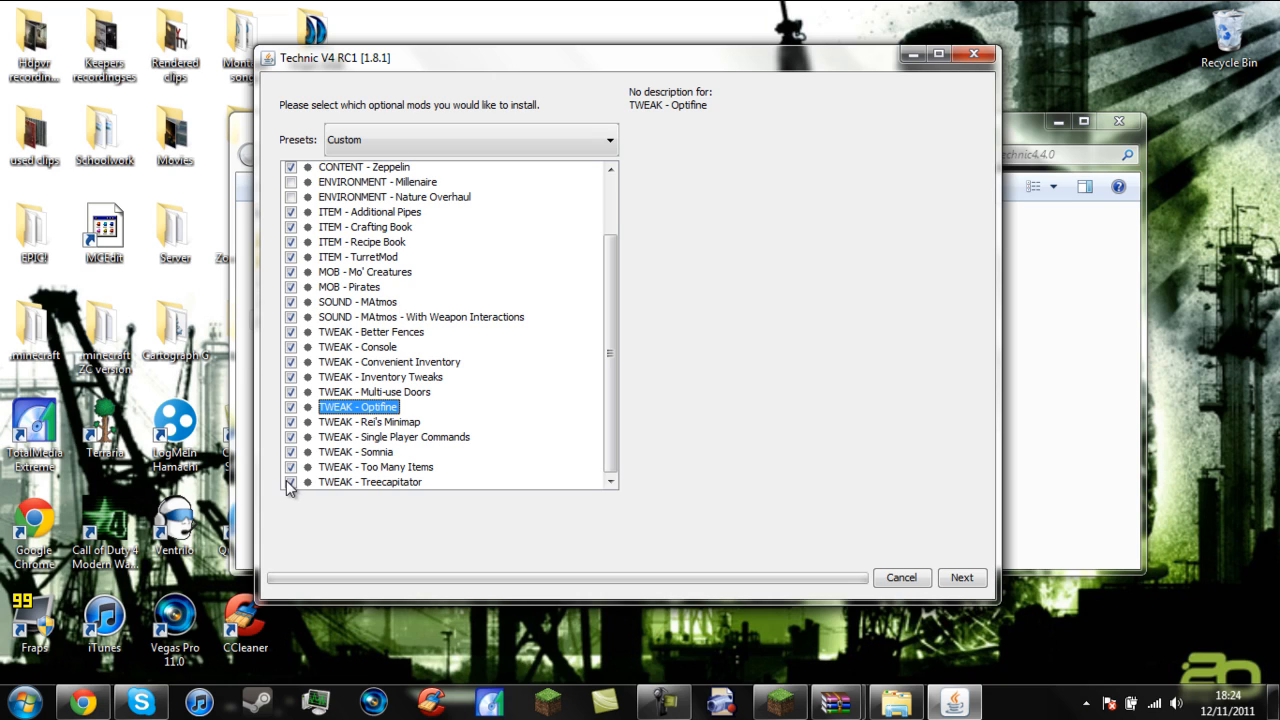
{"action": "left_click", "coordinate": [291, 482]}
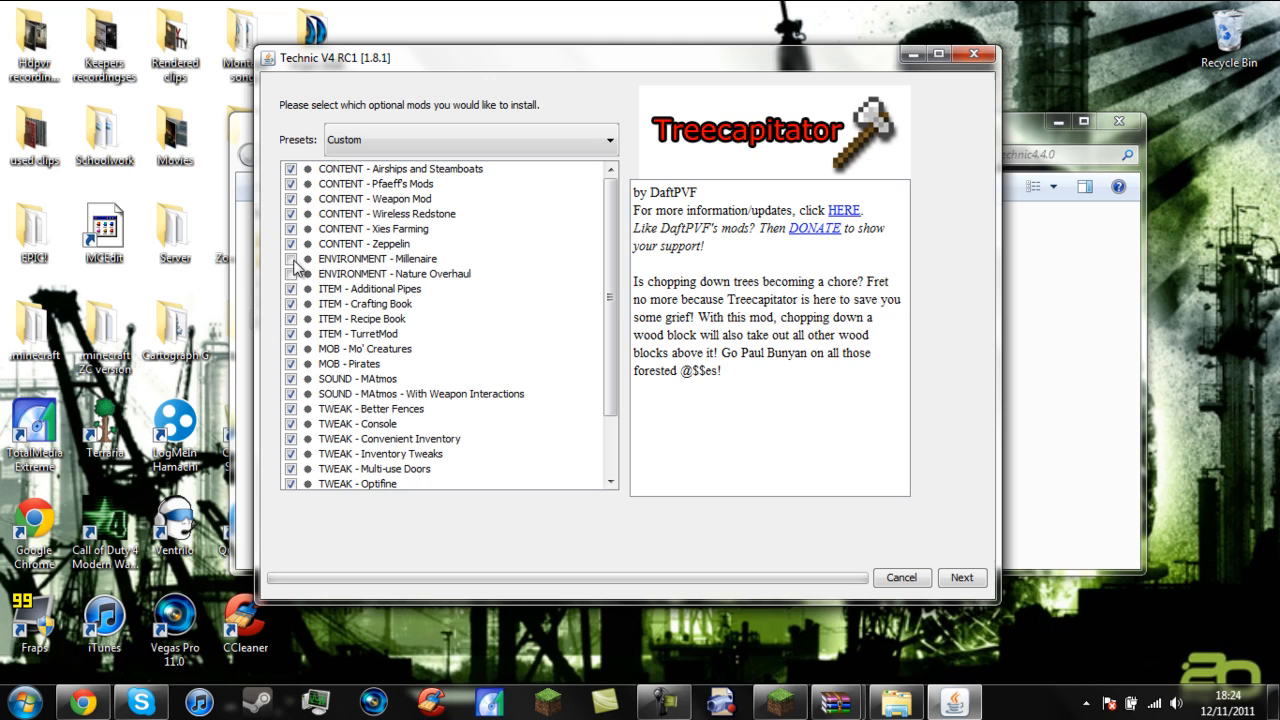
{"action": "left_click", "coordinate": [291, 258]}
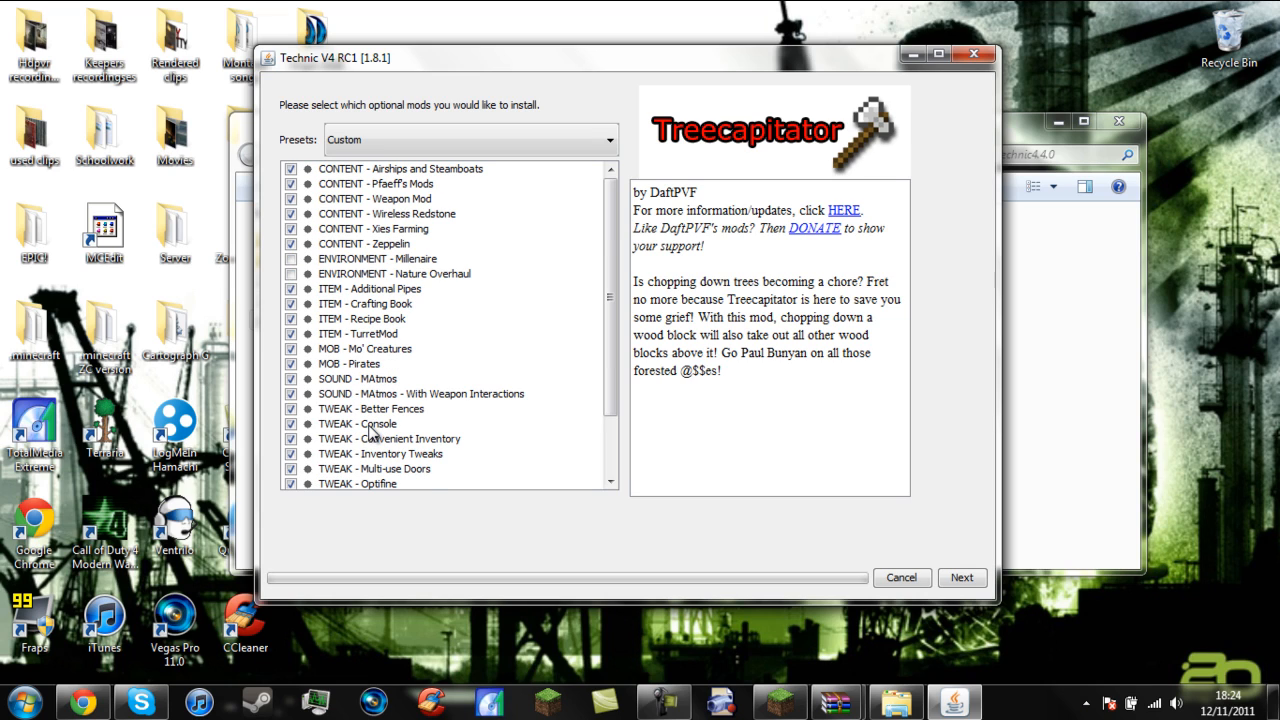
{"action": "left_click", "coordinate": [961, 577]}
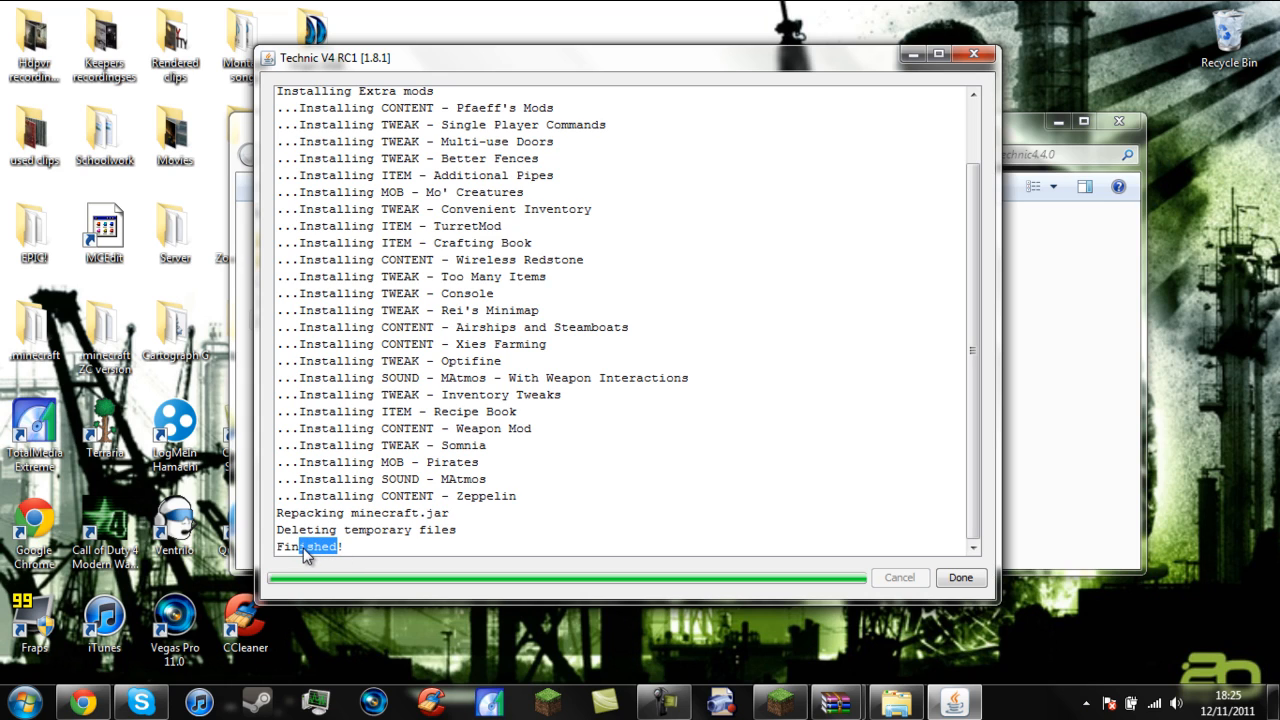
Close the finished Technic installer and the Technic4.4.0 folder window
{"action": "double_click", "coordinate": [307, 546]}
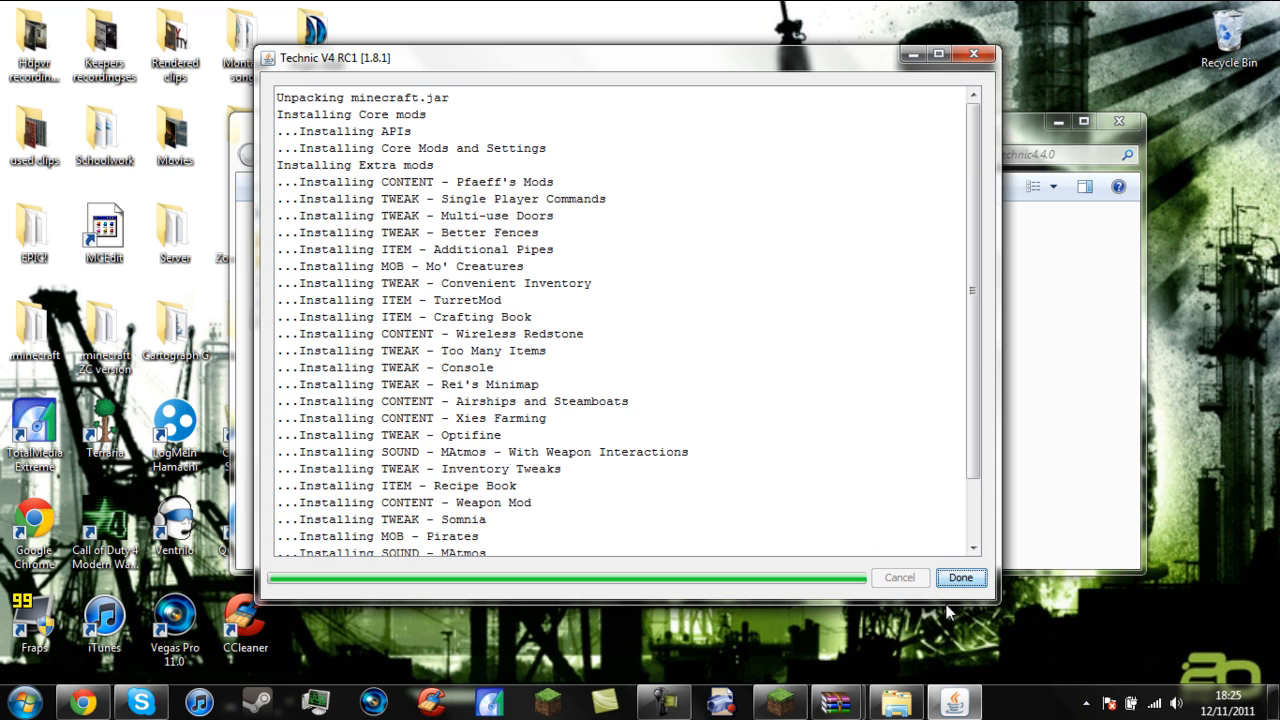
{"action": "left_click", "coordinate": [961, 577]}
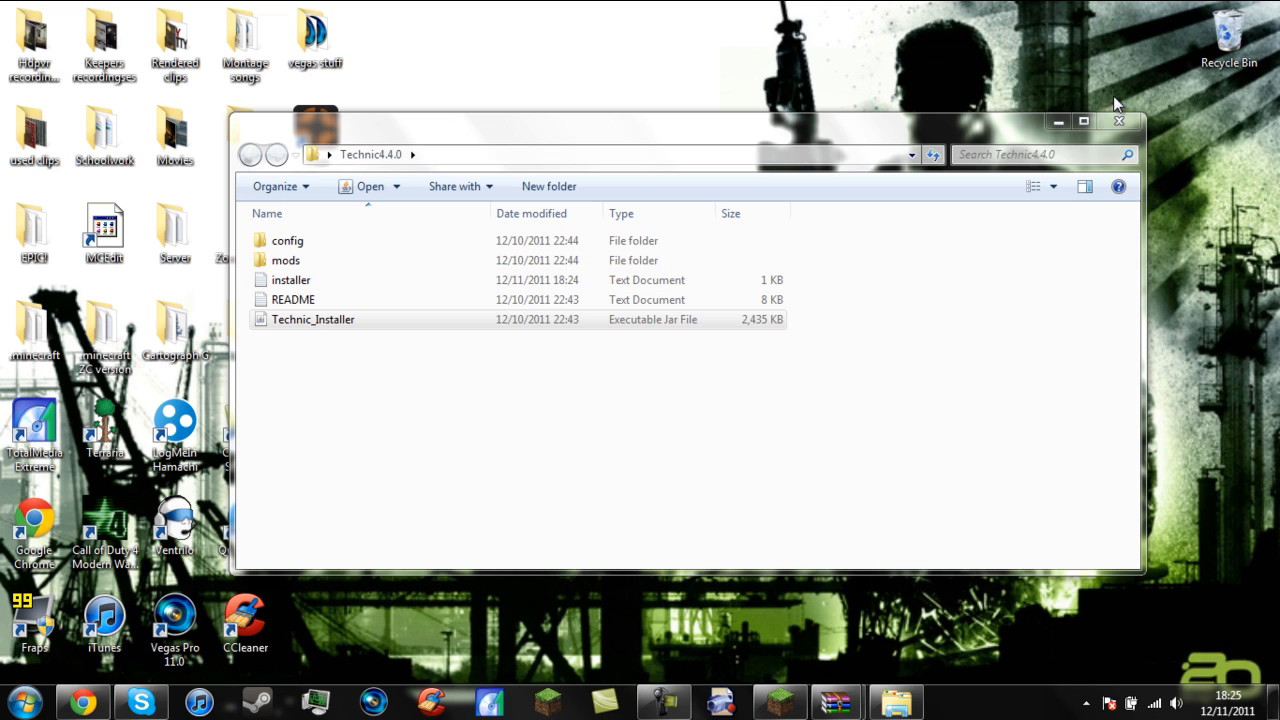
{"action": "left_click", "coordinate": [1117, 121]}
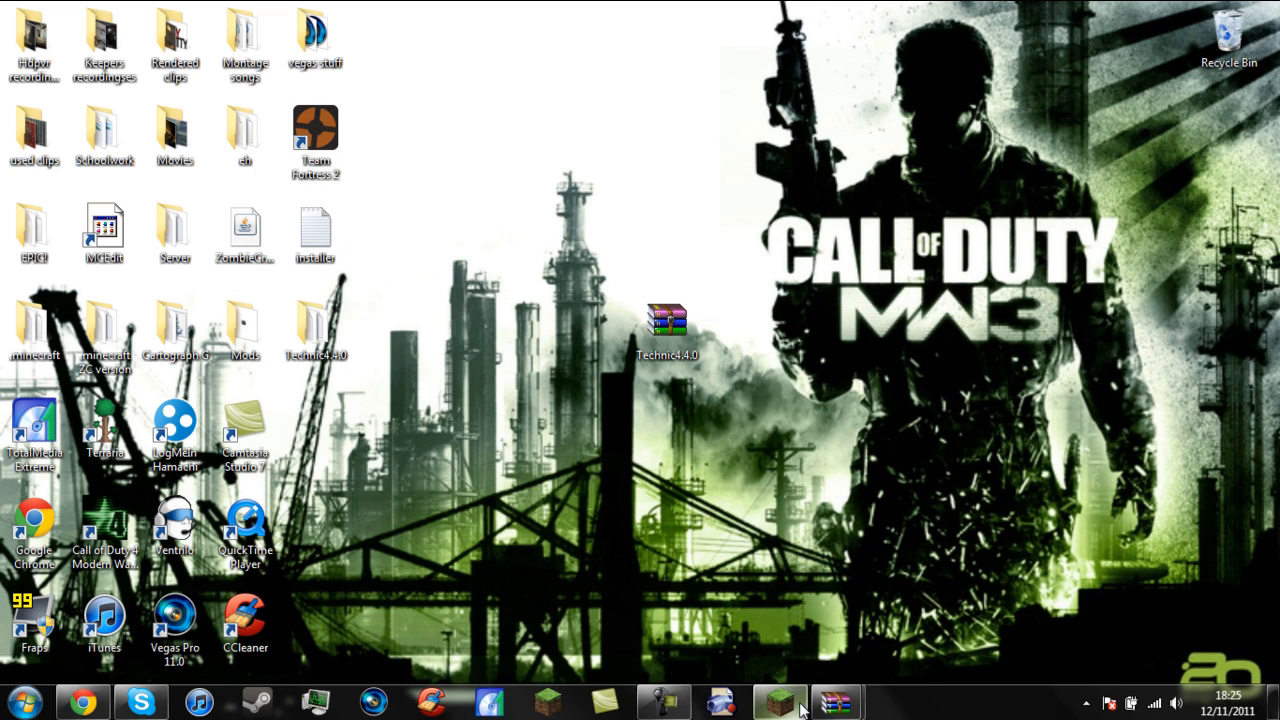
Quit the unmodded Minecraft session and log in through the launcher to start modded Beta 1.8.1
{"action": "left_click", "coordinate": [774, 703]}
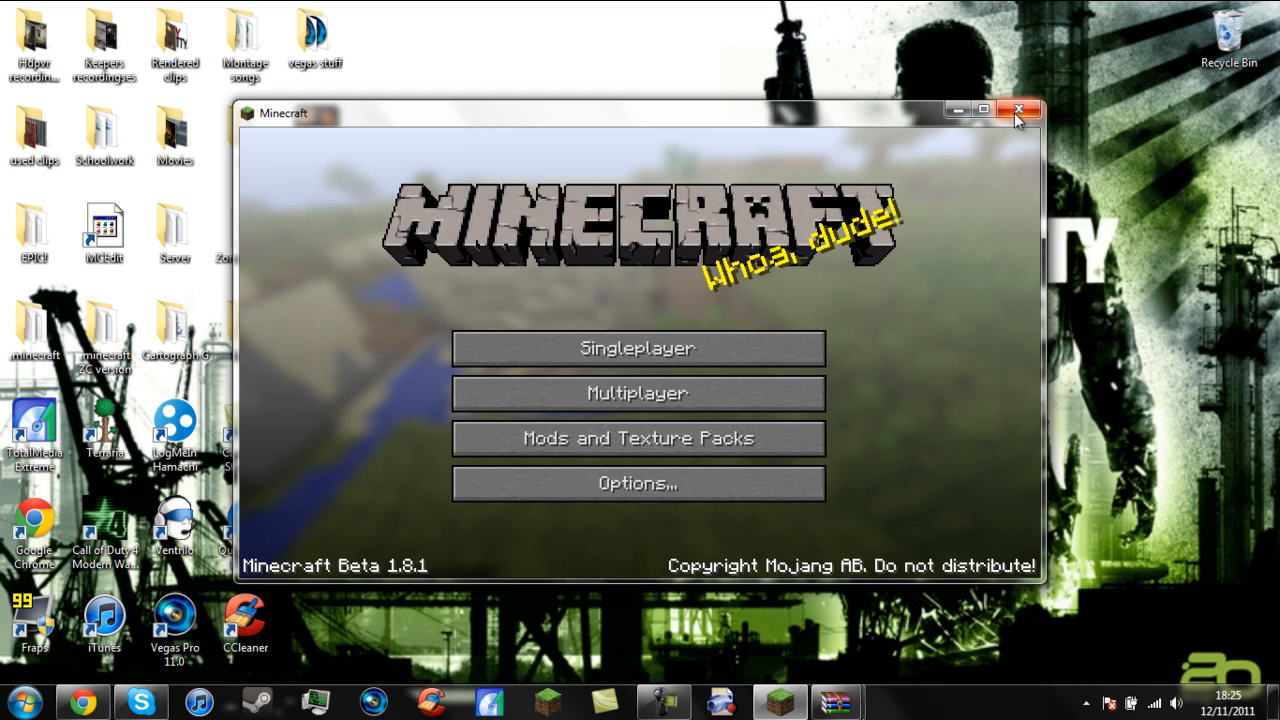
{"action": "left_click", "coordinate": [1016, 108]}
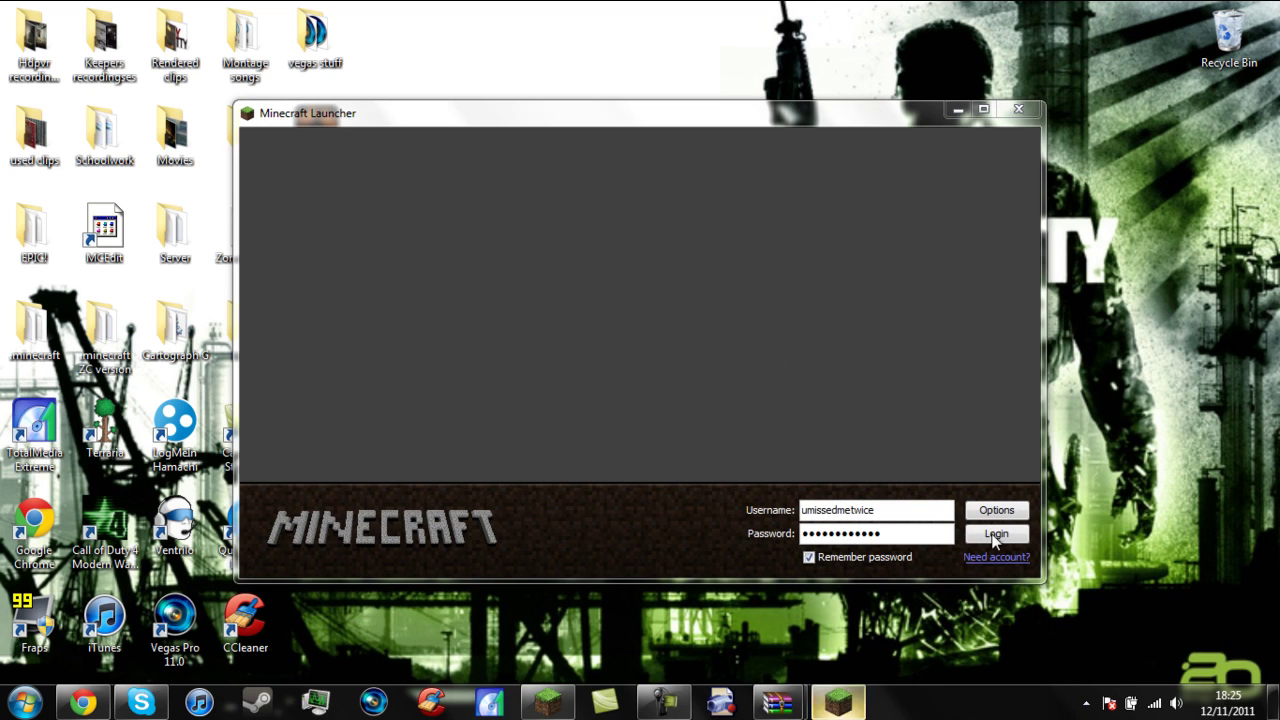
{"action": "left_click", "coordinate": [996, 533]}
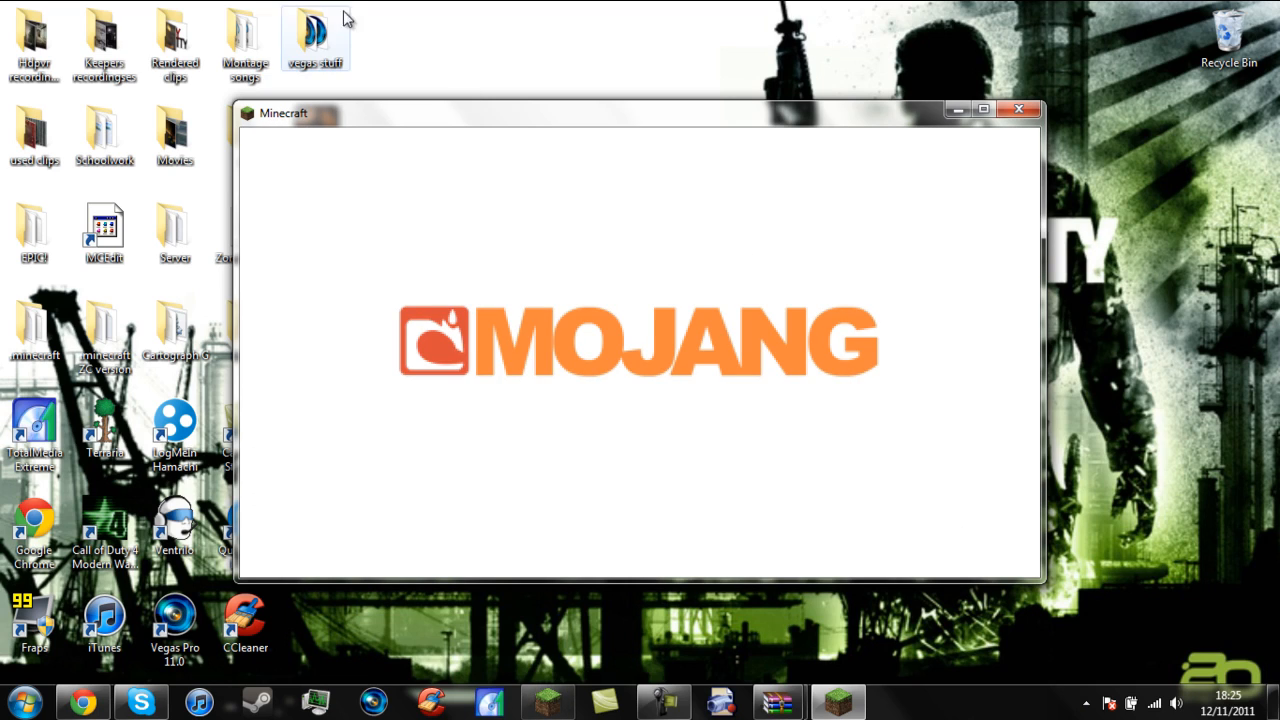
{"action": "mouse_move", "coordinate": [544, 235]}
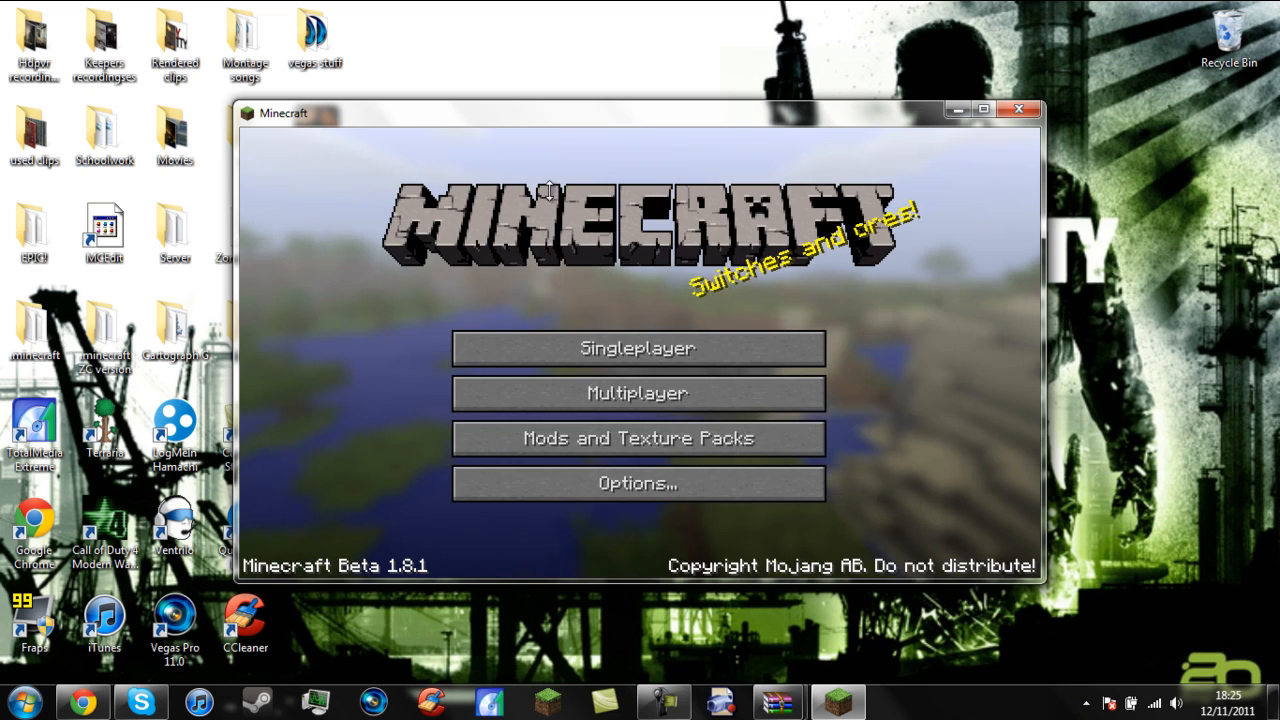
{"action": "mouse_move", "coordinate": [634, 152]}
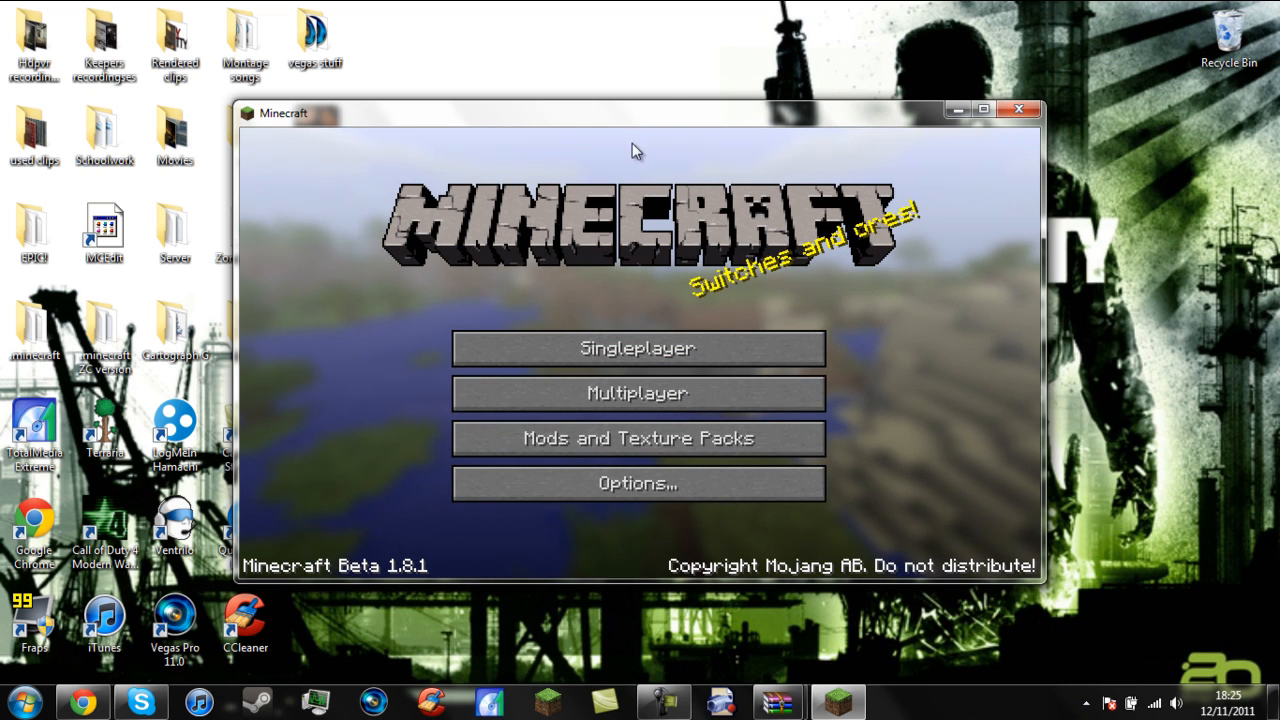
Maximize Minecraft and create a new Singleplayer world in Survival mode
{"action": "left_click", "coordinate": [980, 110]}
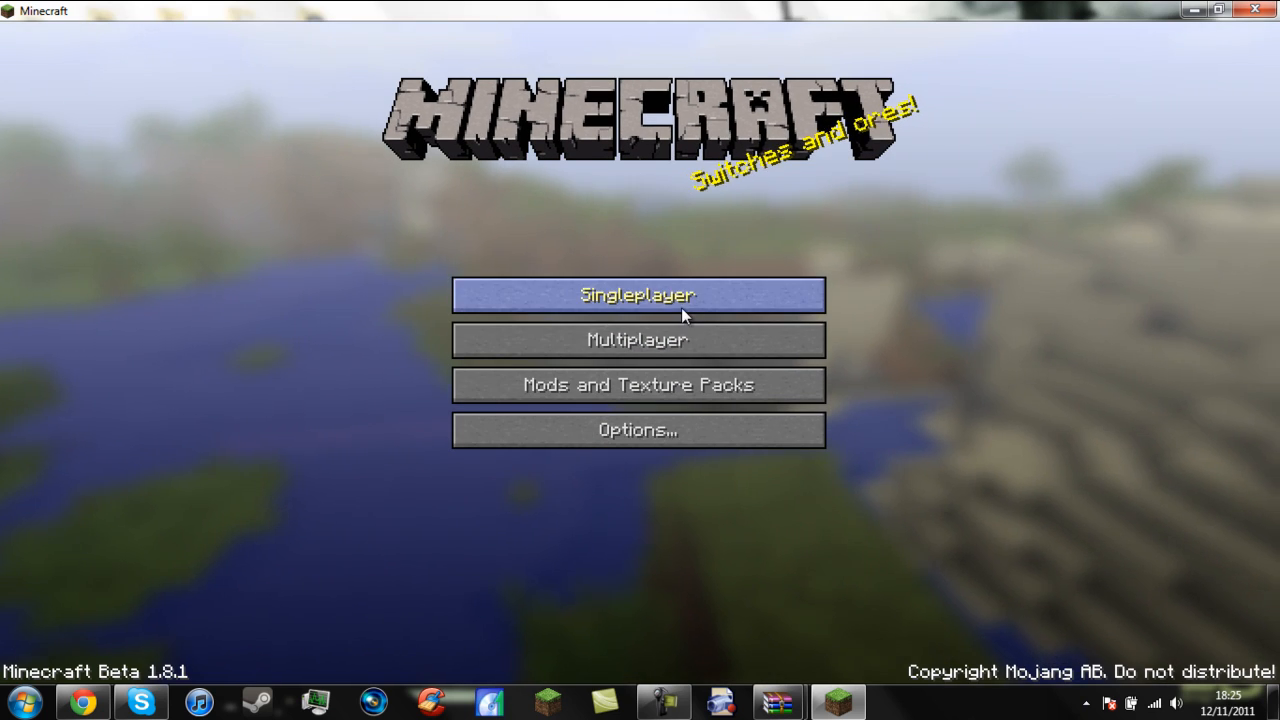
{"action": "left_click", "coordinate": [638, 294]}
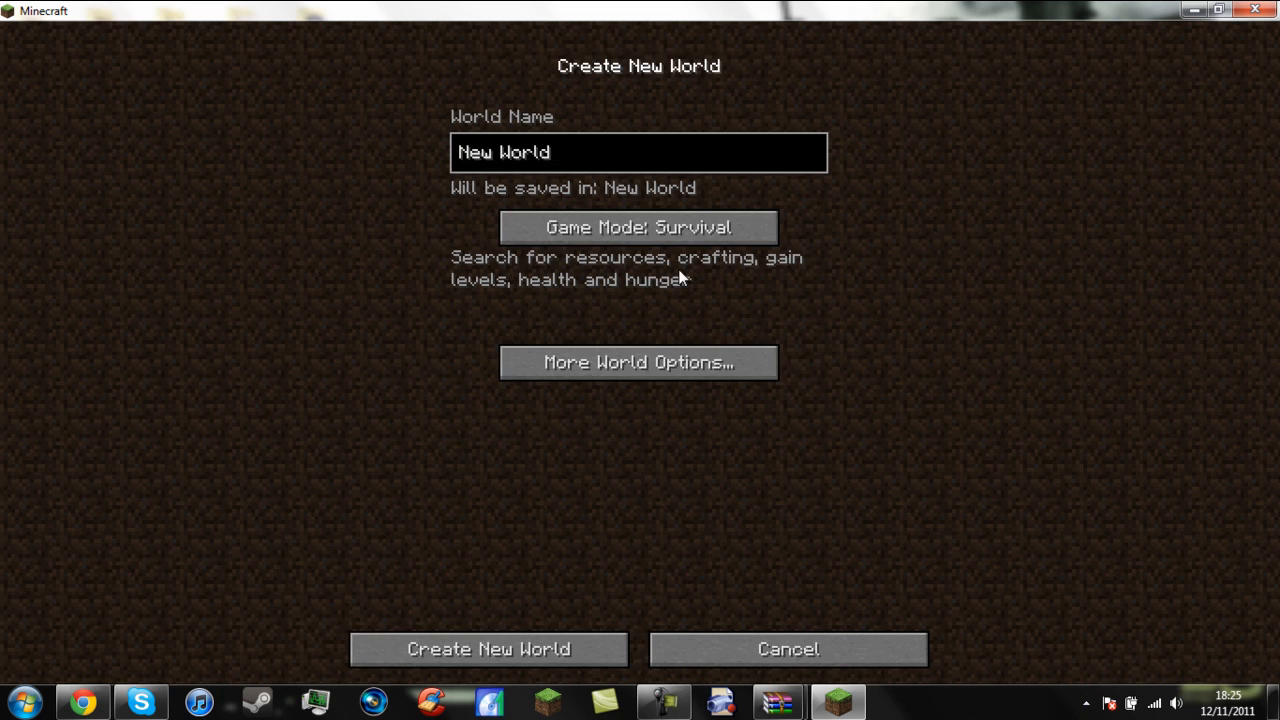
{"action": "left_click", "coordinate": [484, 648]}
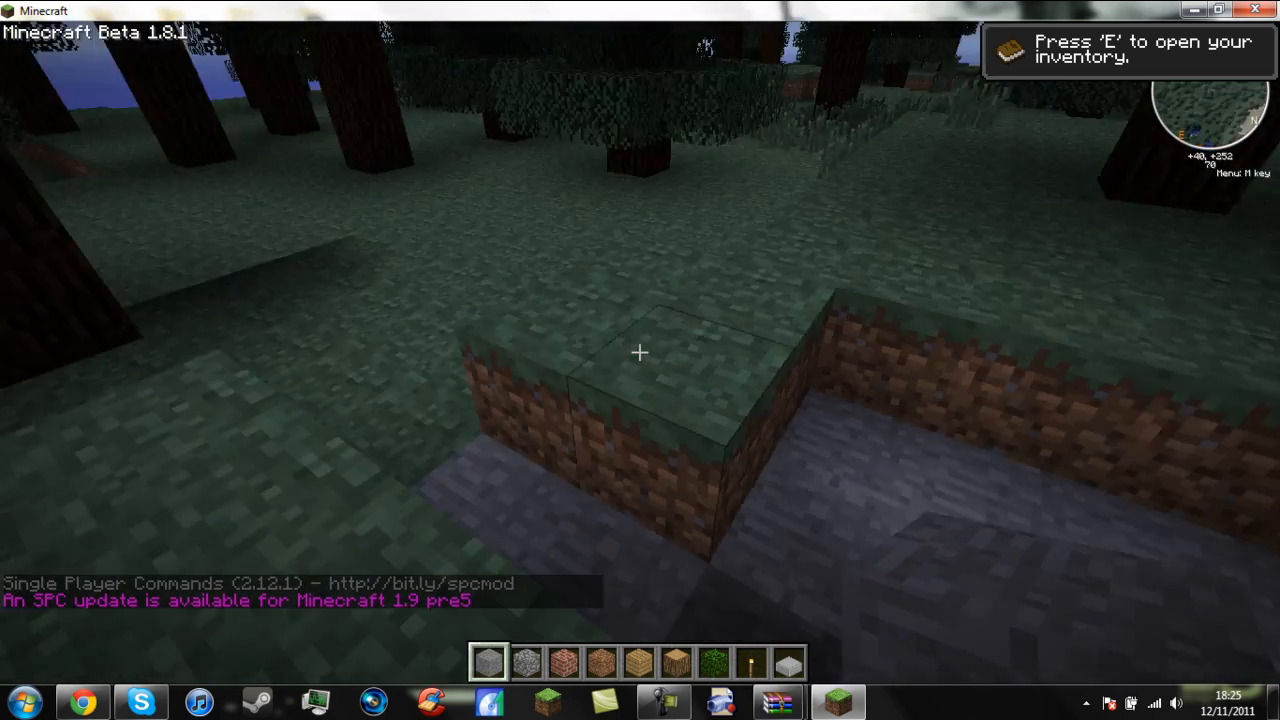
{"action": "mouse_move", "coordinate": [640, 352]}
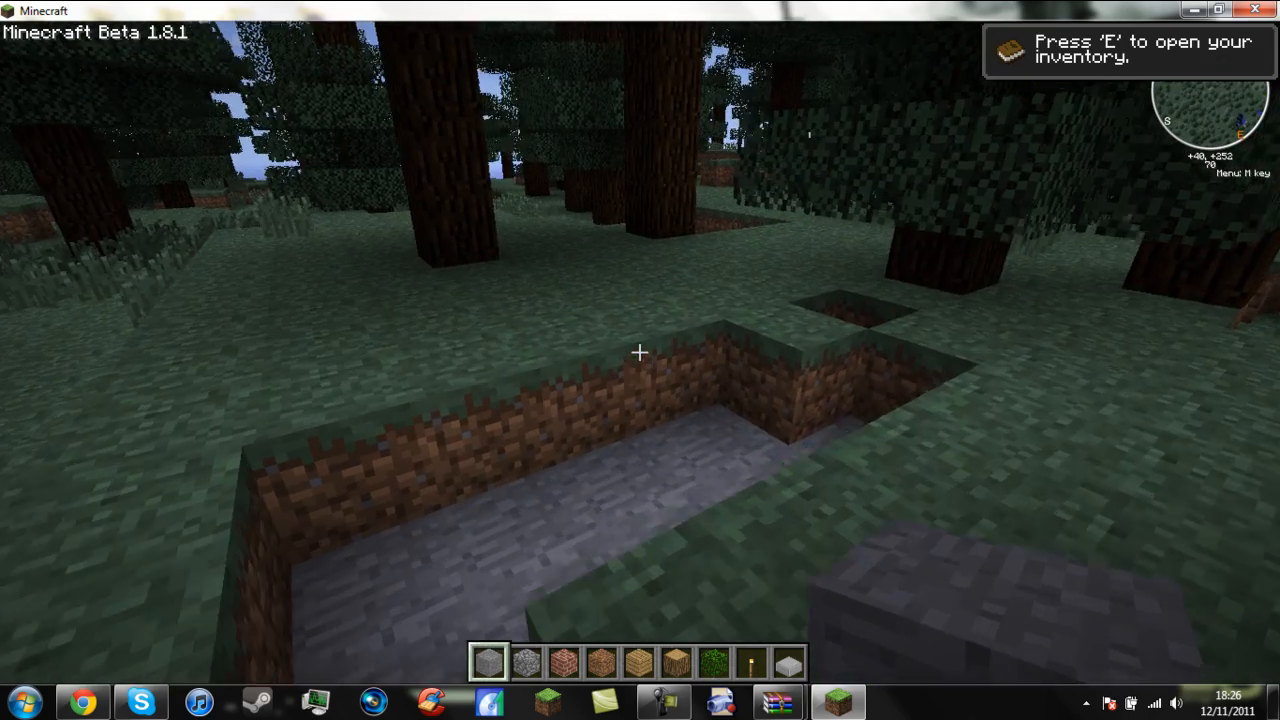
Open the inventory, page through TooManyItems to the last page, and add an item
{"action": "key", "text": "e"}
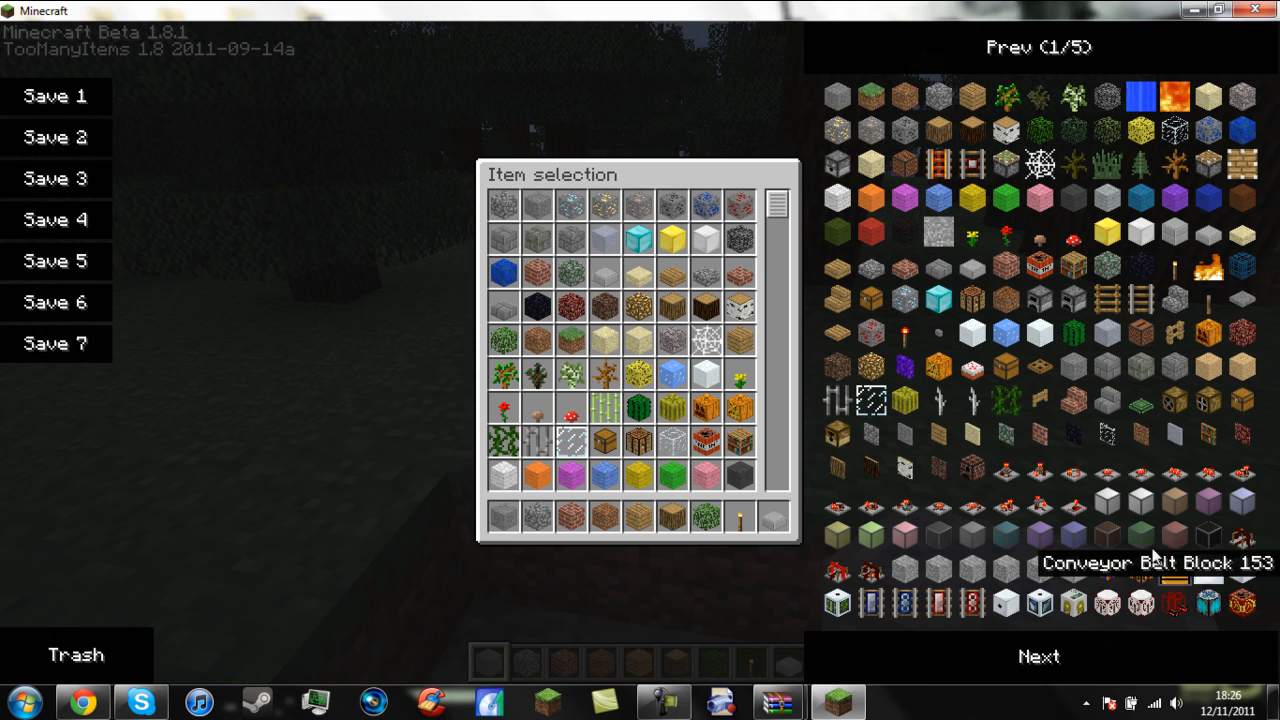
{"action": "mouse_move", "coordinate": [1075, 528]}
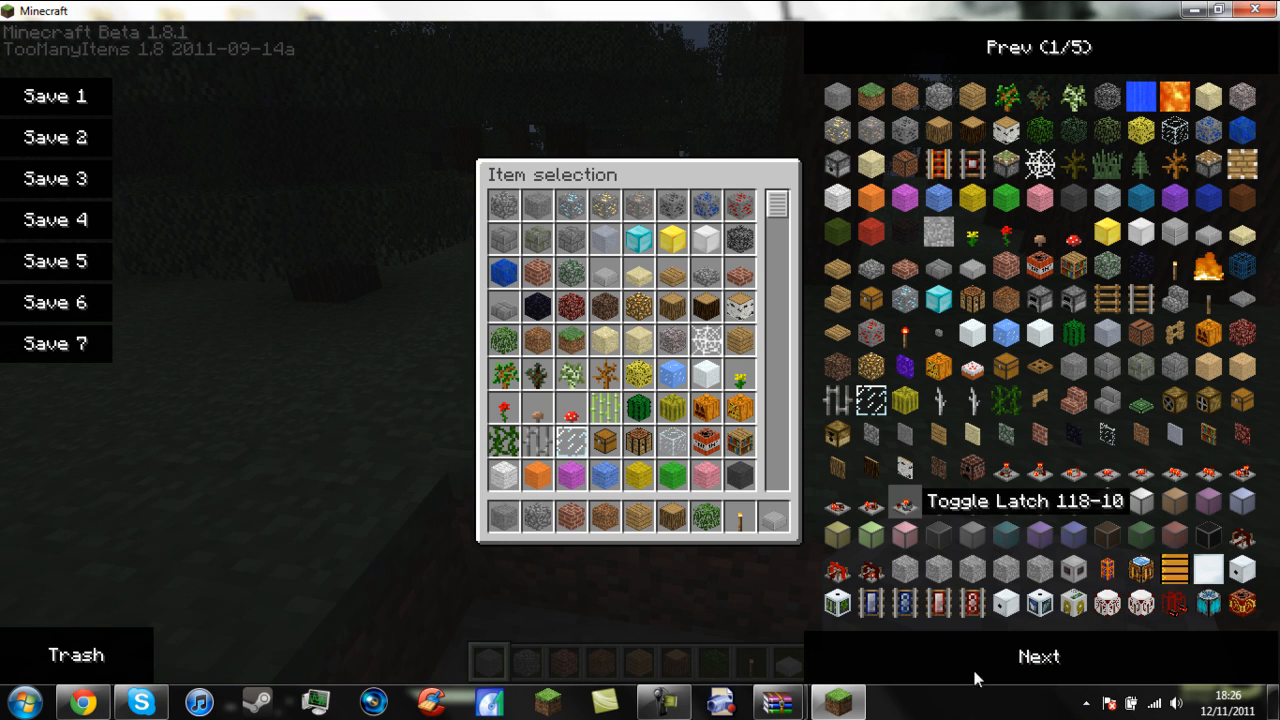
{"action": "left_click", "coordinate": [1038, 657]}
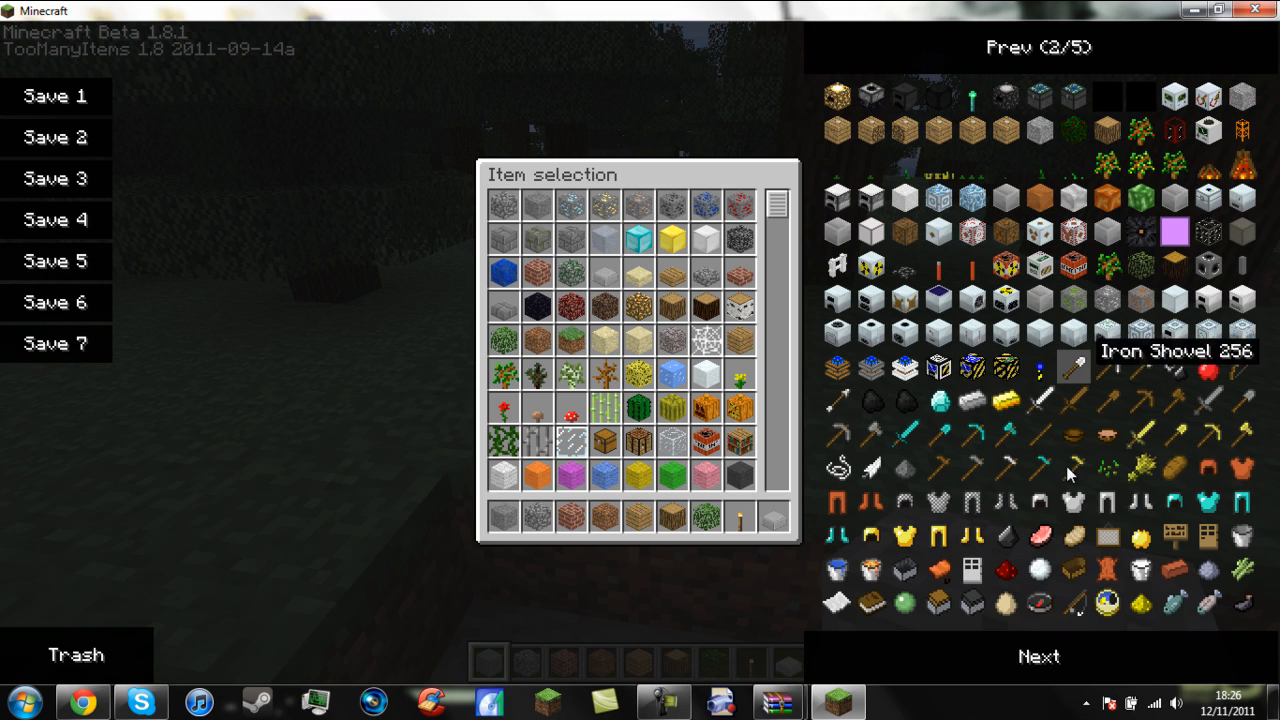
{"action": "mouse_move", "coordinate": [870, 364]}
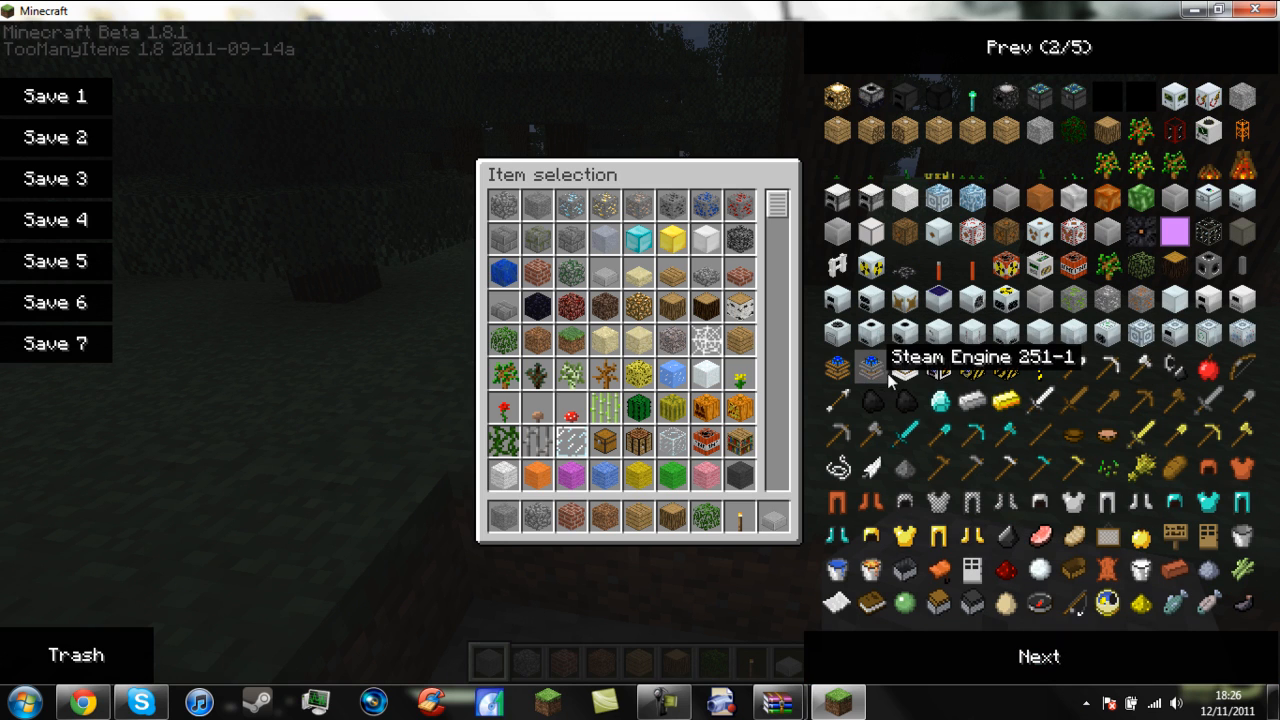
{"action": "mouse_move", "coordinate": [1226, 237]}
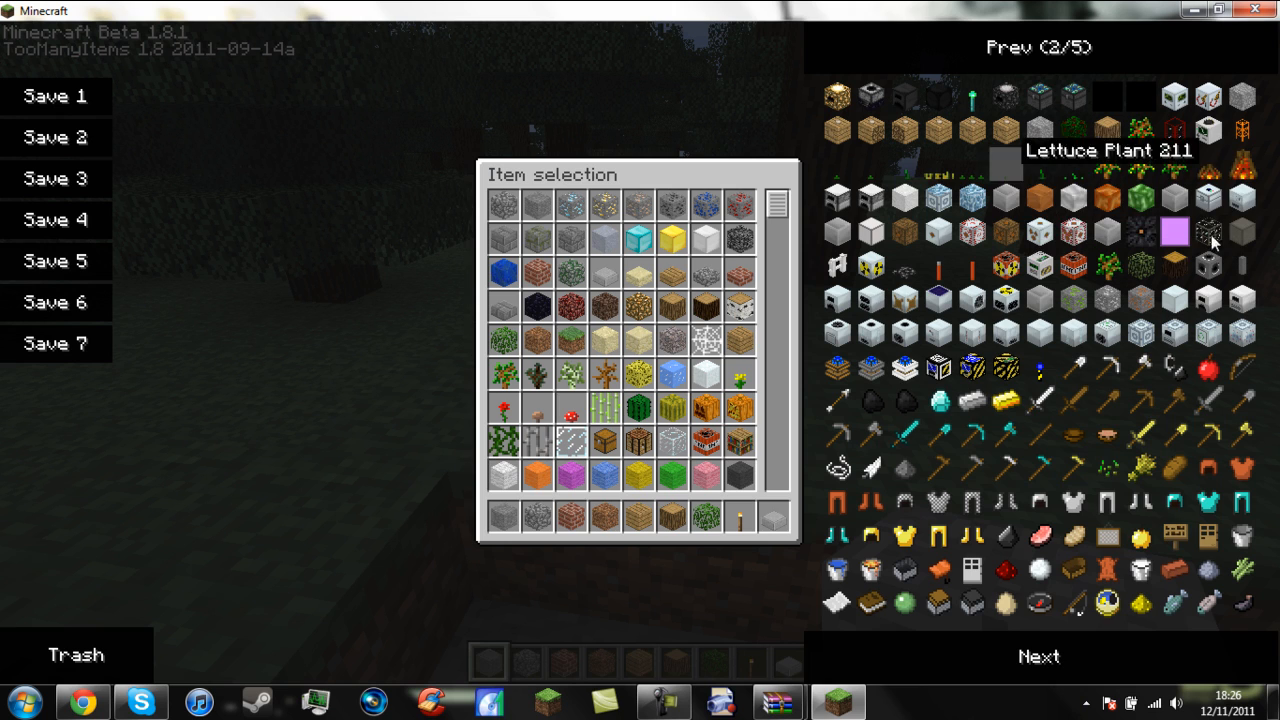
{"action": "left_click", "coordinate": [1039, 657]}
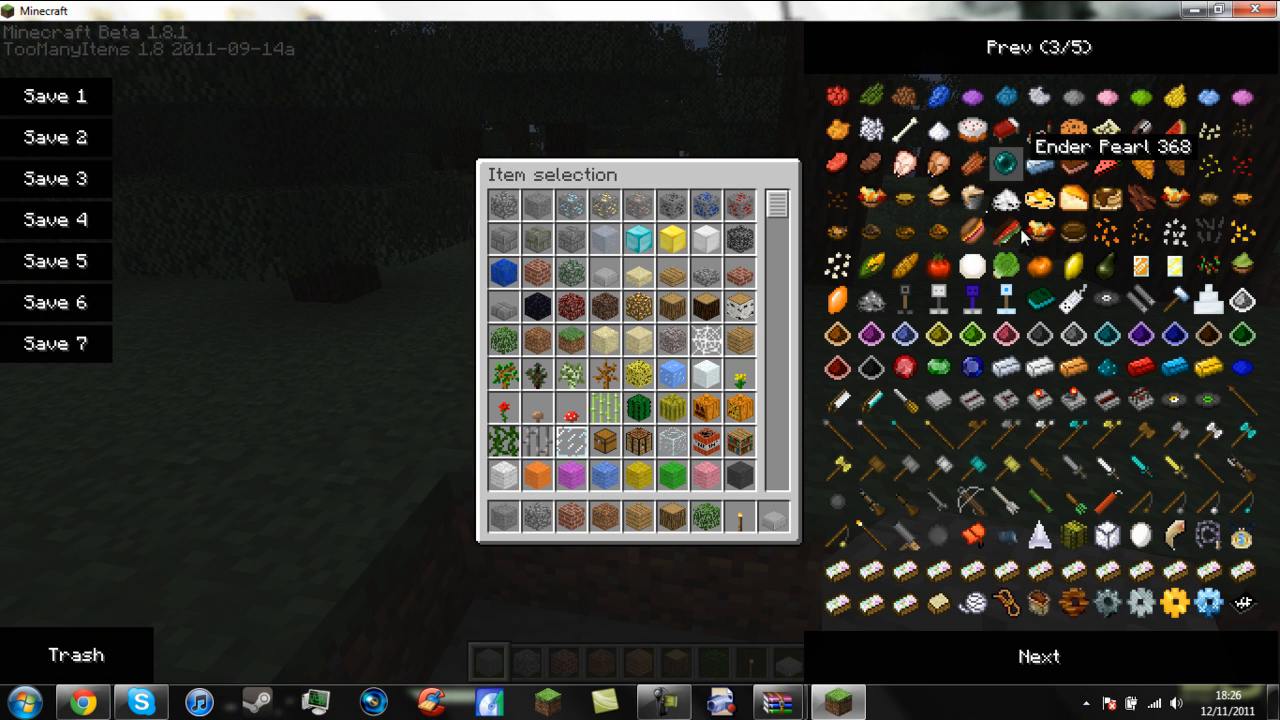
{"action": "left_click", "coordinate": [1039, 657]}
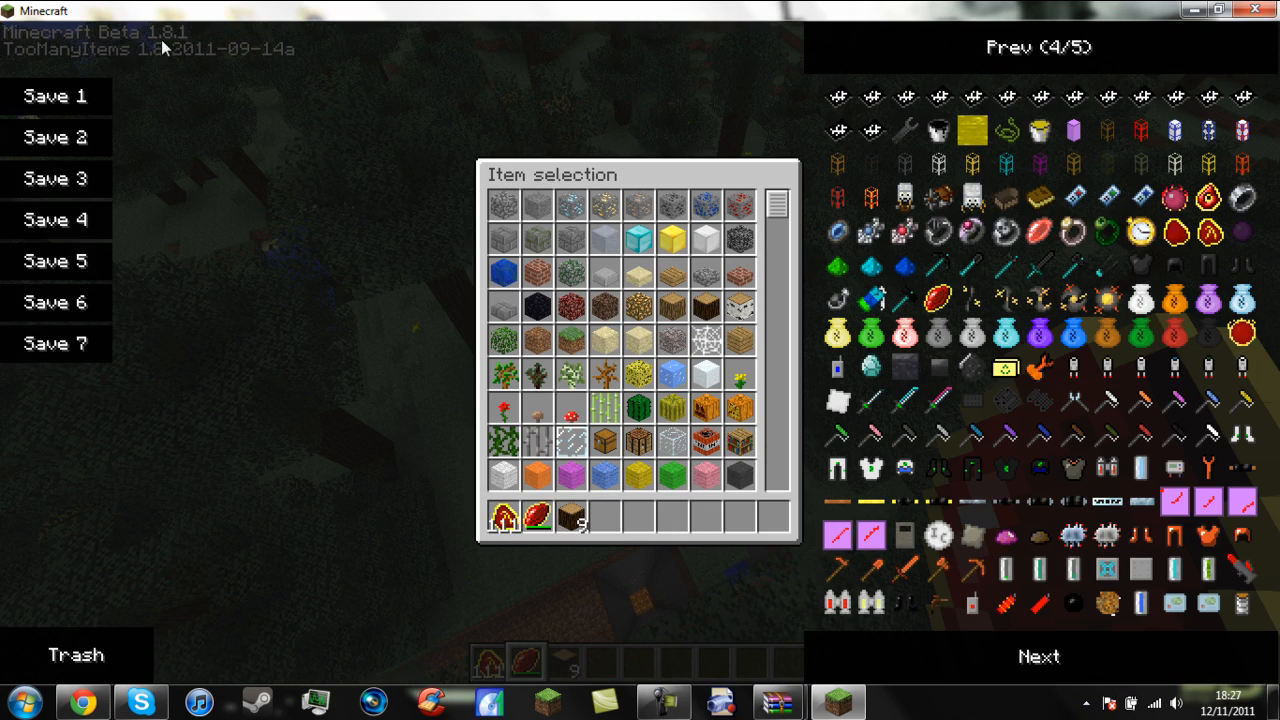
{"action": "mouse_move", "coordinate": [1032, 656]}
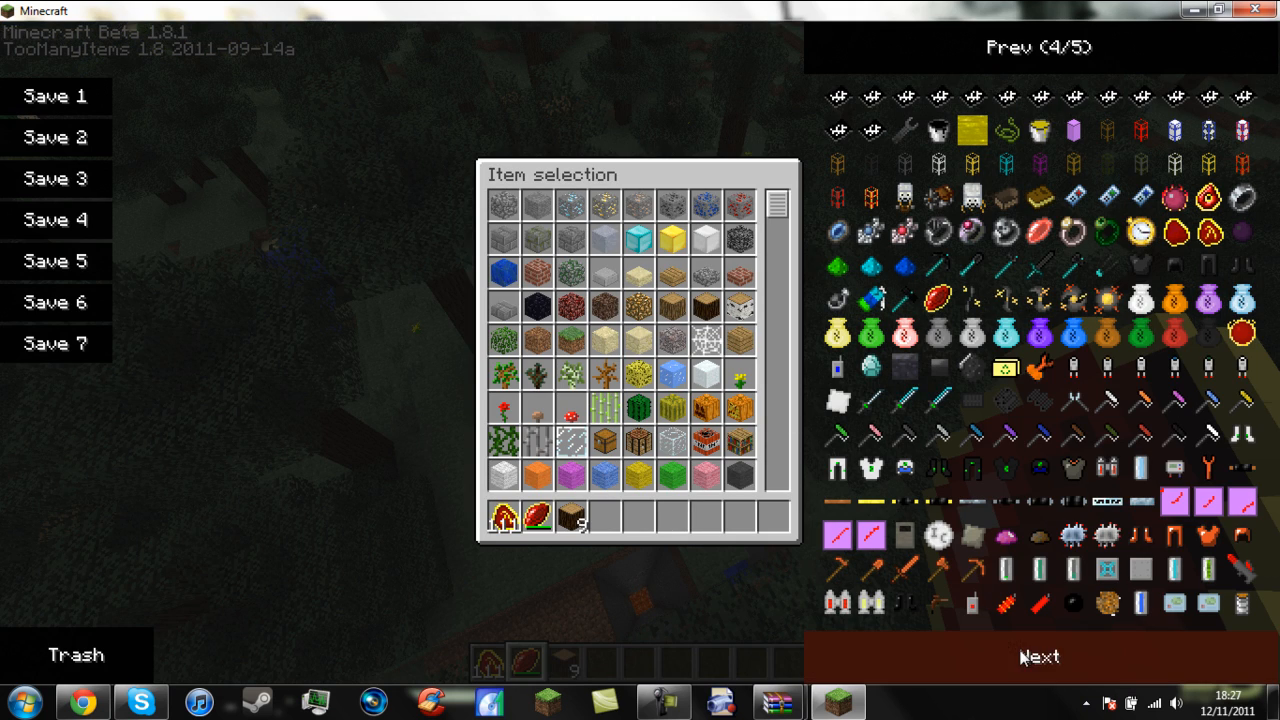
{"action": "left_click", "coordinate": [1039, 657]}
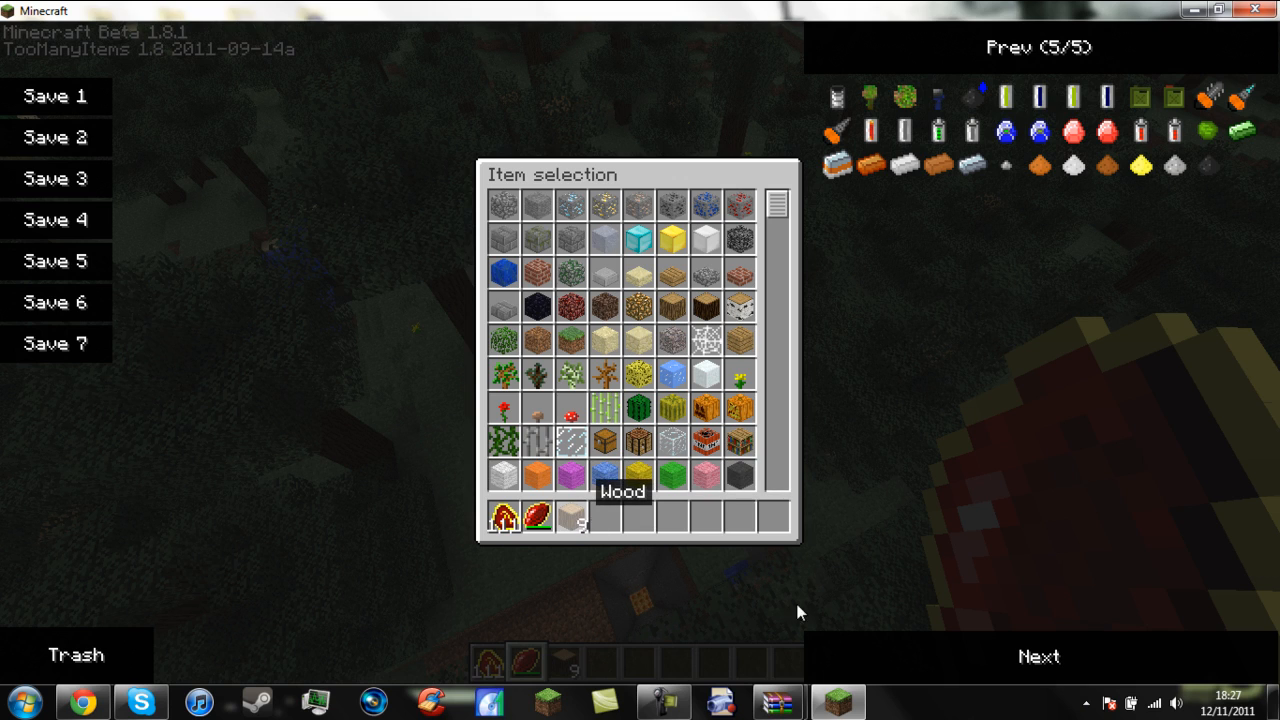
{"action": "left_click", "coordinate": [663, 701]}
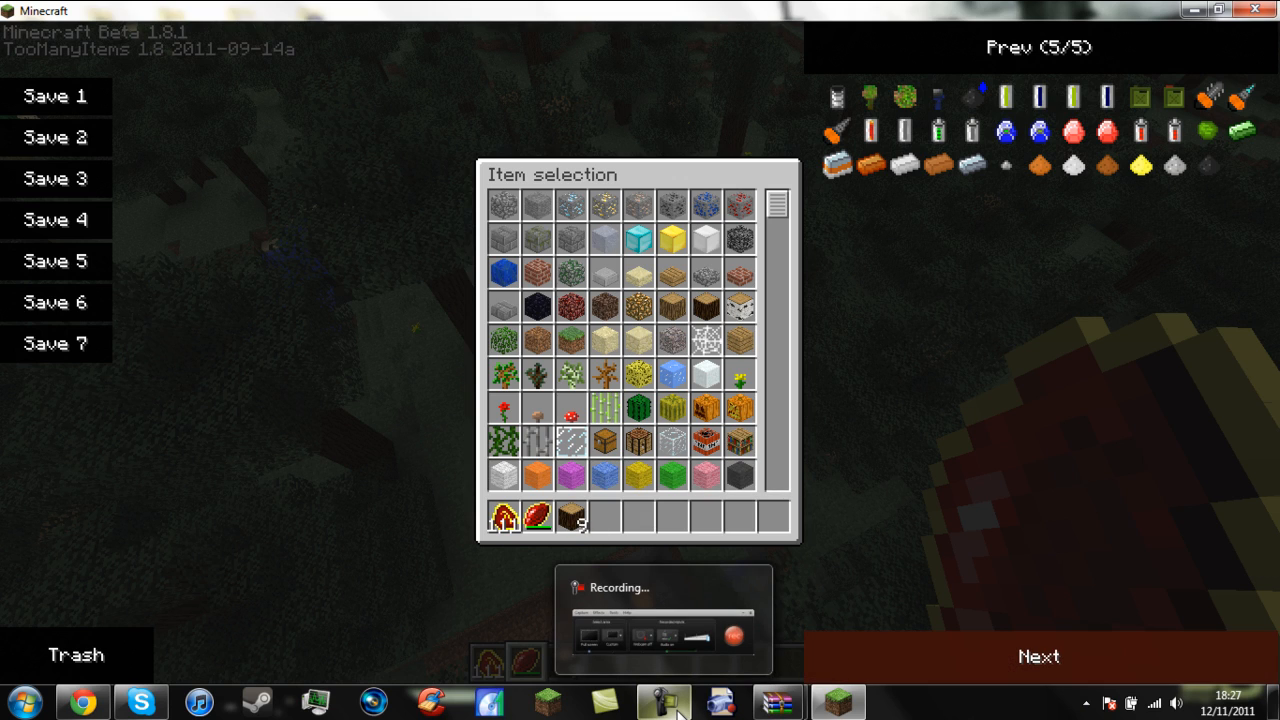